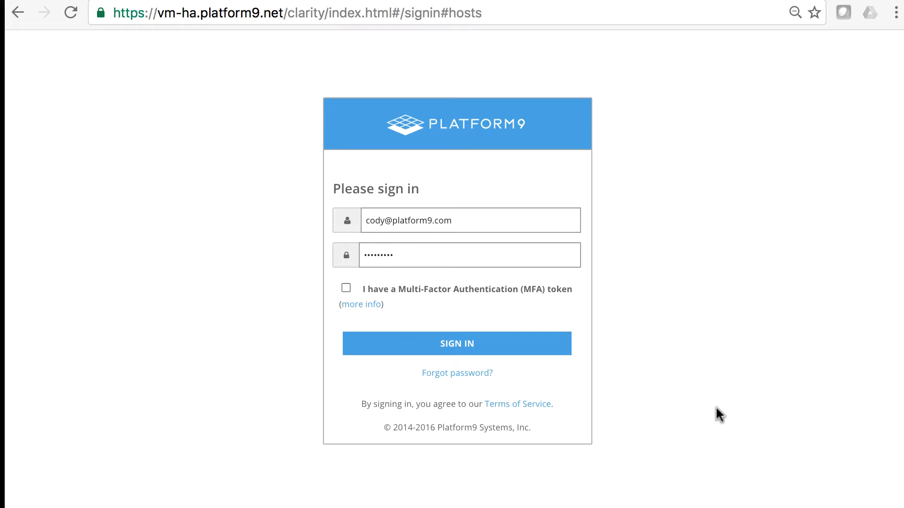
mouse_move(530, 307)
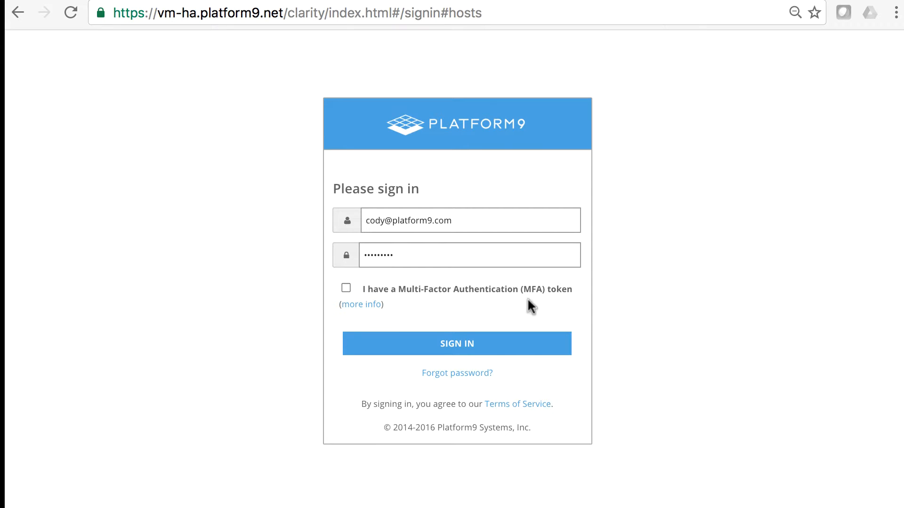
mouse_move(692, 341)
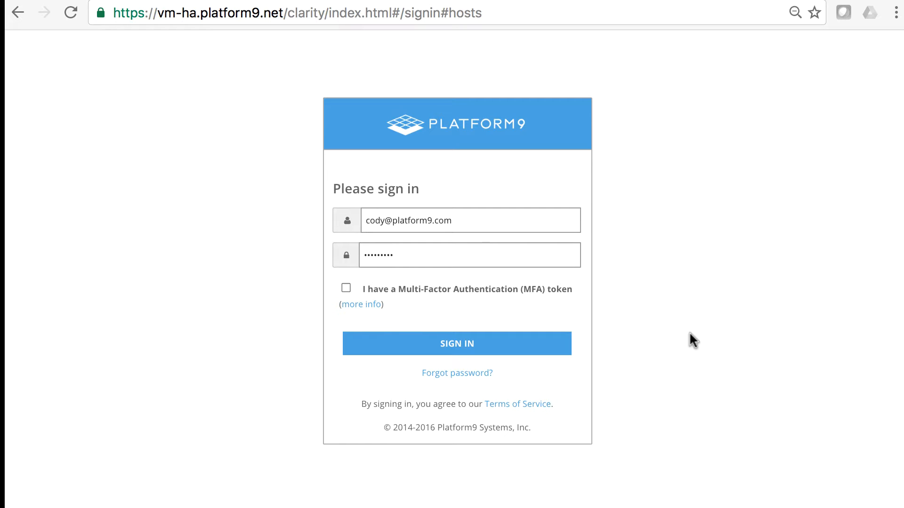
mouse_move(443, 352)
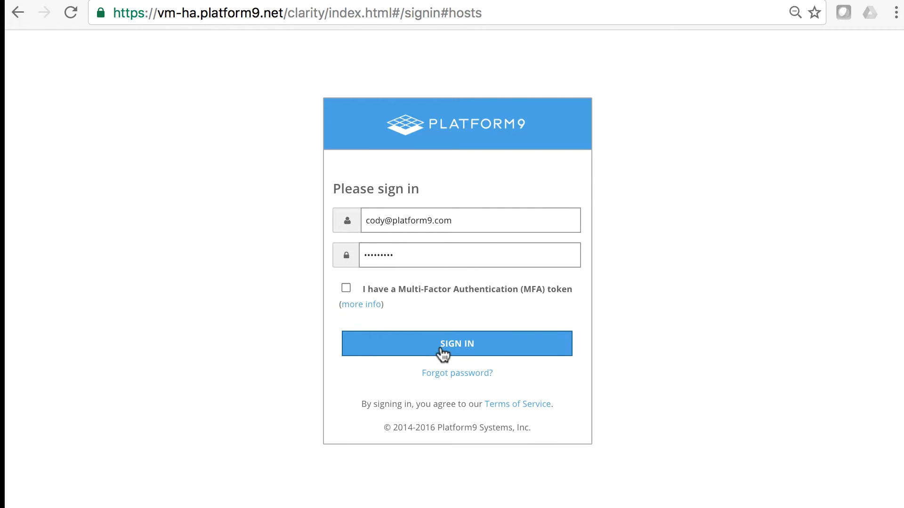
Sign in and review the Infrastructure hosts table of eight connected hypervisors in AZ1 and AZ2.
click(456, 343)
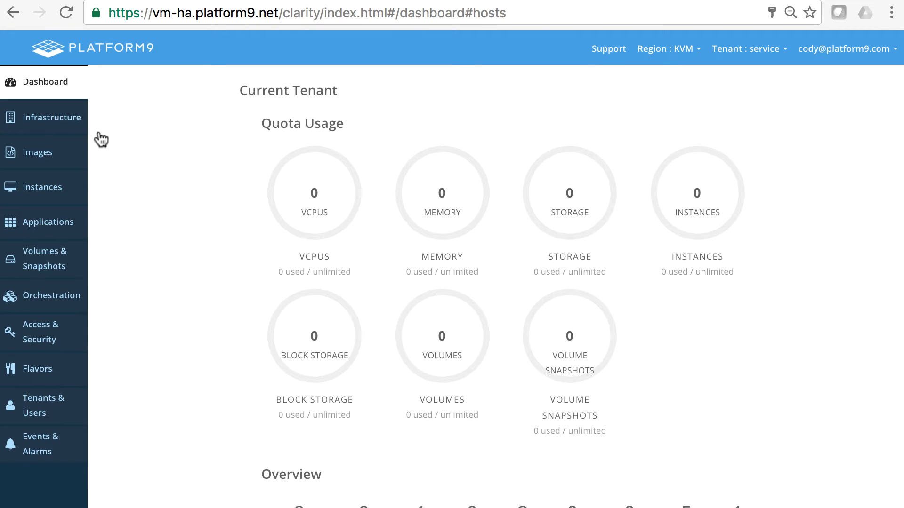
click(52, 117)
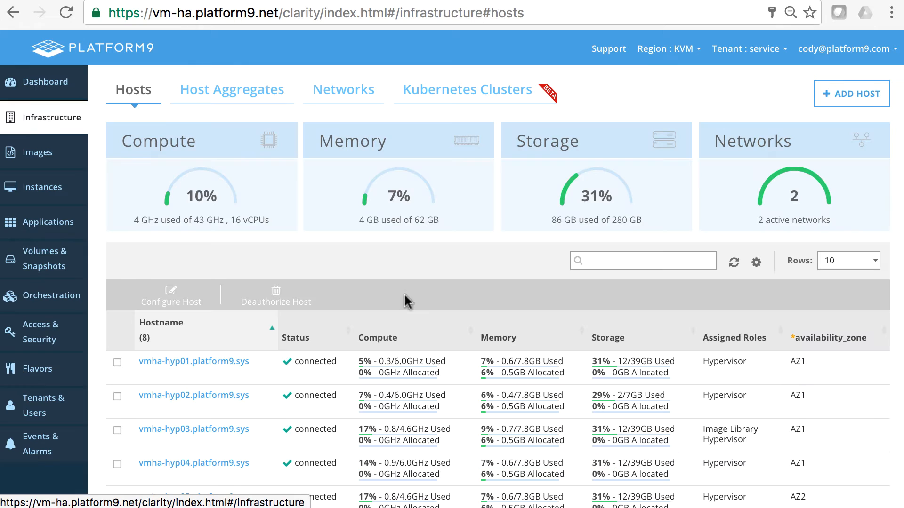
scroll(down, 3)
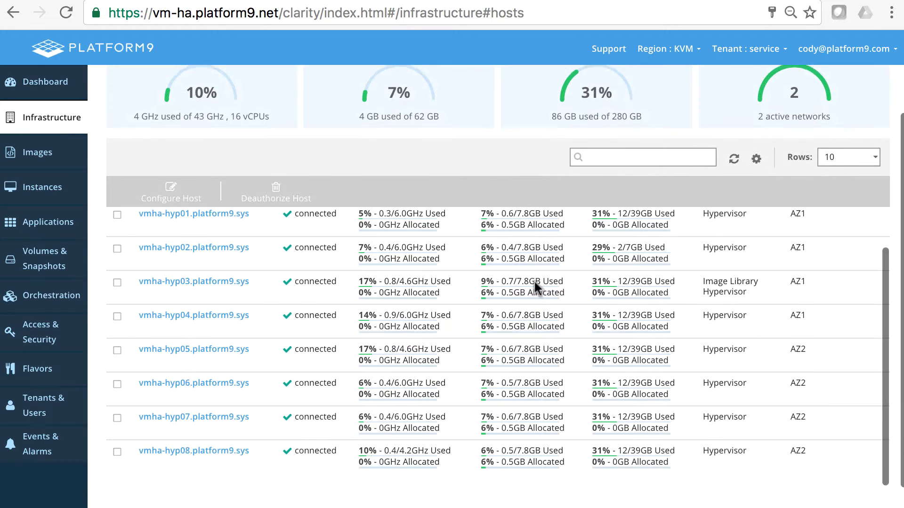
scroll(up, 3)
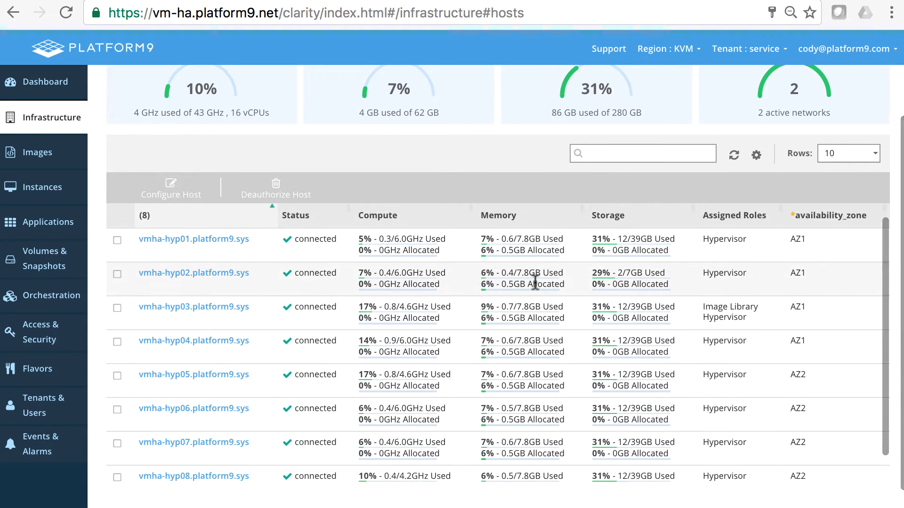
mouse_move(809, 317)
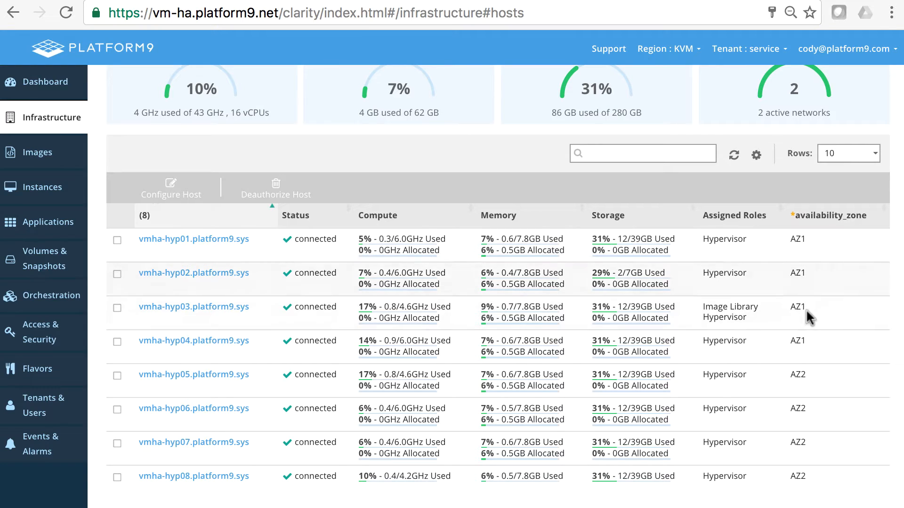
mouse_move(834, 248)
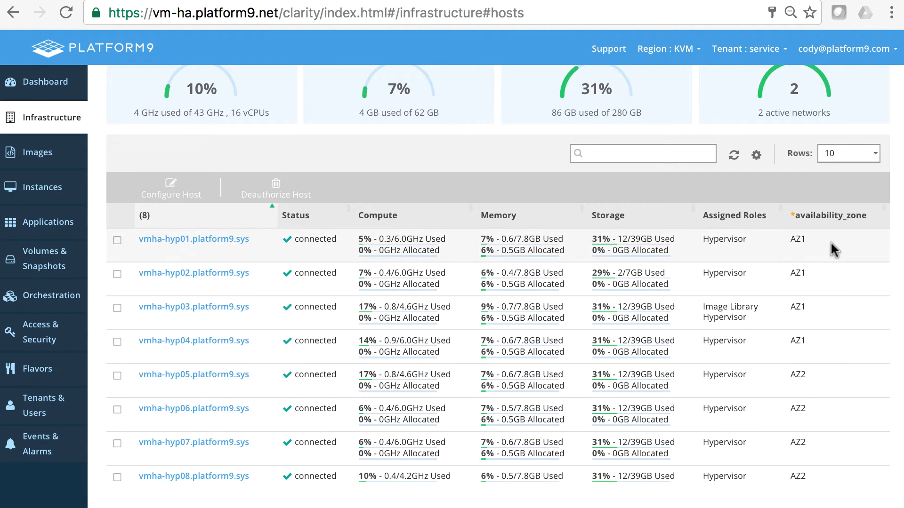
mouse_move(821, 353)
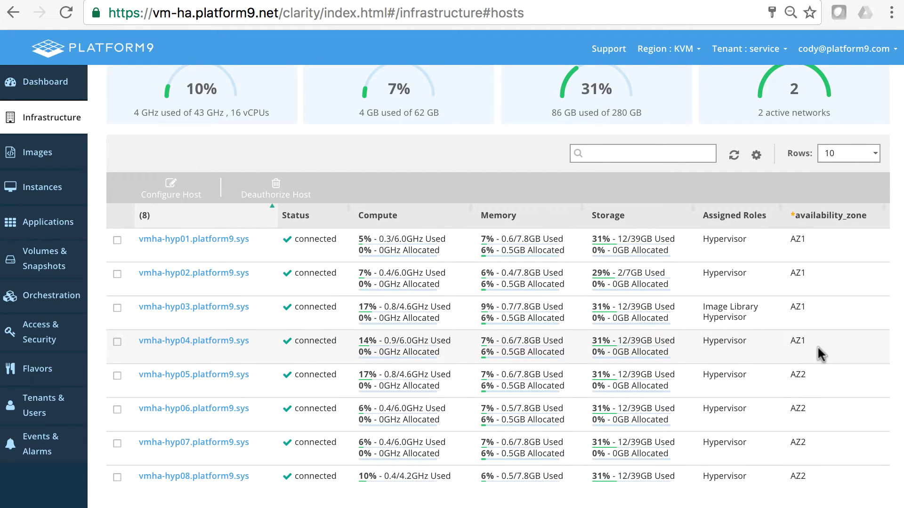
mouse_move(838, 375)
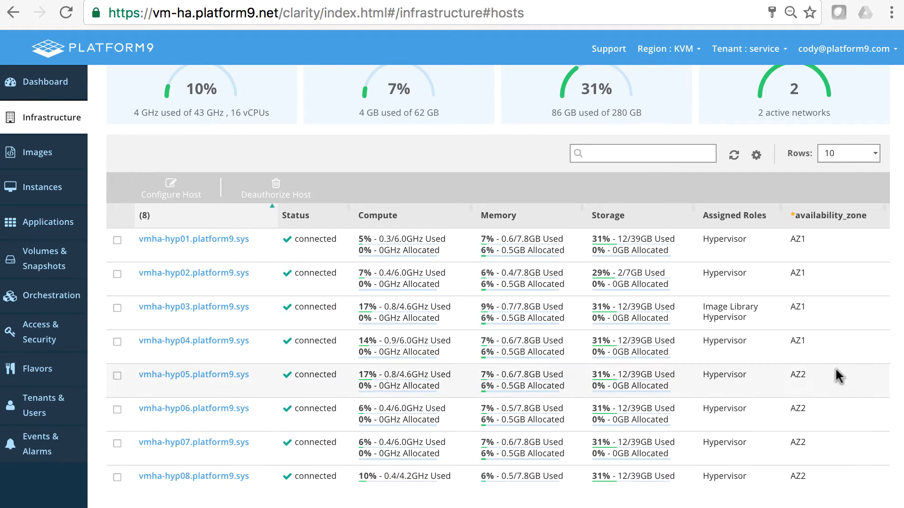
mouse_move(835, 383)
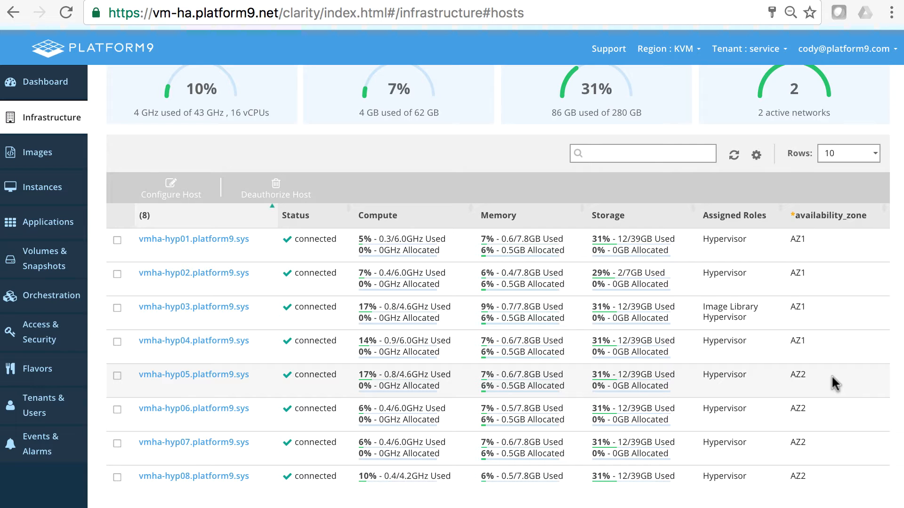
mouse_move(813, 375)
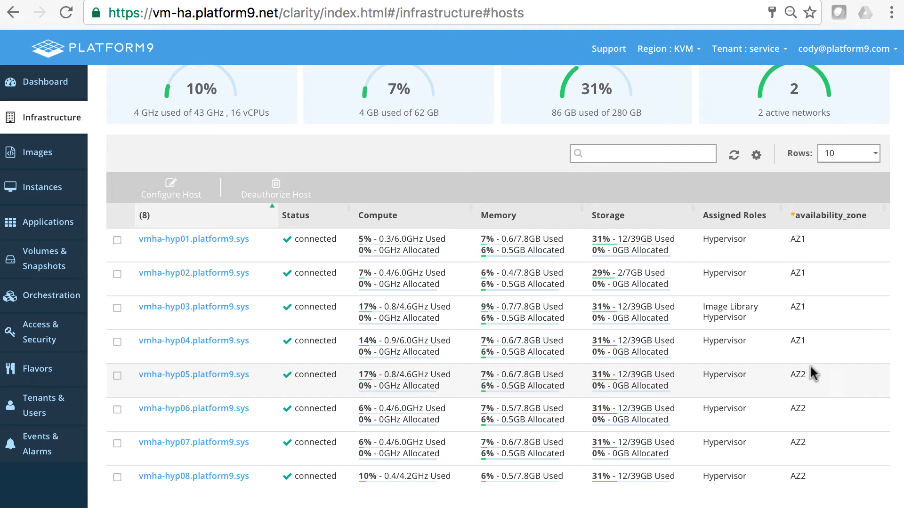
mouse_move(111, 148)
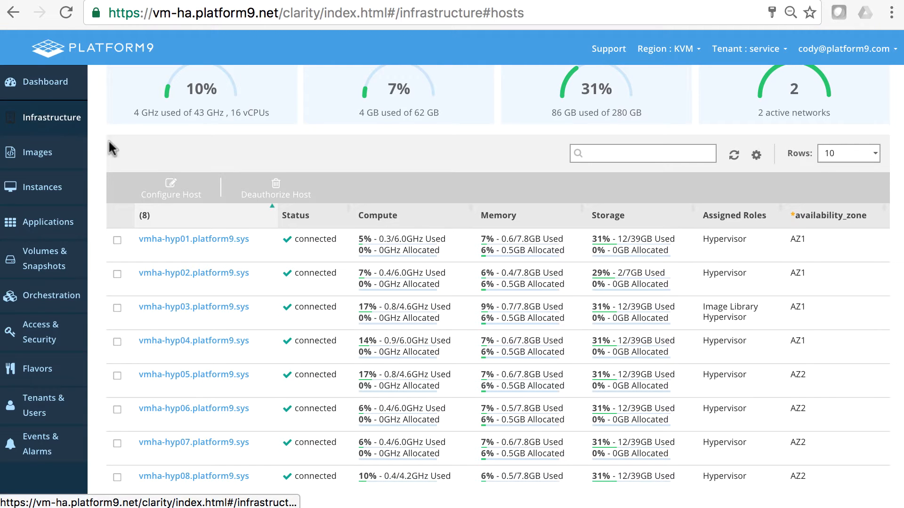
scroll(up, 3)
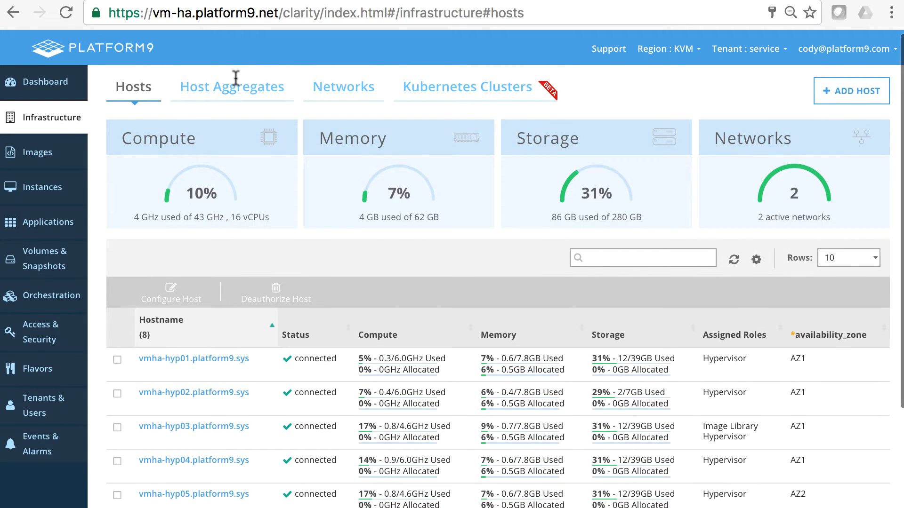
Show the availability zones under Host Aggregates and enable high availability on AZ1.
click(232, 87)
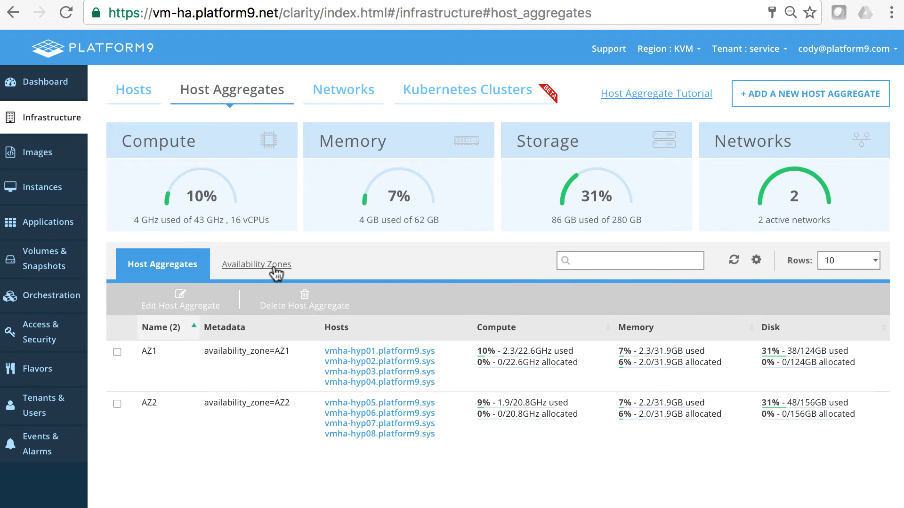
click(256, 265)
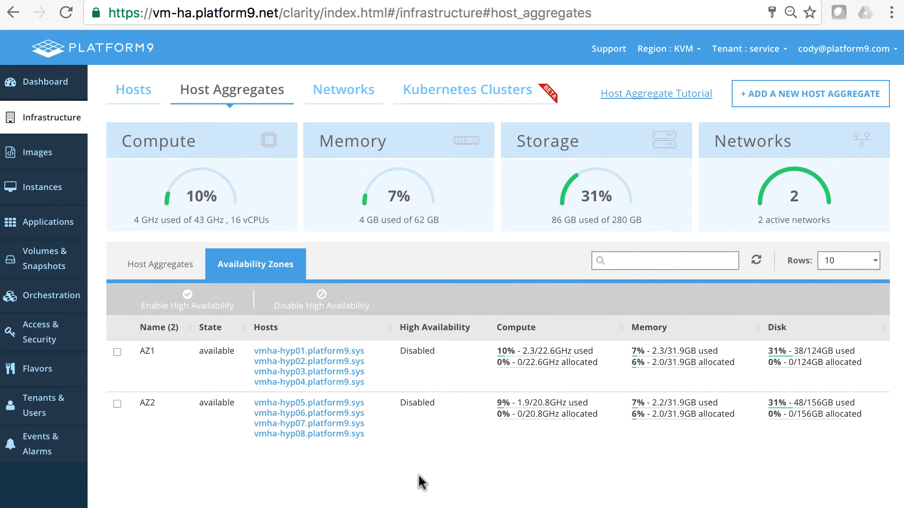
mouse_move(202, 432)
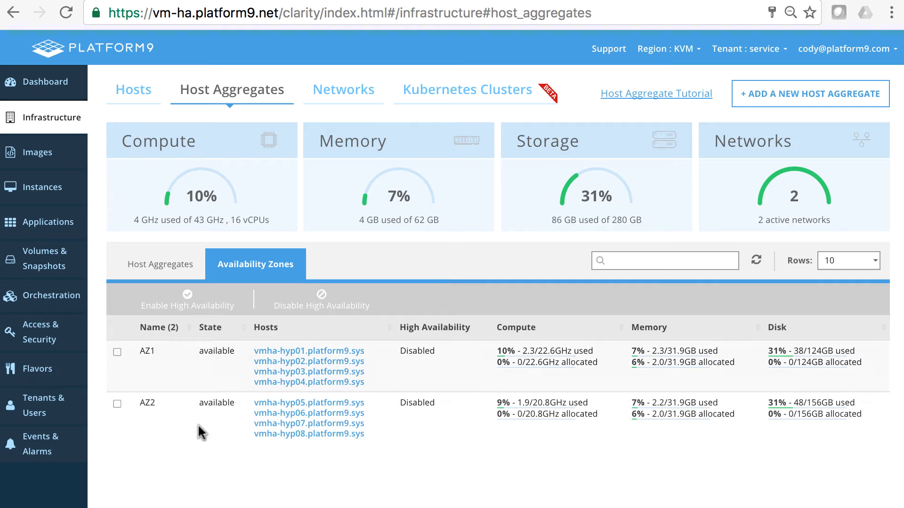
mouse_move(280, 433)
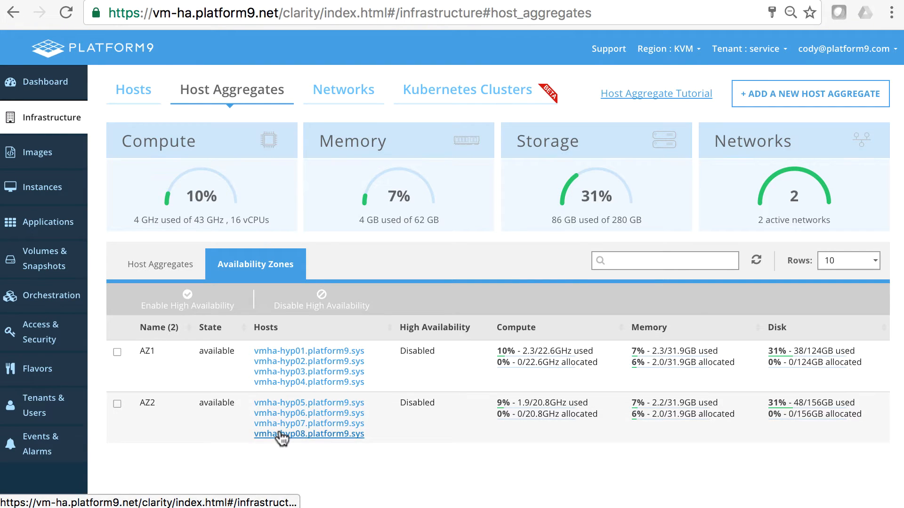
mouse_move(392, 335)
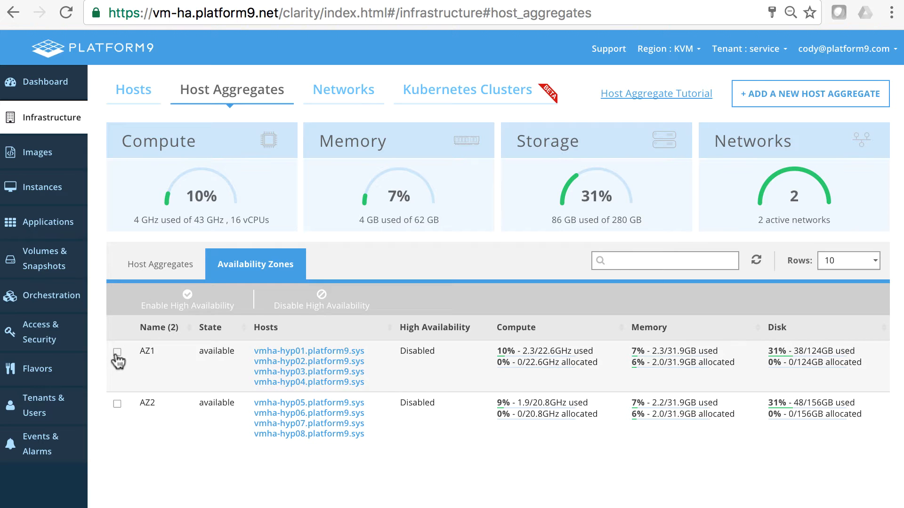
click(117, 355)
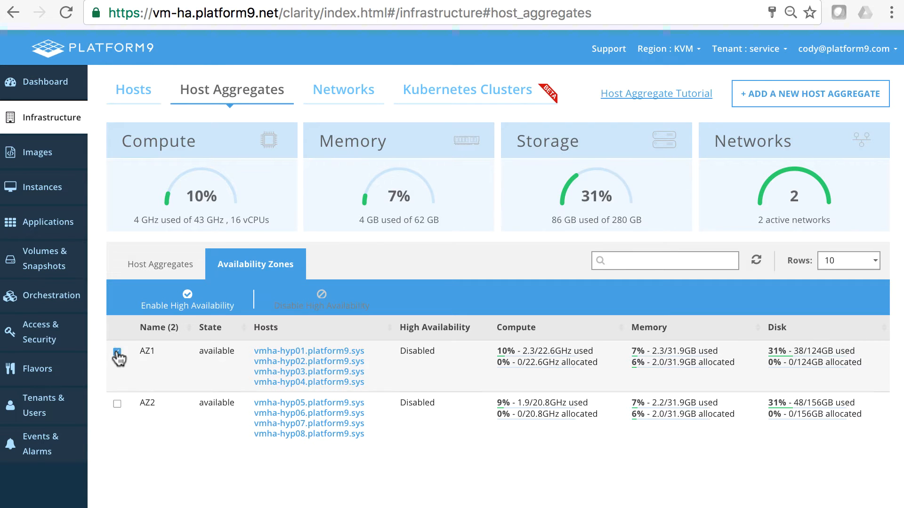
click(117, 351)
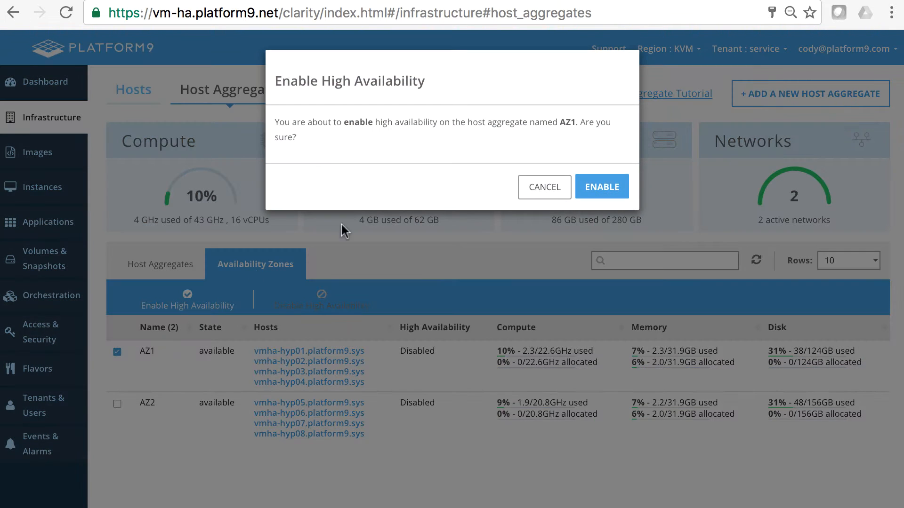
click(602, 187)
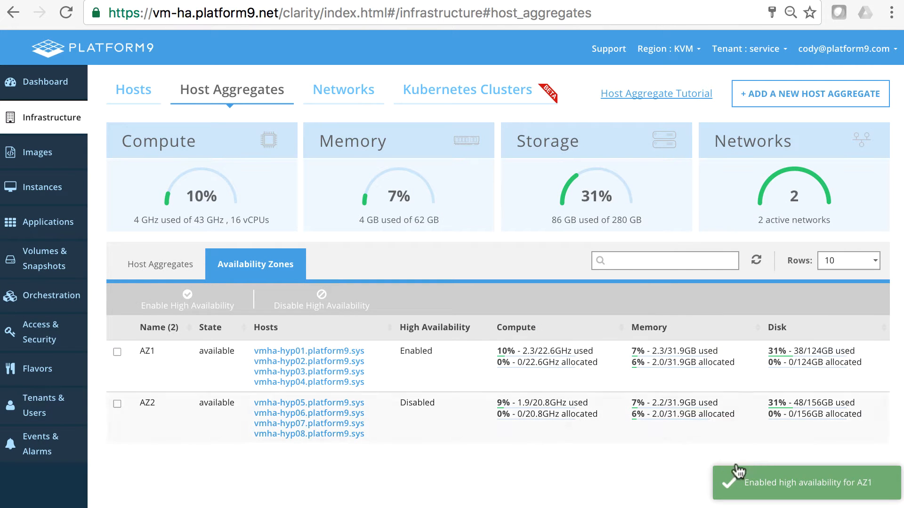
mouse_move(399, 478)
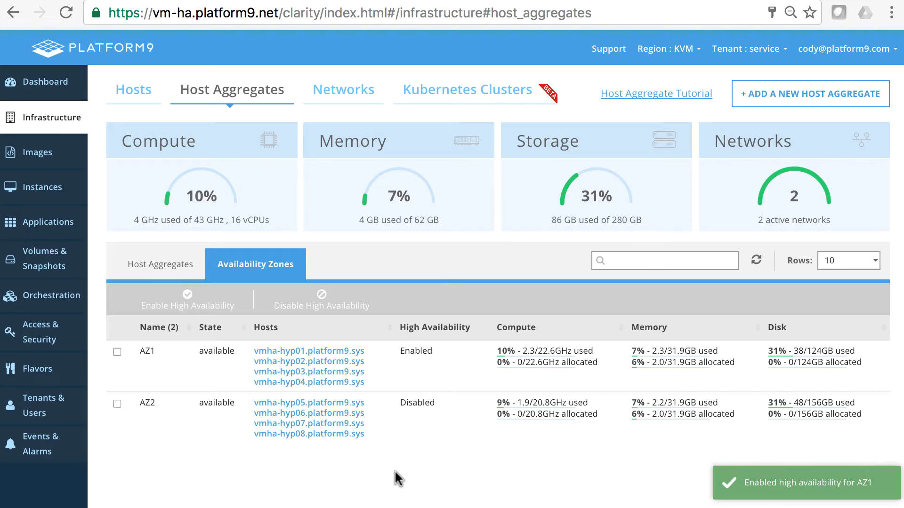
Enable high availability on availability zone AZ2.
click(116, 402)
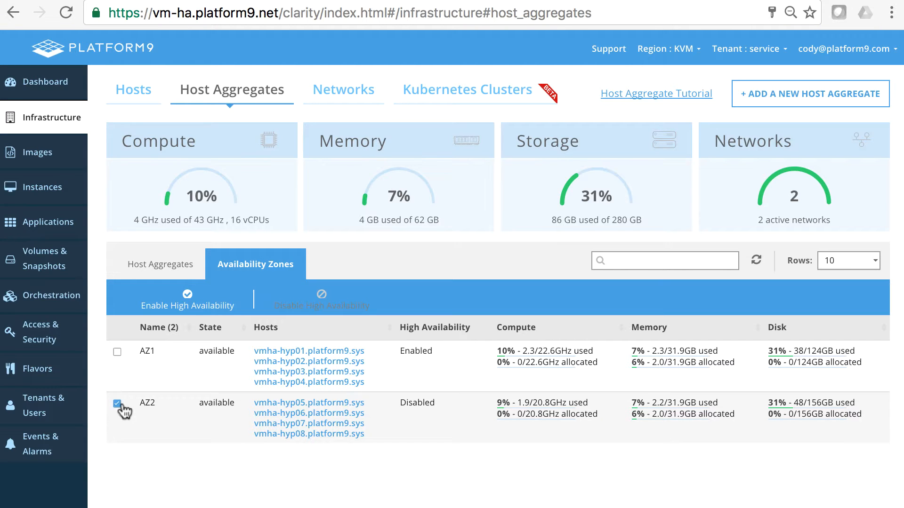
click(186, 299)
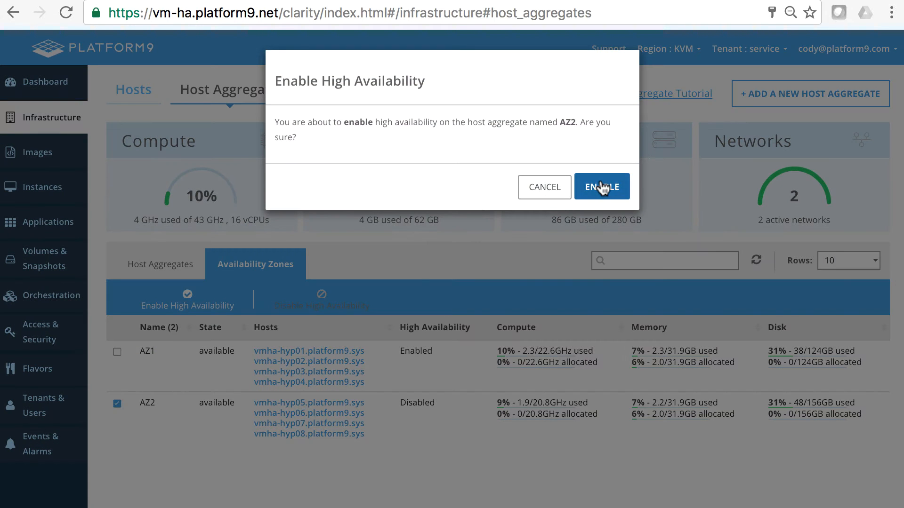
click(601, 186)
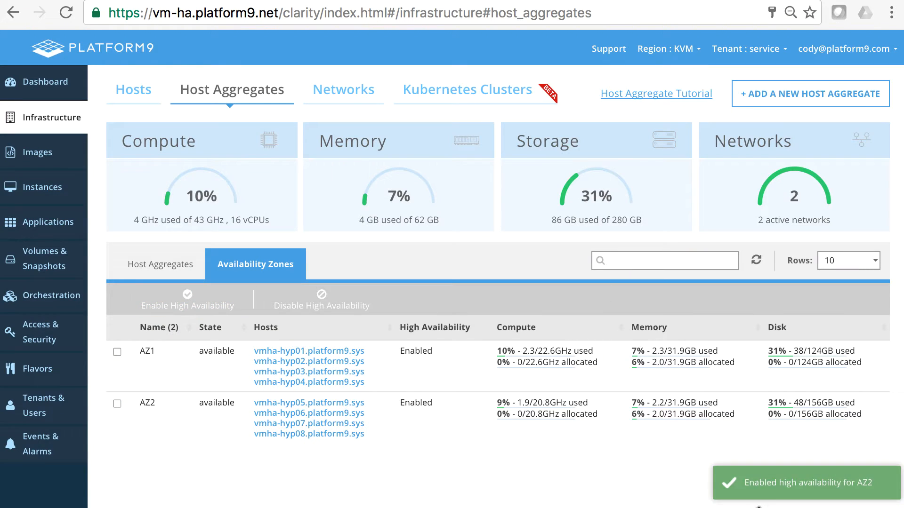
mouse_move(428, 442)
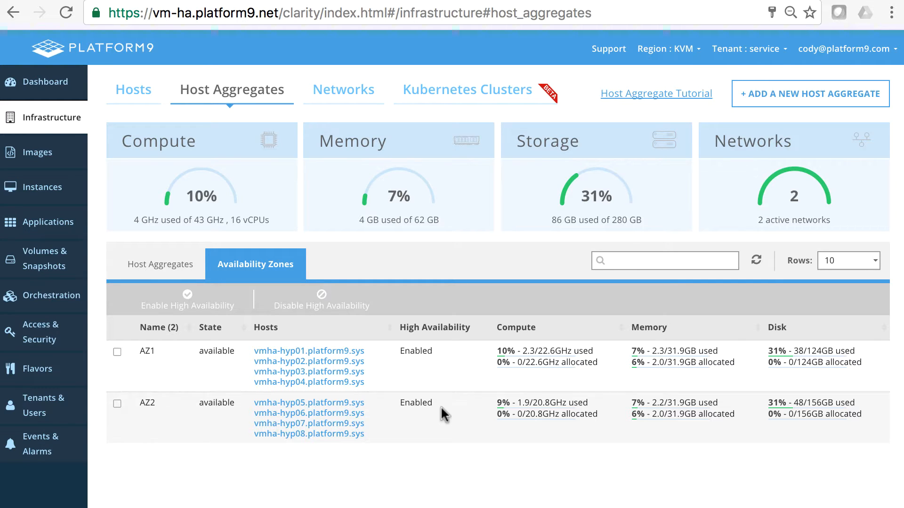
mouse_move(224, 371)
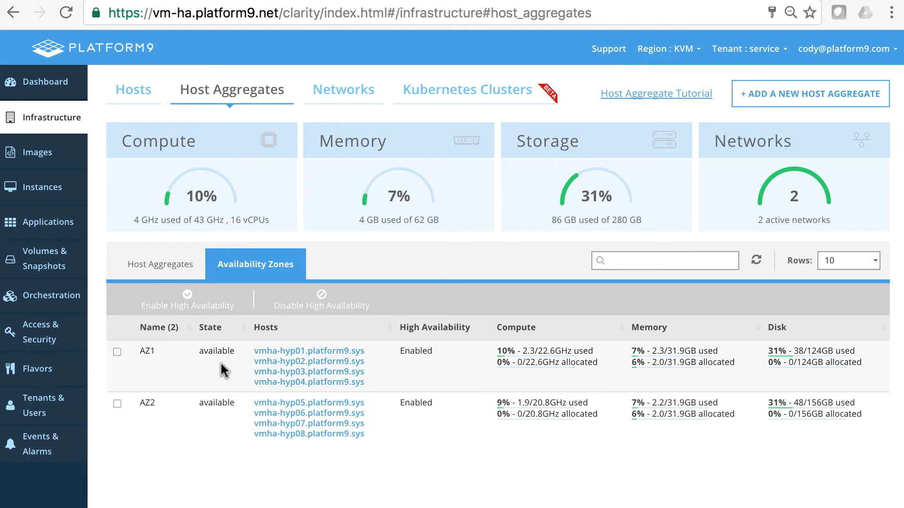
mouse_move(49, 222)
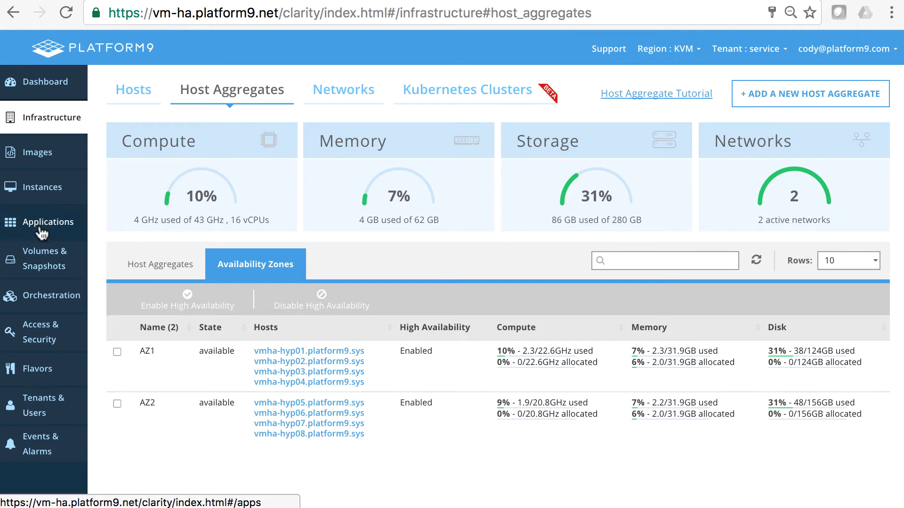
Start a new orchestration stack using cloud-app.yaml with cloudinit-config.yml as its dependency.
click(52, 295)
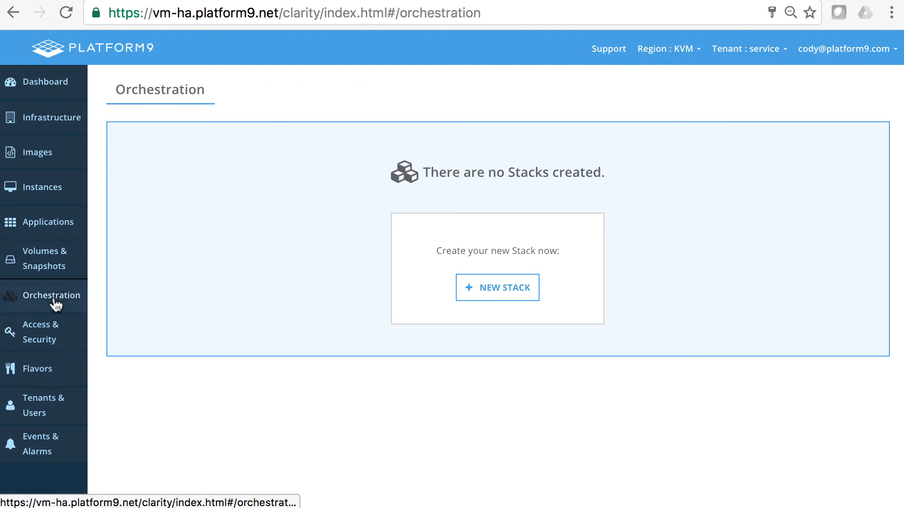
mouse_move(256, 210)
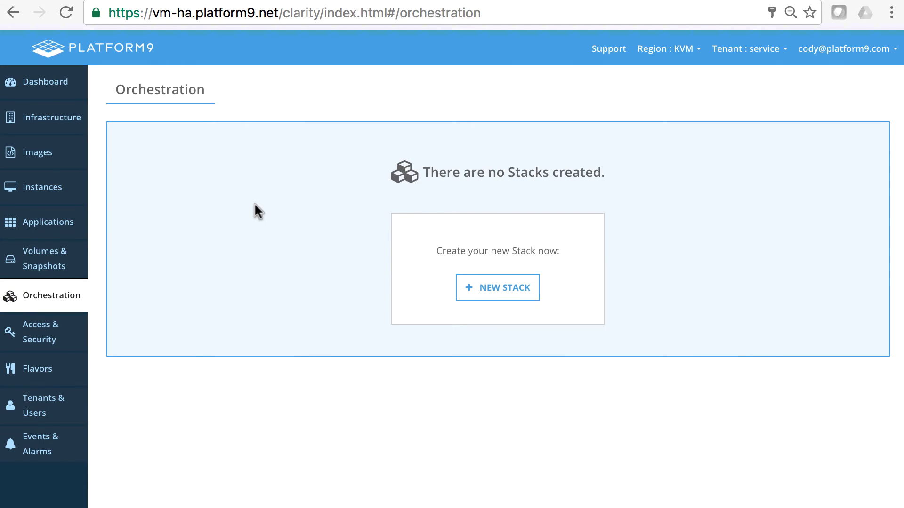
mouse_move(477, 297)
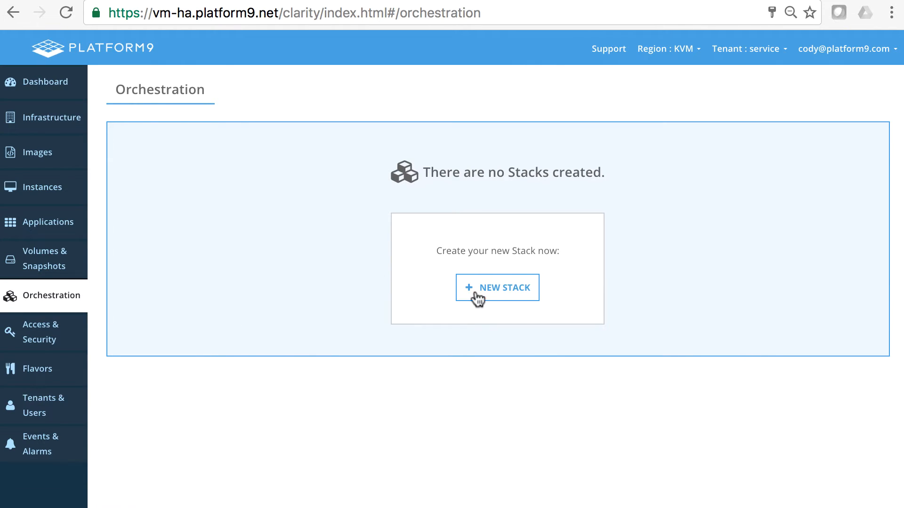
click(496, 288)
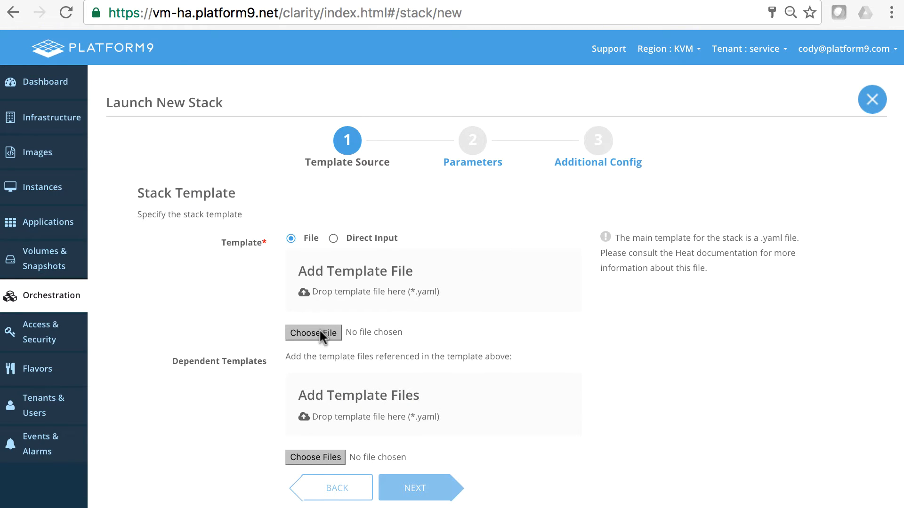
mouse_move(317, 339)
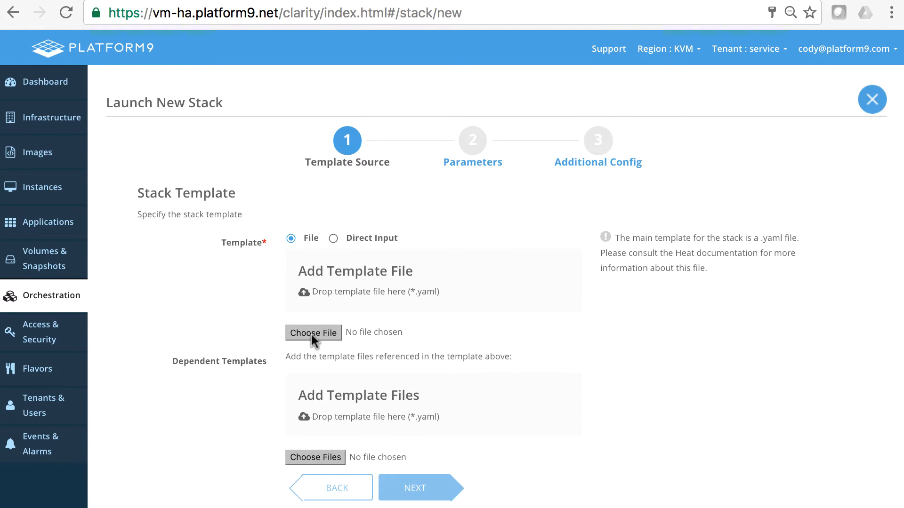
click(313, 333)
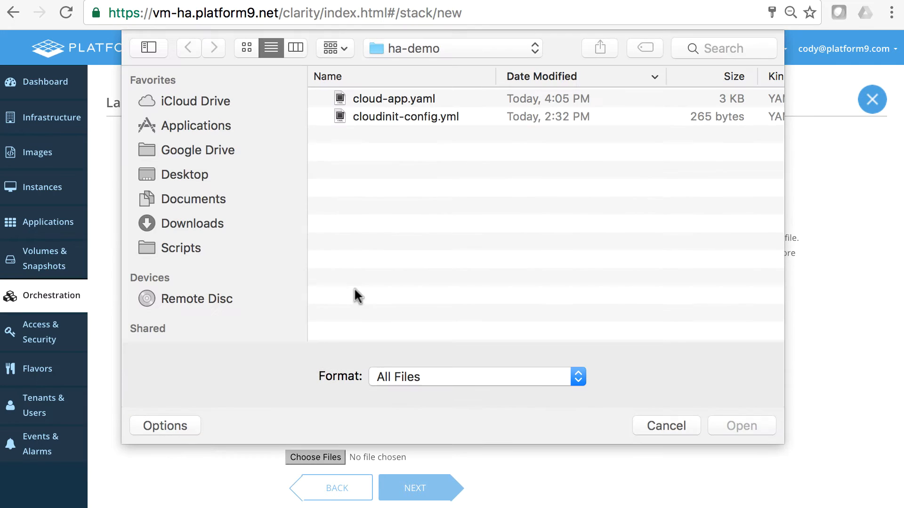
mouse_move(380, 107)
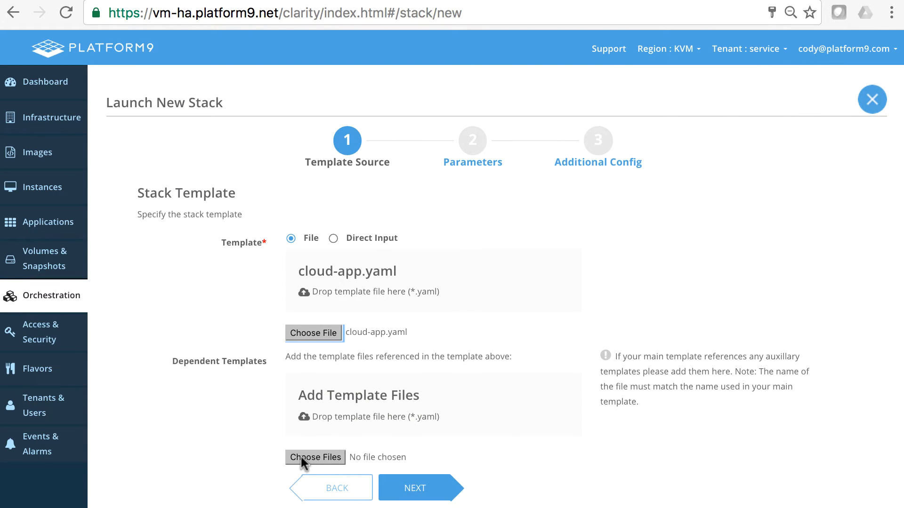
click(314, 457)
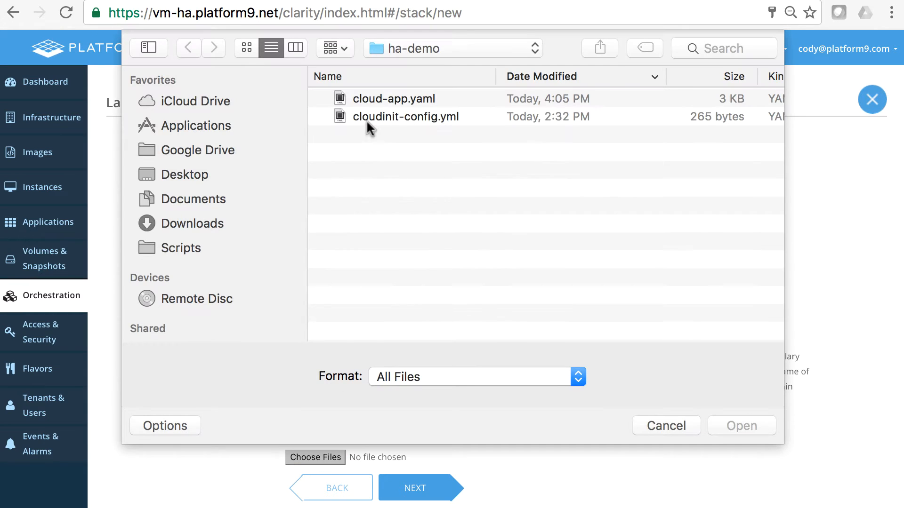
click(741, 426)
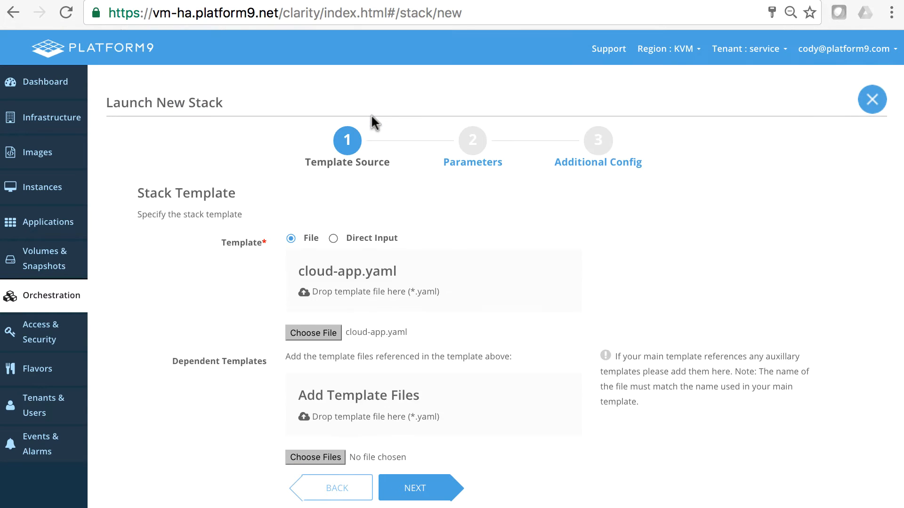
click(315, 458)
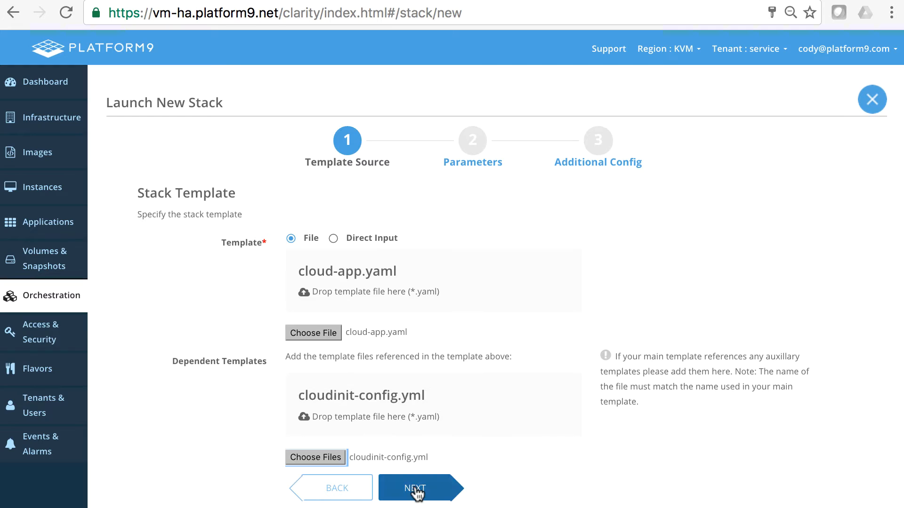
click(420, 487)
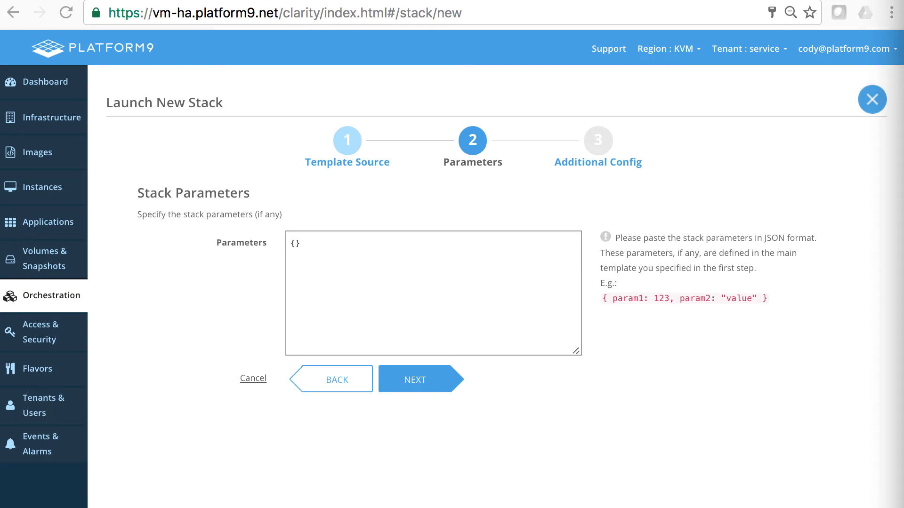
Enter the parameters {"availability_zones": ["AZ1", "AZ2"]} and continue to the final config.
text({"availability_zones": ["AZ1", "AZ2"]})
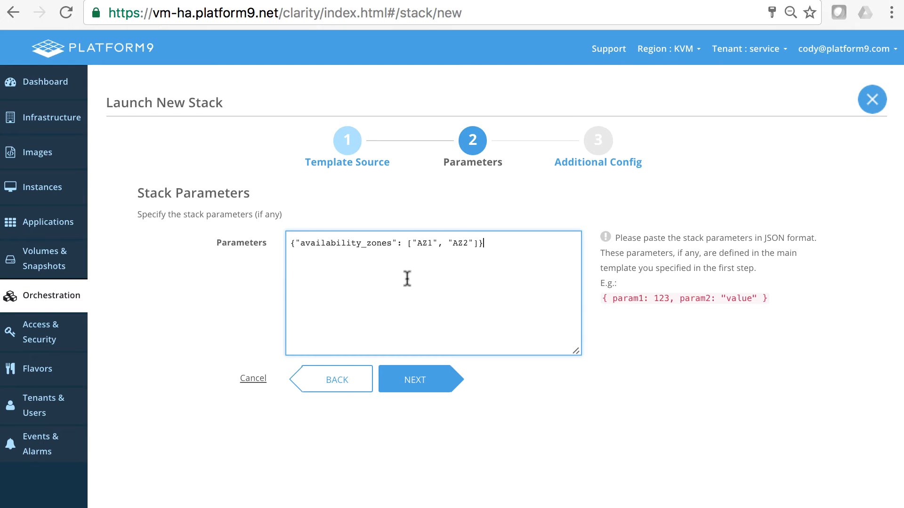
mouse_move(548, 325)
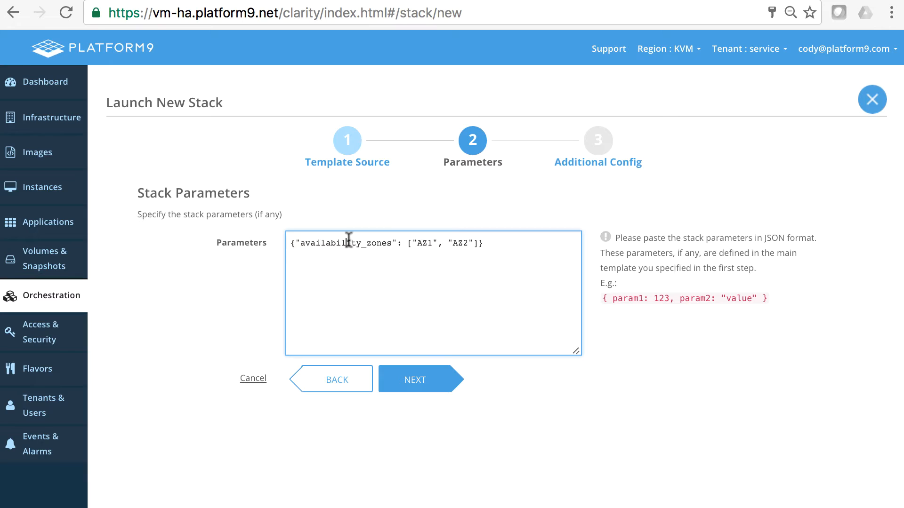
double_click(425, 243)
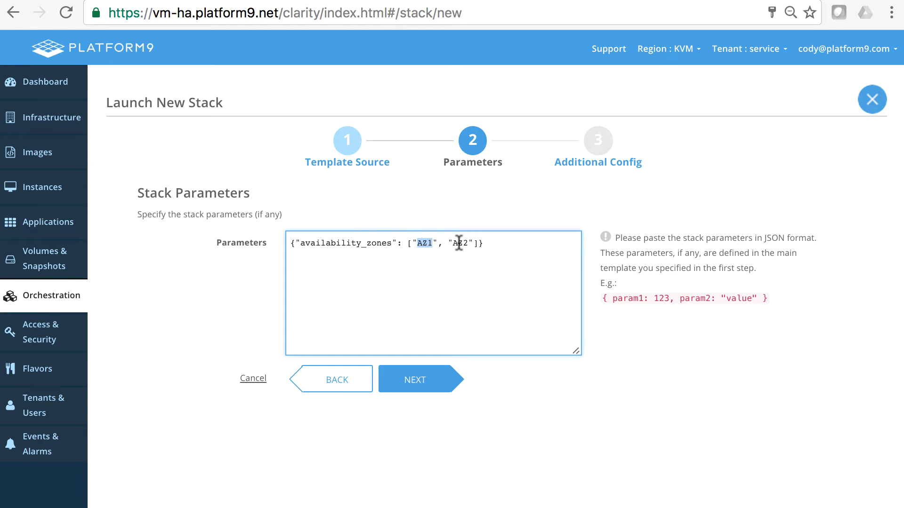
click(414, 379)
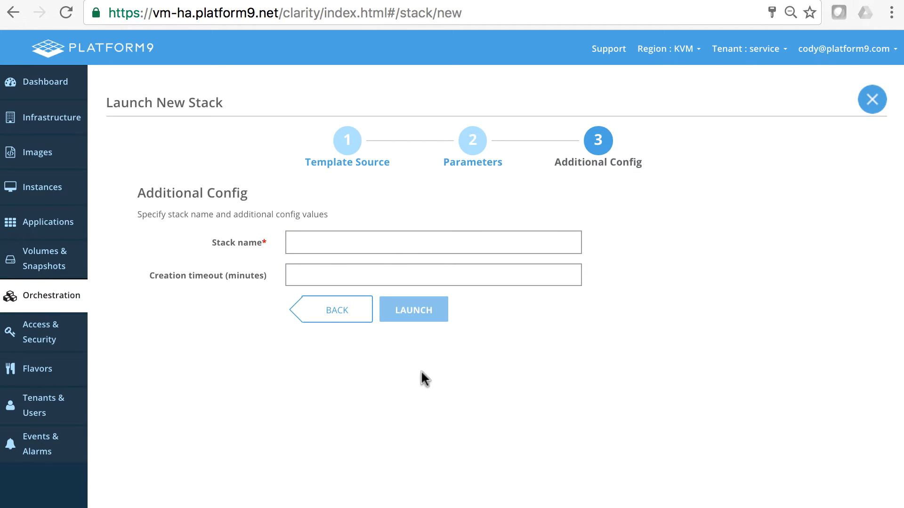
Name the stack cloud-app-stack and launch it so it shows as CREATE_IN_PROGRESS.
click(433, 242)
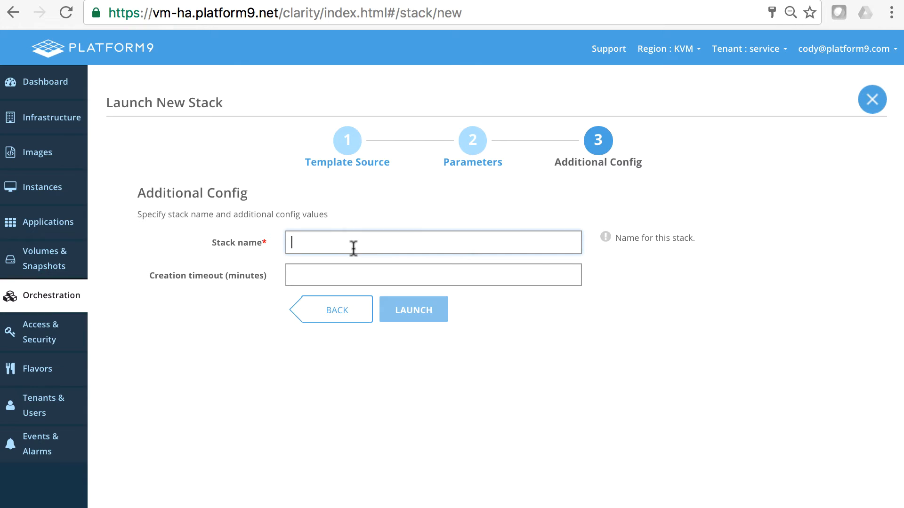
text(cloud-app-)
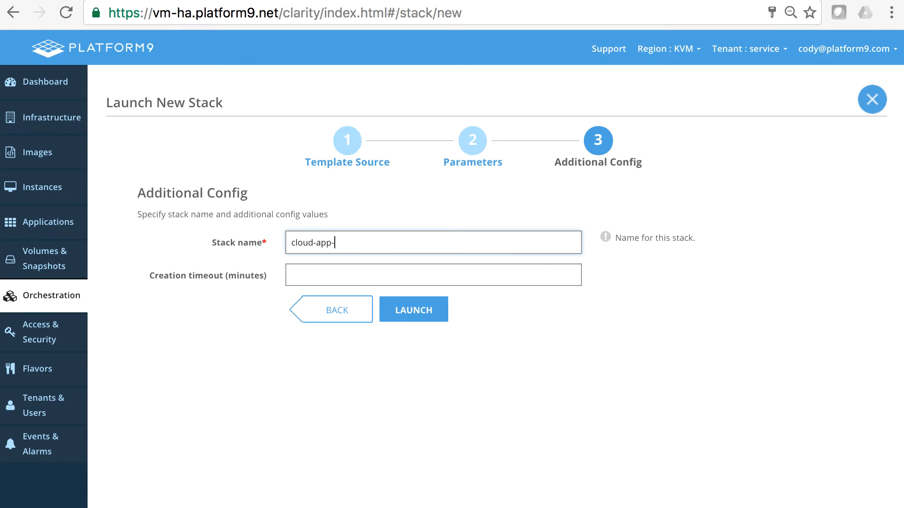
text(stack)
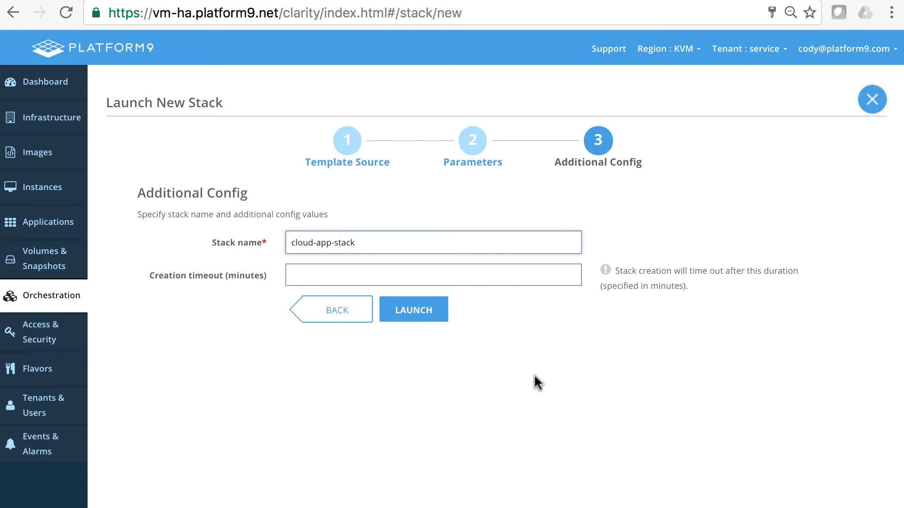
click(413, 309)
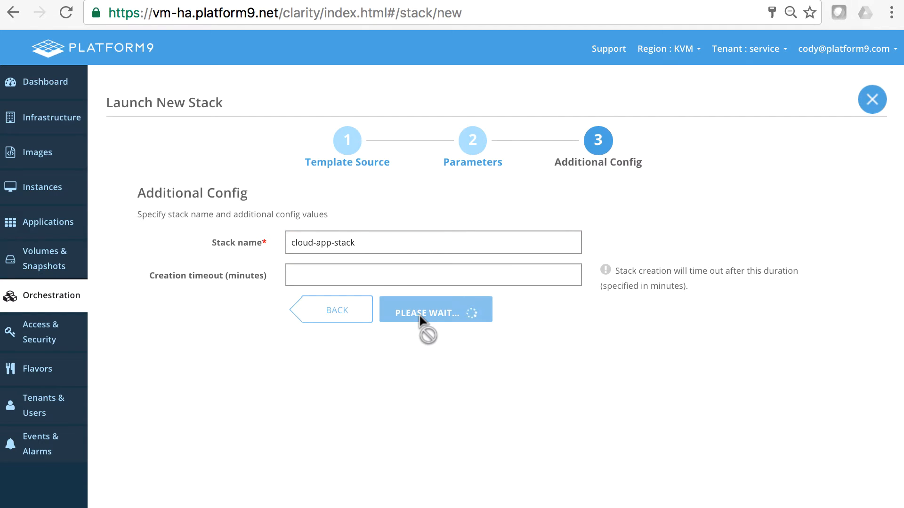
click(436, 309)
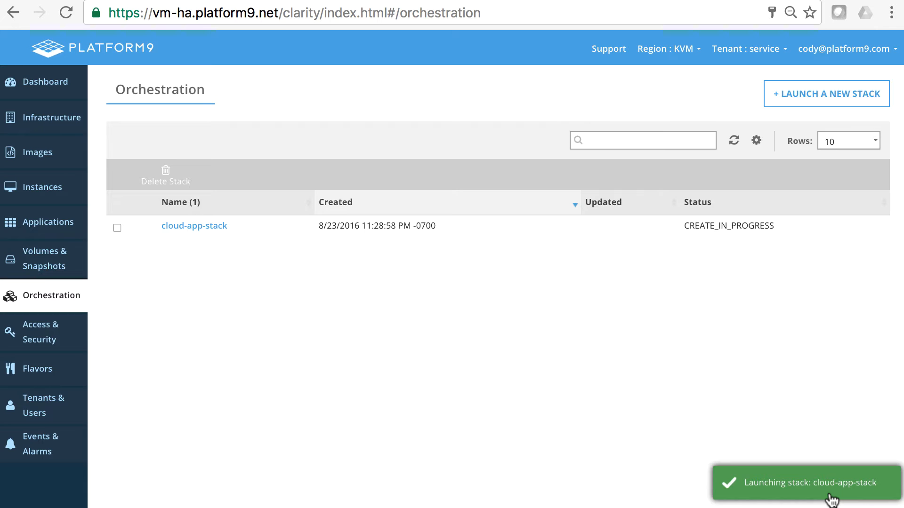
mouse_move(728, 225)
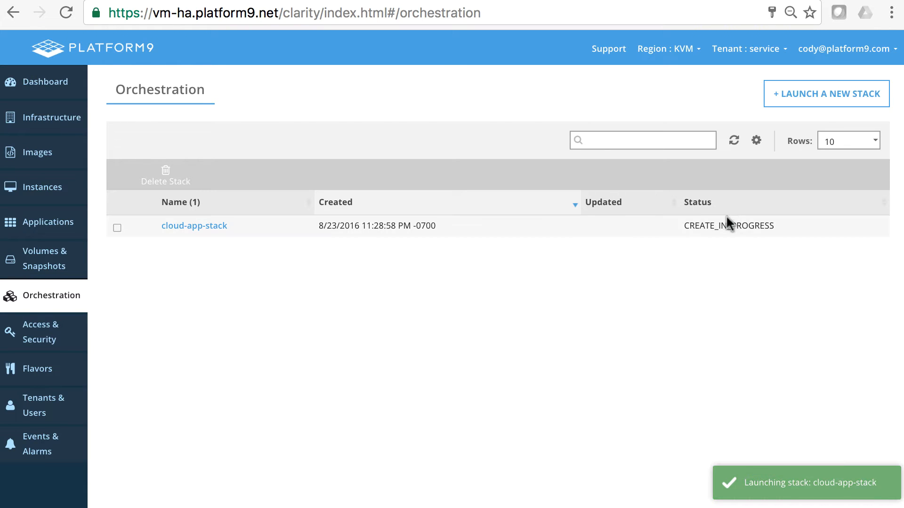
mouse_move(136, 256)
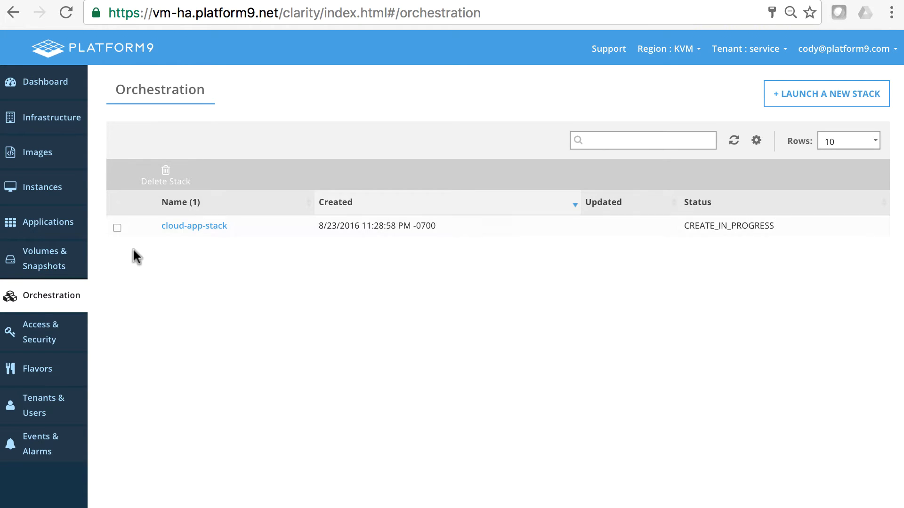
View cloud-app-stack's details and highlight its availability_zones parameter of AZ1 and AZ2.
click(194, 225)
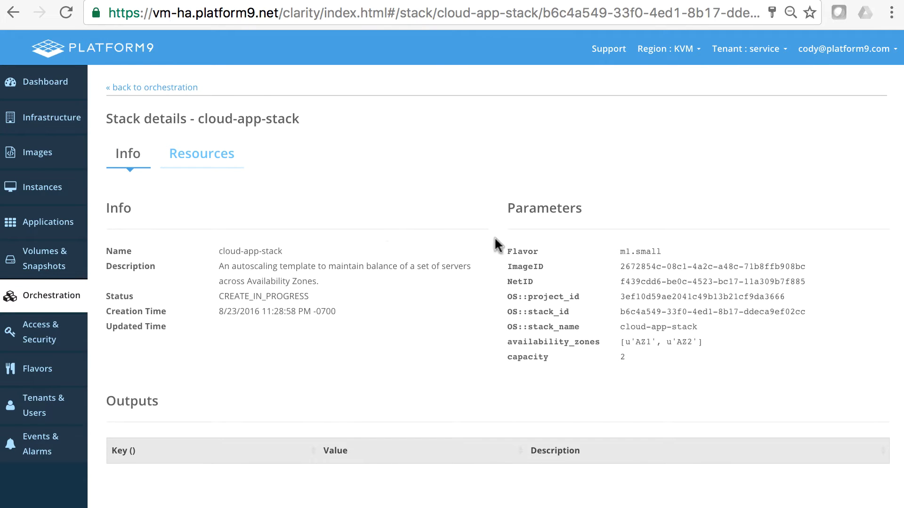
mouse_move(535, 245)
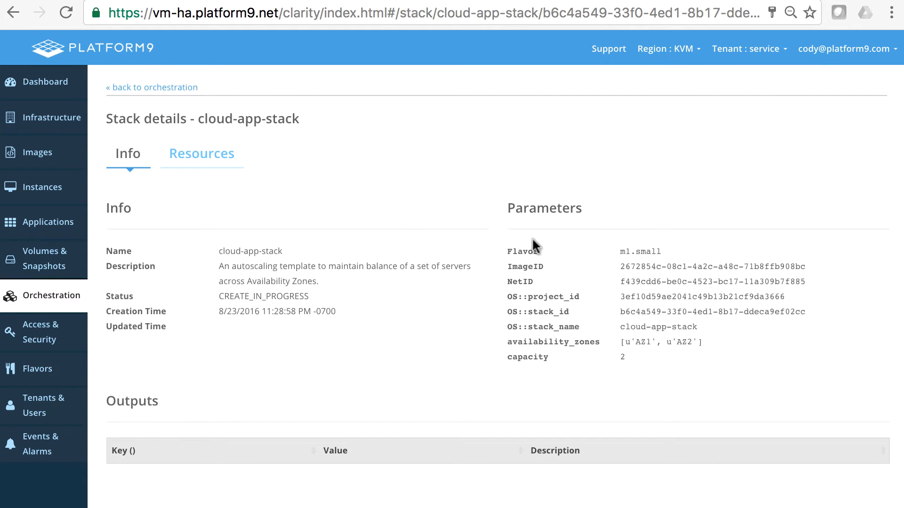
mouse_move(715, 347)
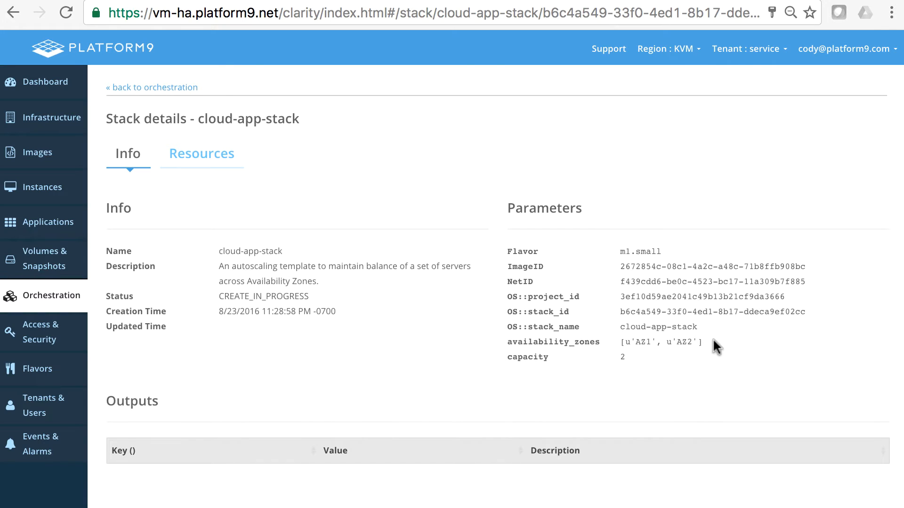
double_click(660, 341)
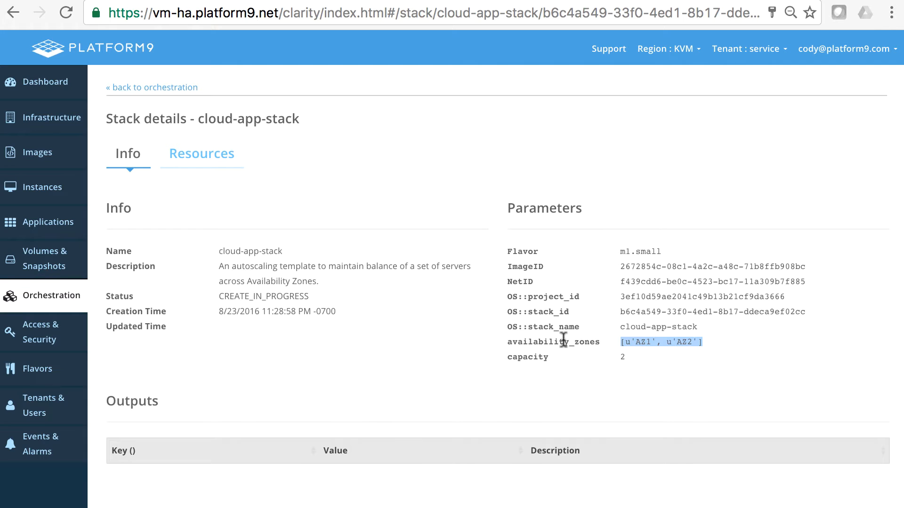
mouse_move(314, 165)
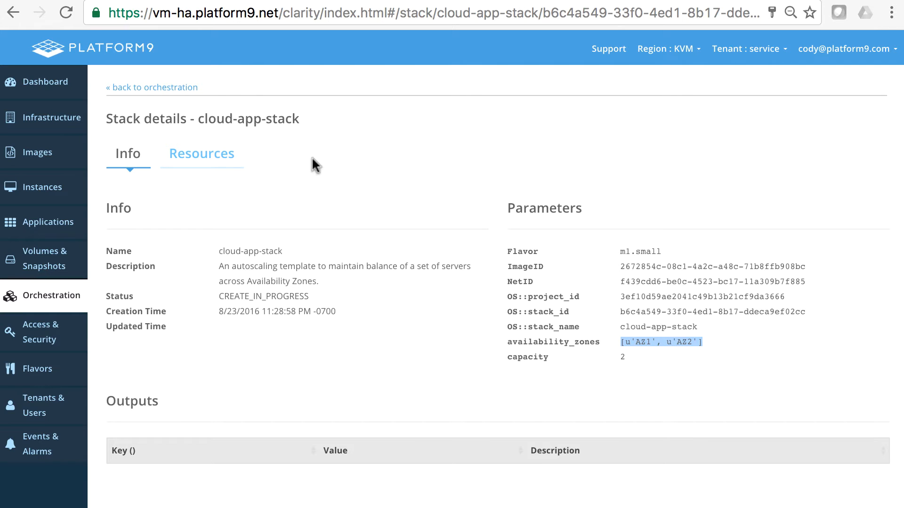
click(201, 153)
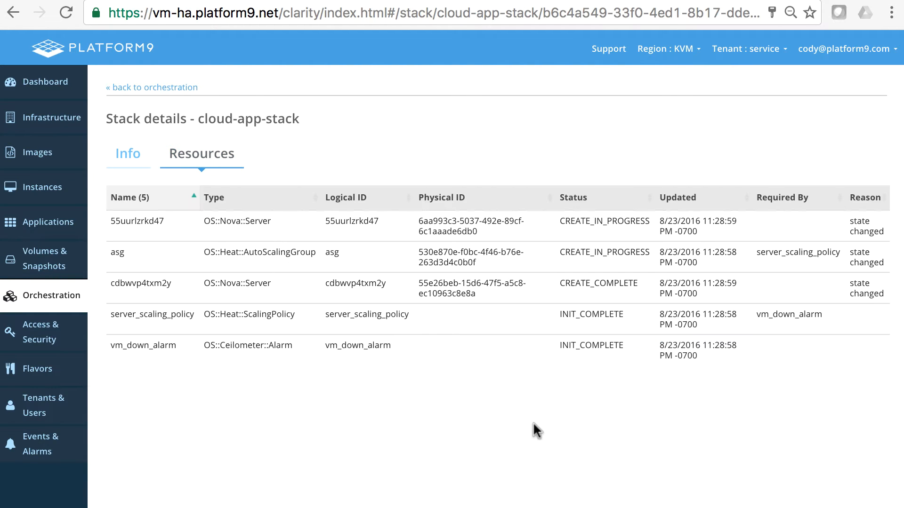
mouse_move(260, 409)
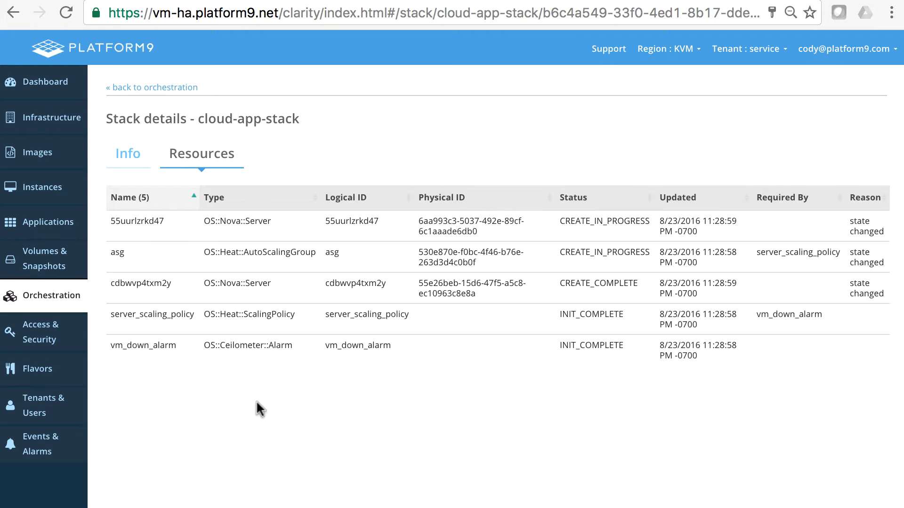
mouse_move(271, 401)
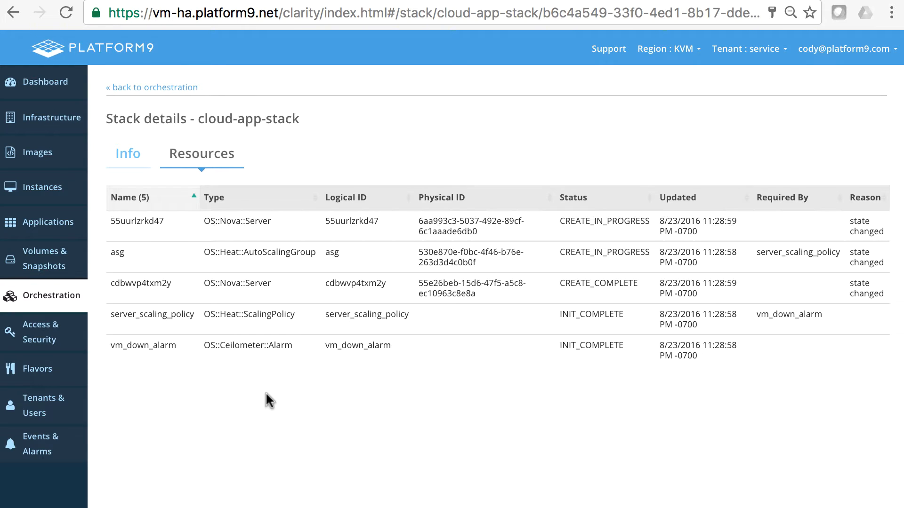
mouse_move(337, 269)
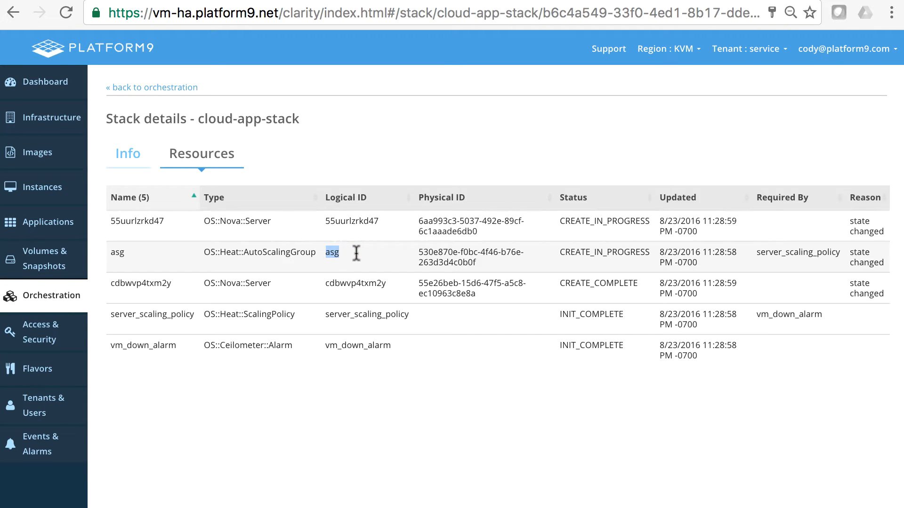
mouse_move(391, 283)
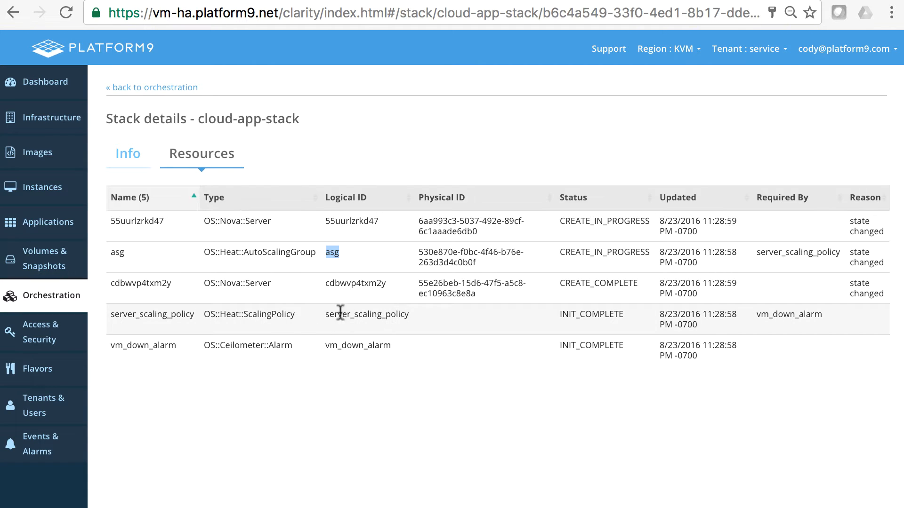
mouse_move(654, 279)
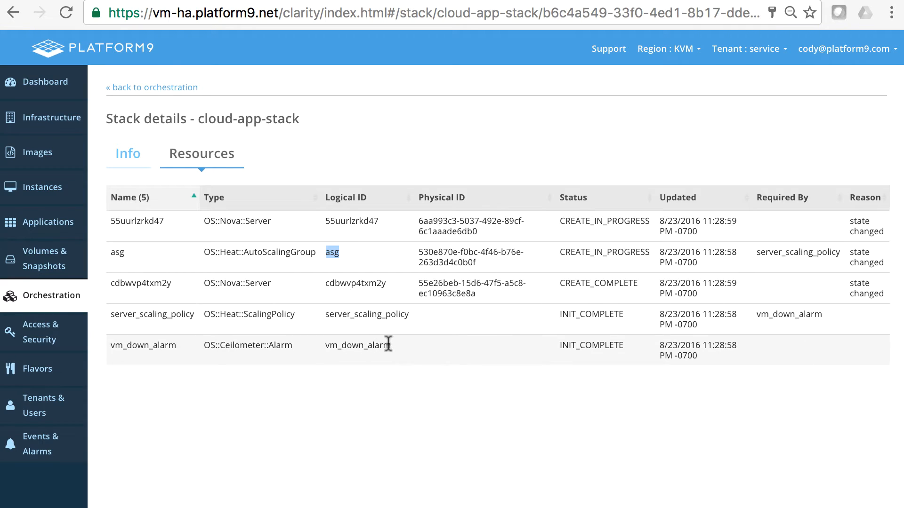
mouse_move(396, 340)
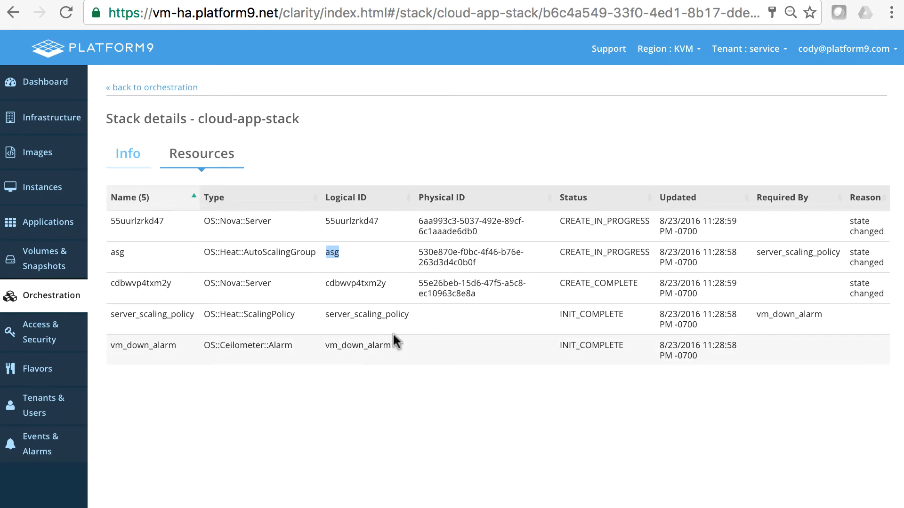
mouse_move(396, 340)
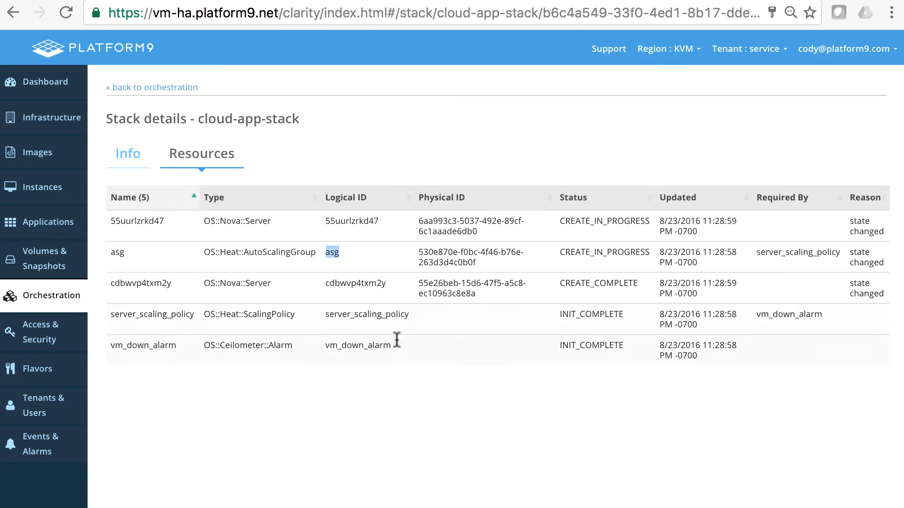
mouse_move(192, 288)
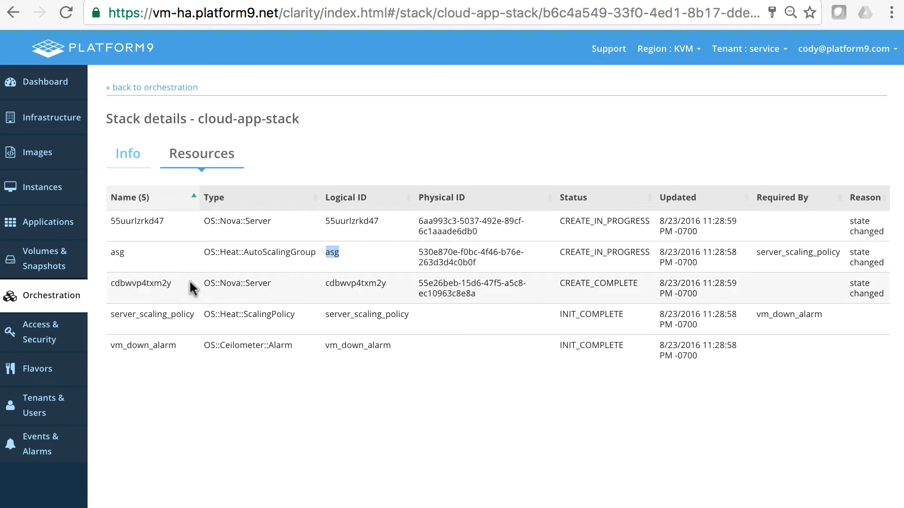
mouse_move(234, 292)
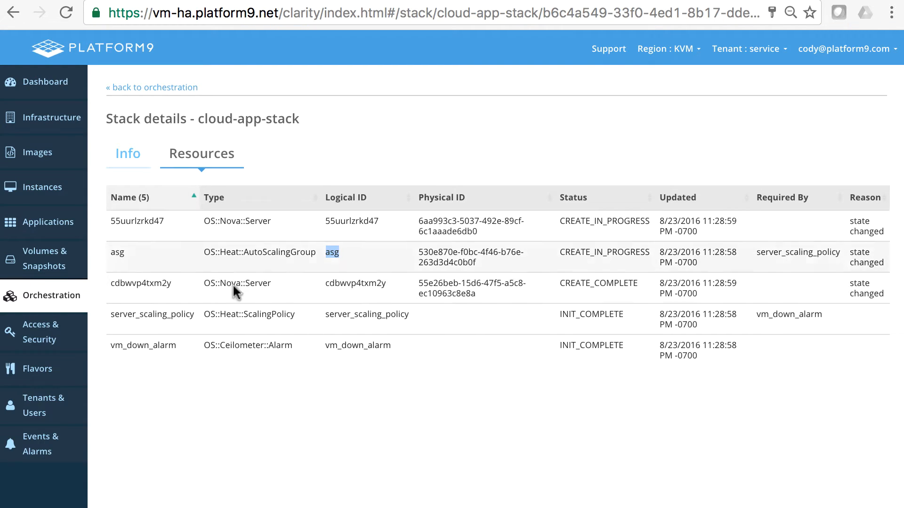
mouse_move(308, 282)
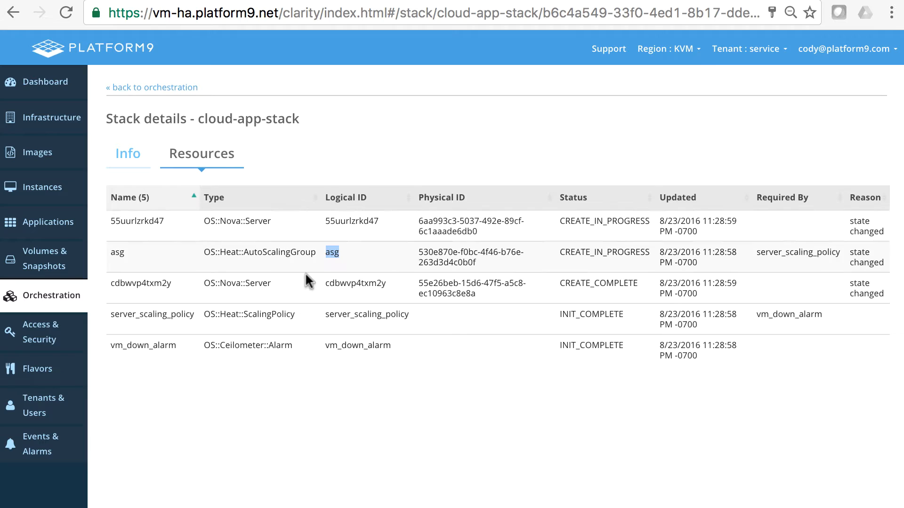
Refresh the Instances list to show the second cloud_app instance spawning on vmha-hyp02.
click(40, 186)
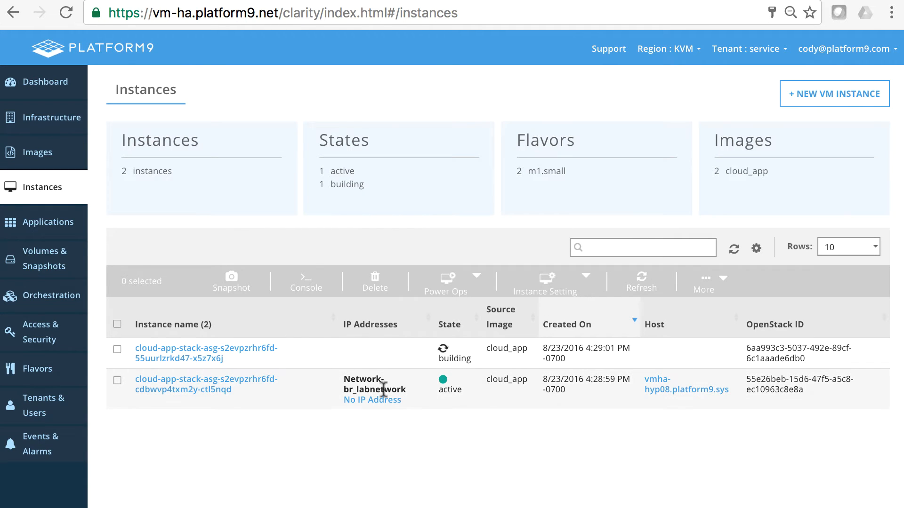
mouse_move(680, 402)
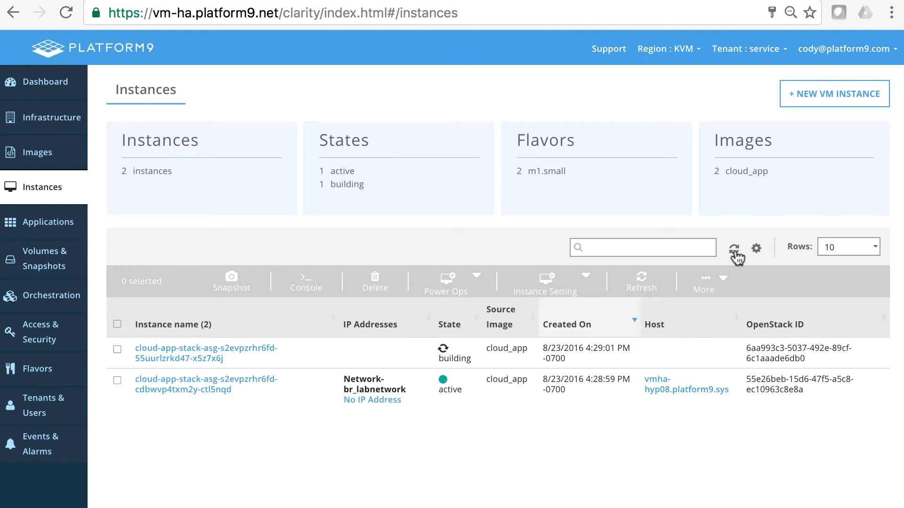
click(734, 248)
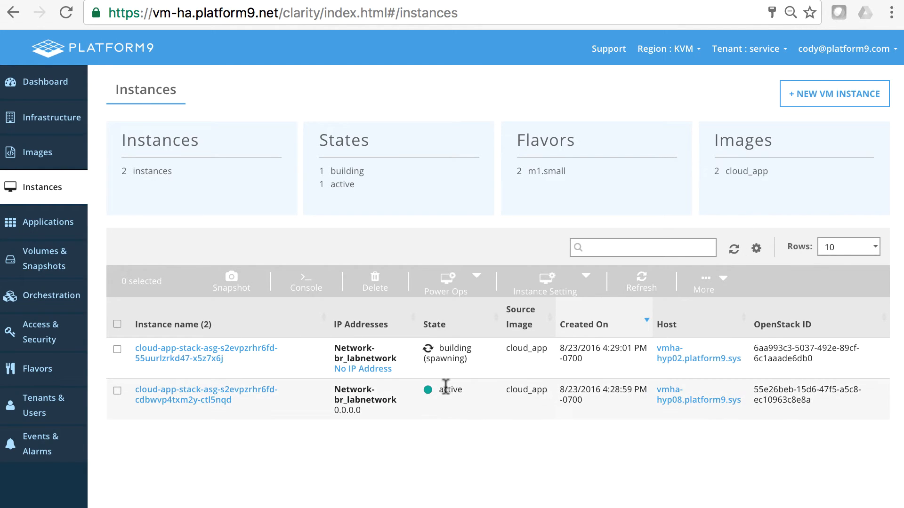
mouse_move(453, 385)
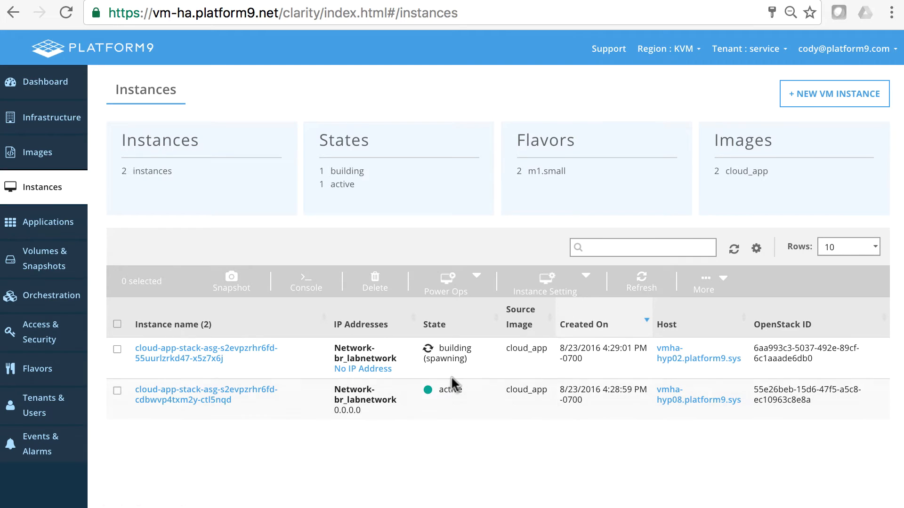
mouse_move(664, 366)
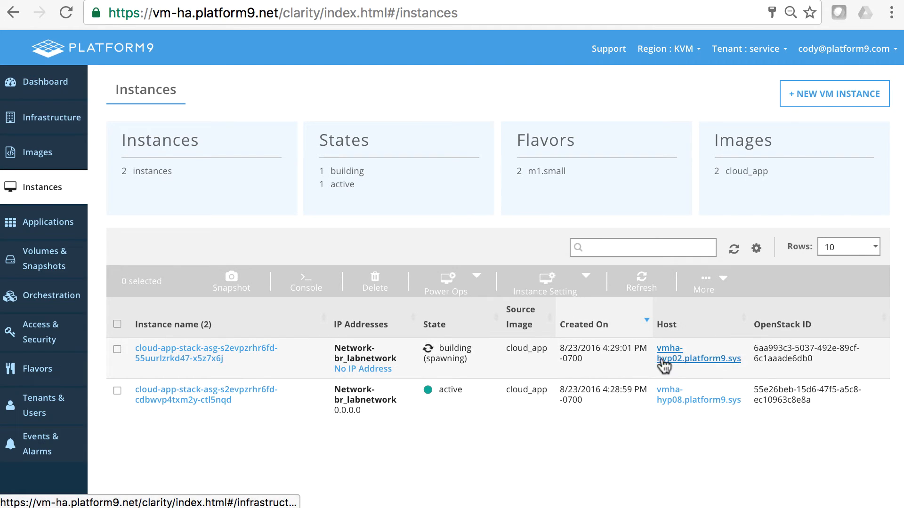
mouse_move(46, 122)
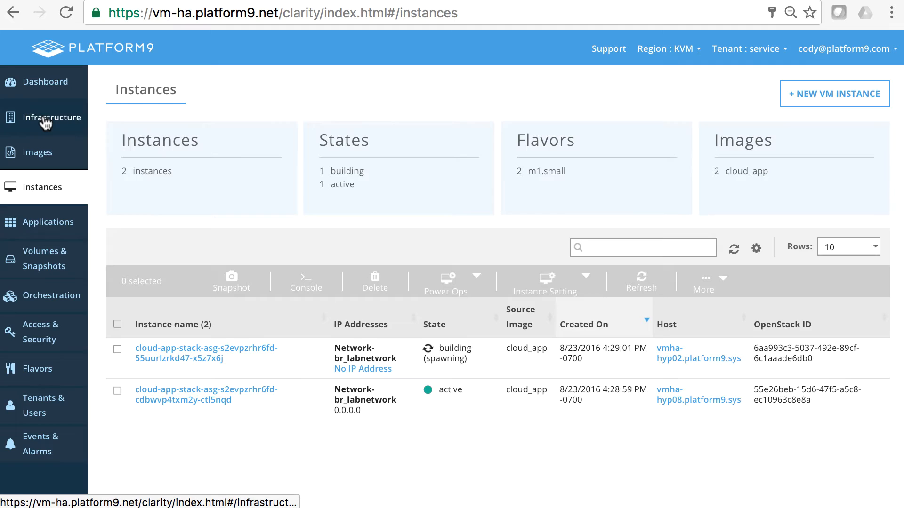
Review all eight infrastructure hosts with their connection status and resource usage.
click(50, 117)
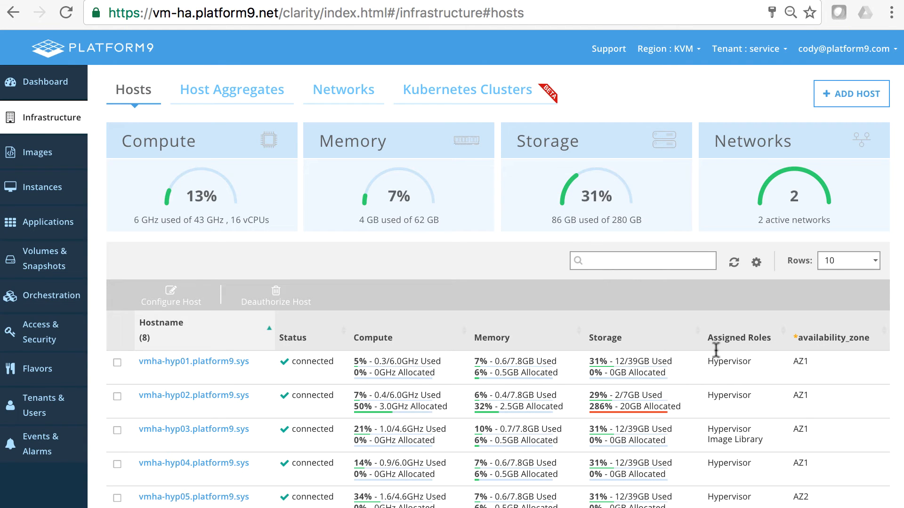
scroll(down, 3)
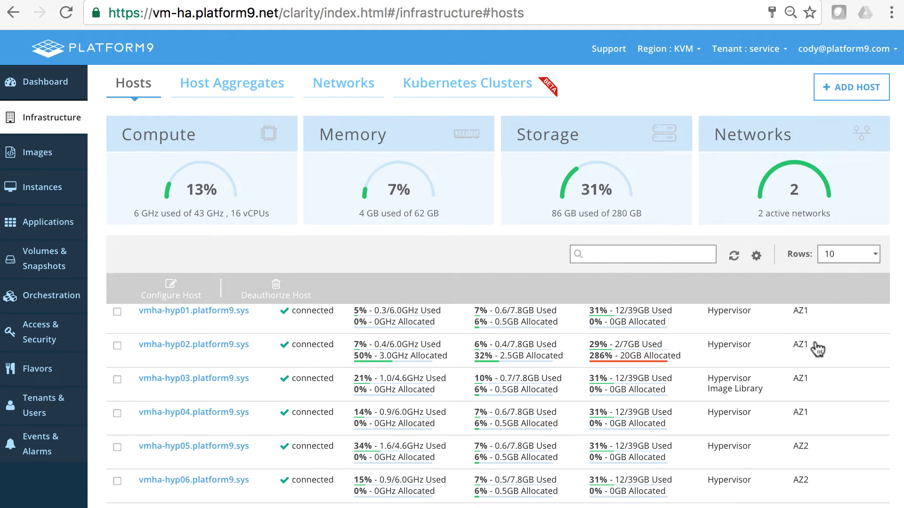
scroll(down, 3)
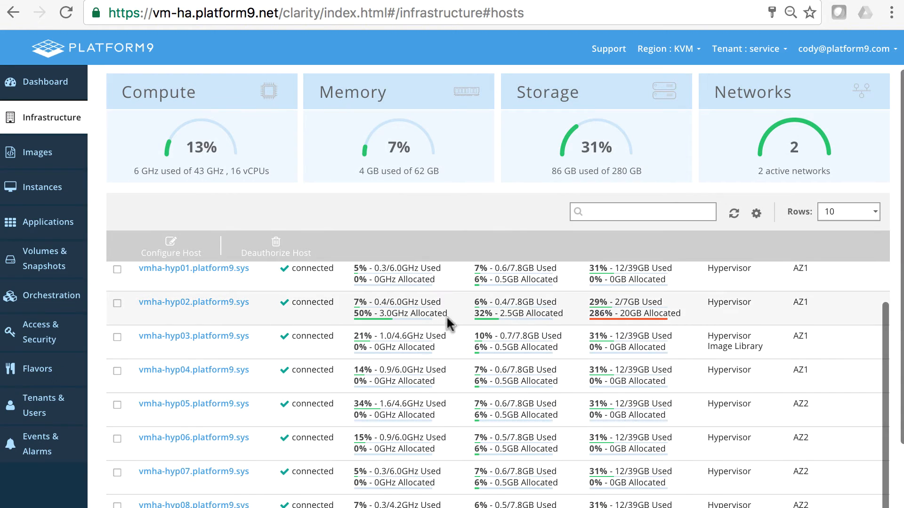
mouse_move(801, 306)
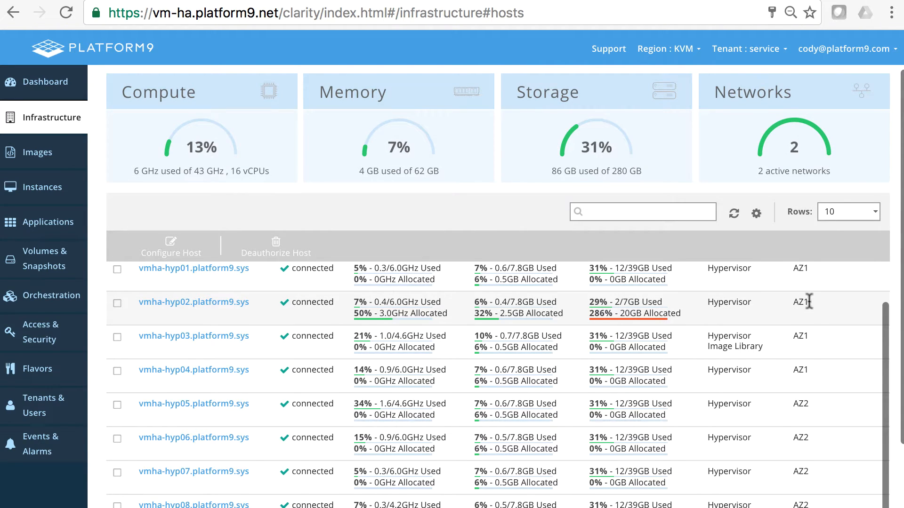
scroll(down, 3)
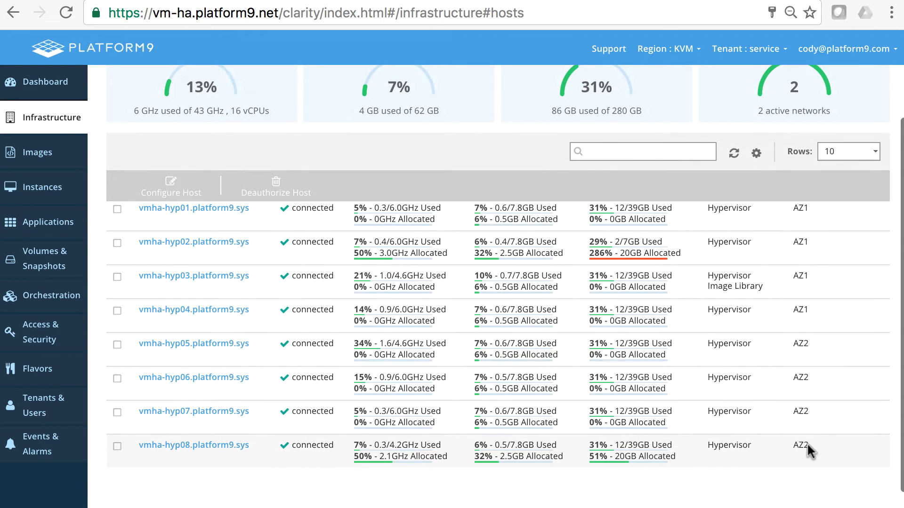
mouse_move(790, 453)
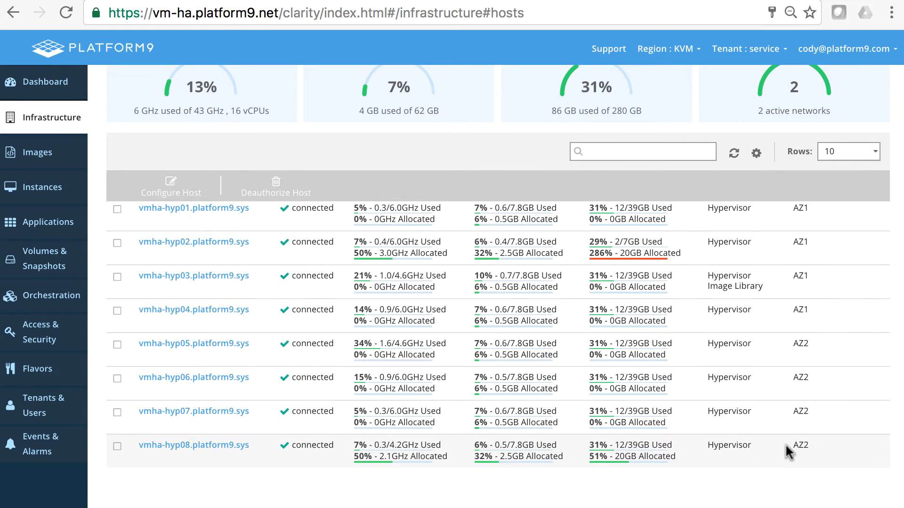
Refresh the Instances list until both show active with IPs 10.4.167.191 and 10.4.174.192.
click(42, 186)
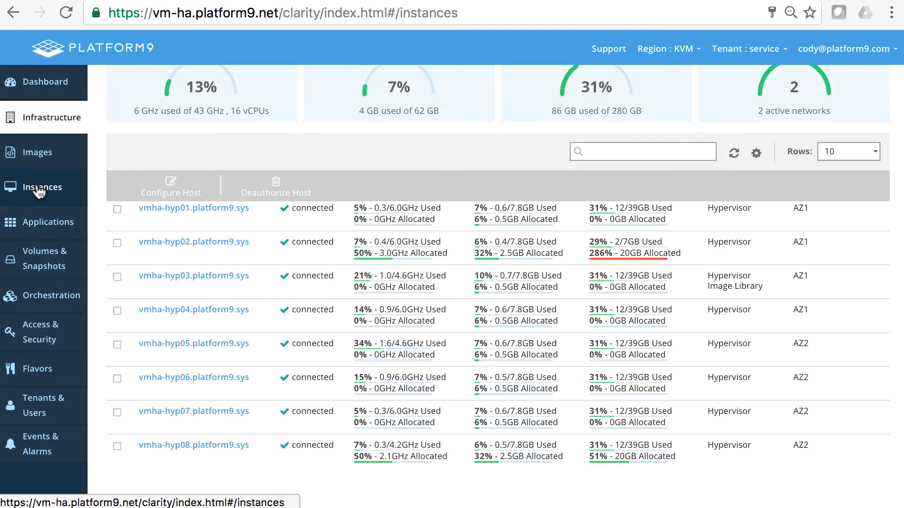
click(41, 187)
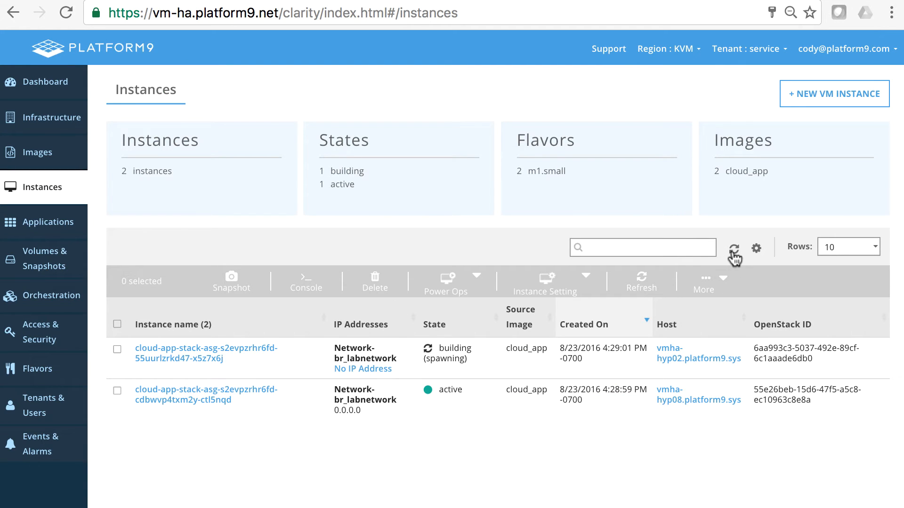
mouse_move(374, 453)
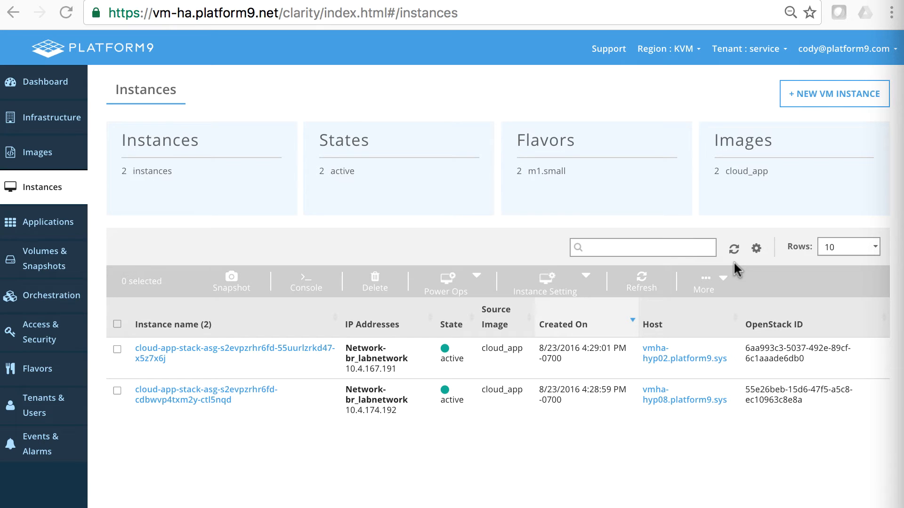
mouse_move(50, 296)
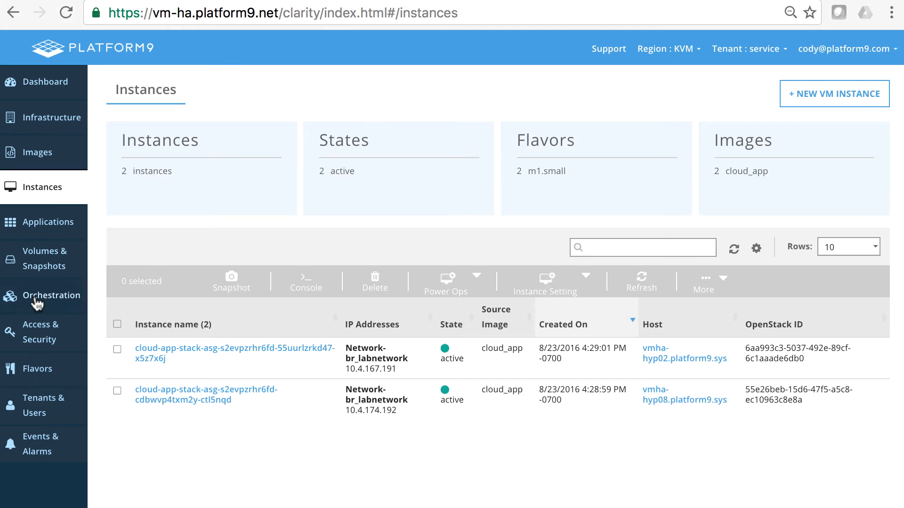
Check the cloud-app-stack outputs listing asg_size 2 and both server IP addresses.
click(50, 295)
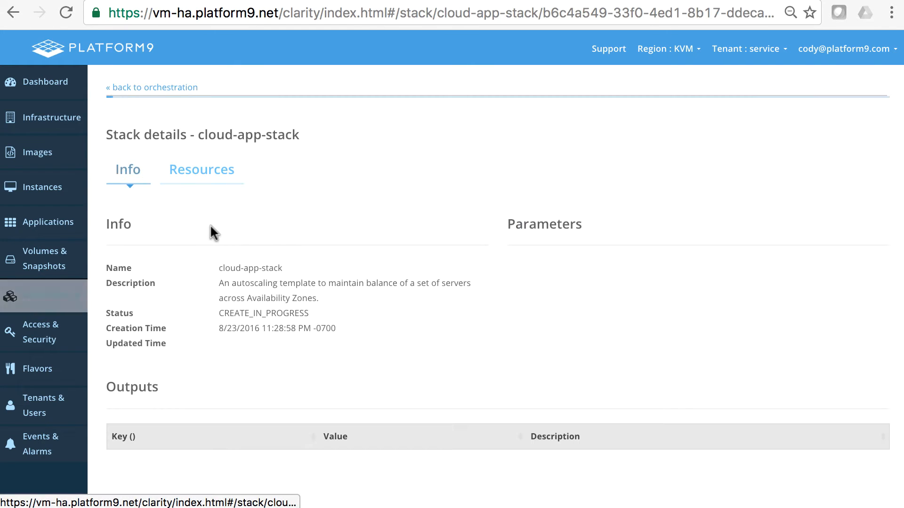
scroll(down, 3)
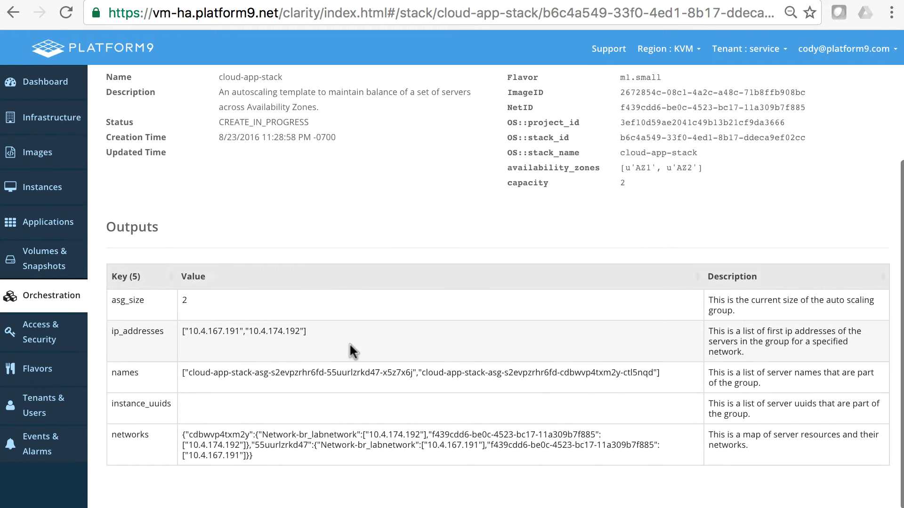
mouse_move(351, 323)
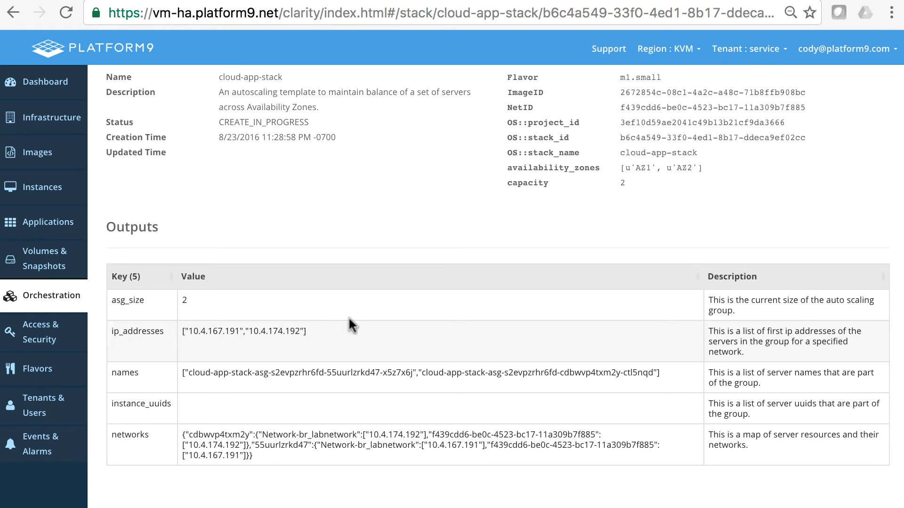
mouse_move(361, 338)
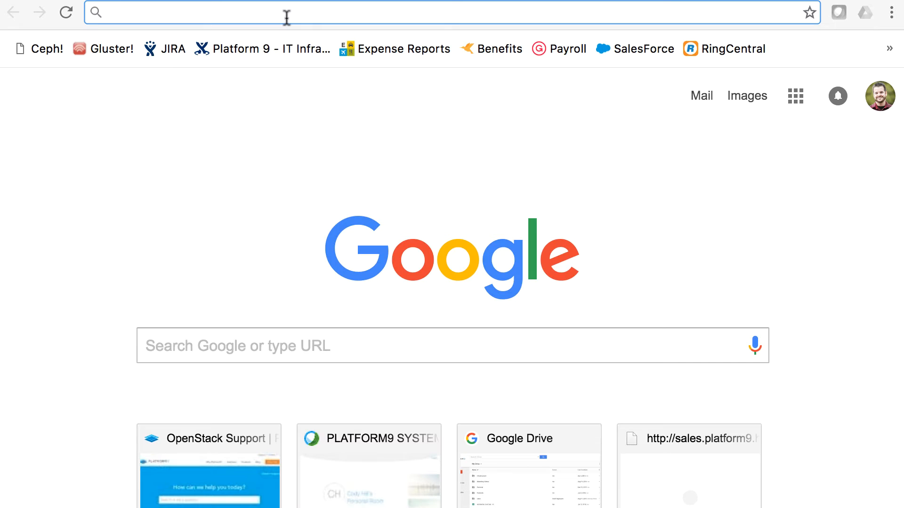
Load 10.4.230.201/demo.html in Chrome and enter 10.4.230.201 as the endpoint.
text(10.4.230.201/demo.html)
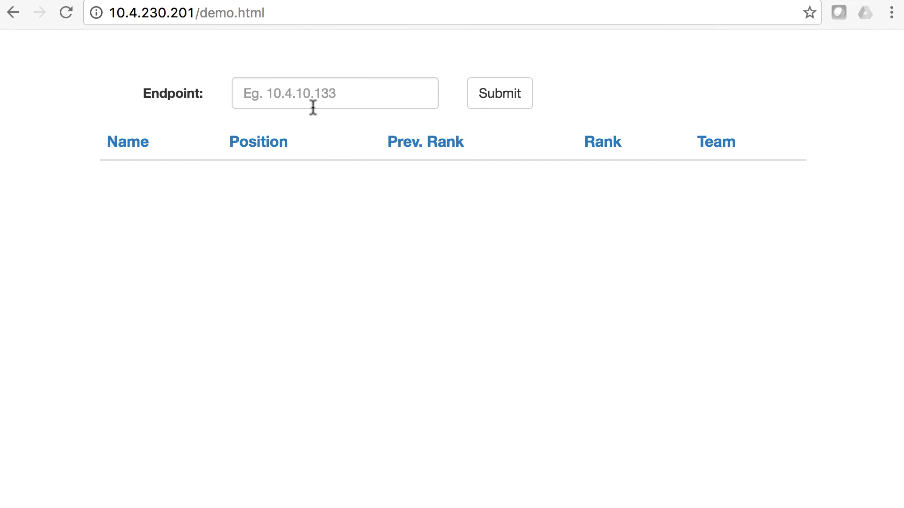
click(334, 93)
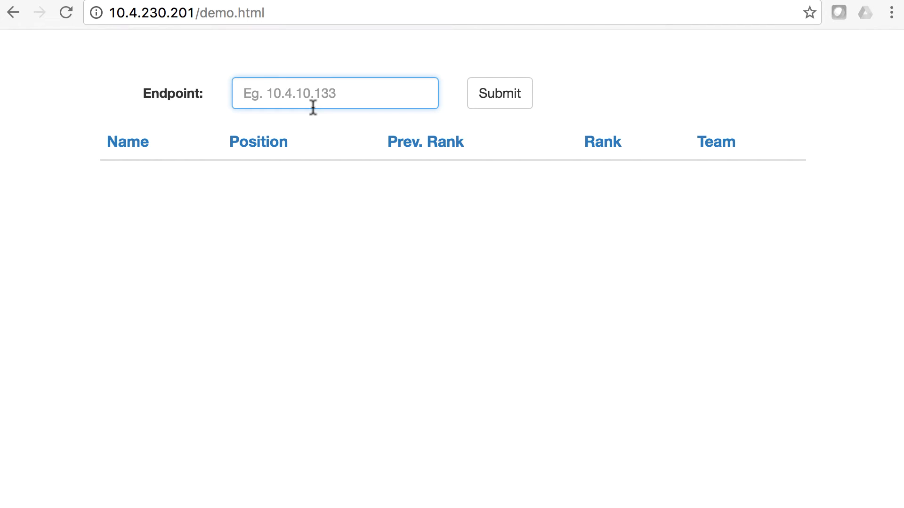
text(10)
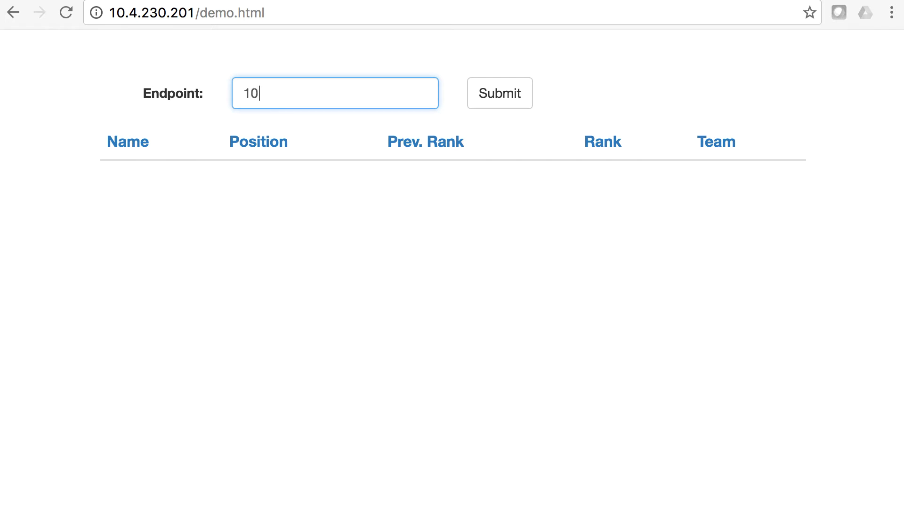
text(.4)
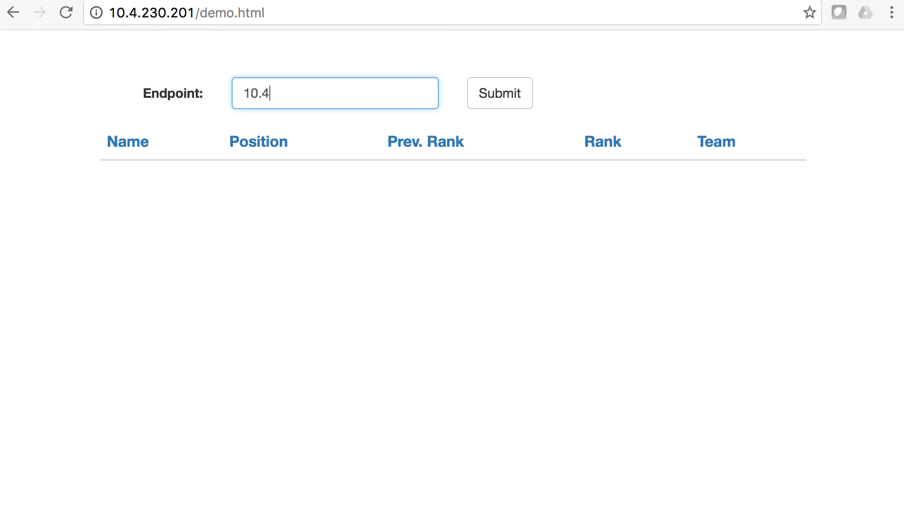
text(.230)
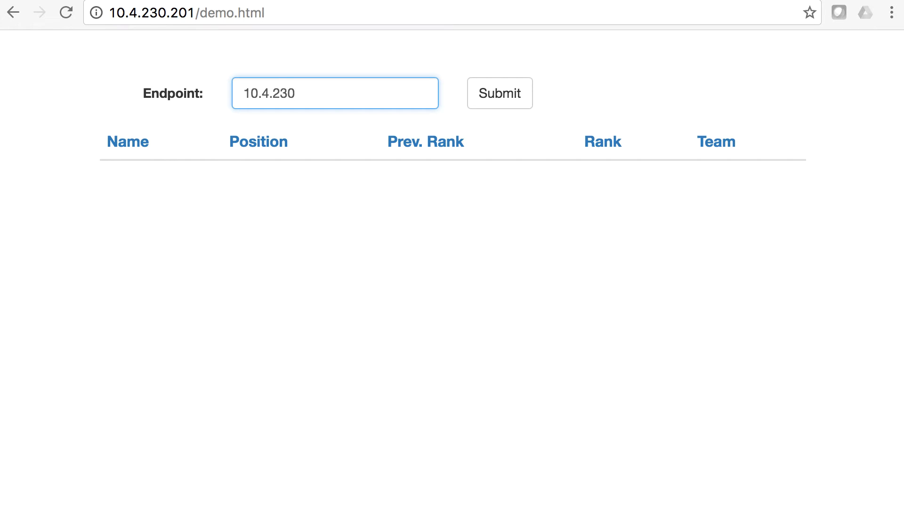
text(.201)
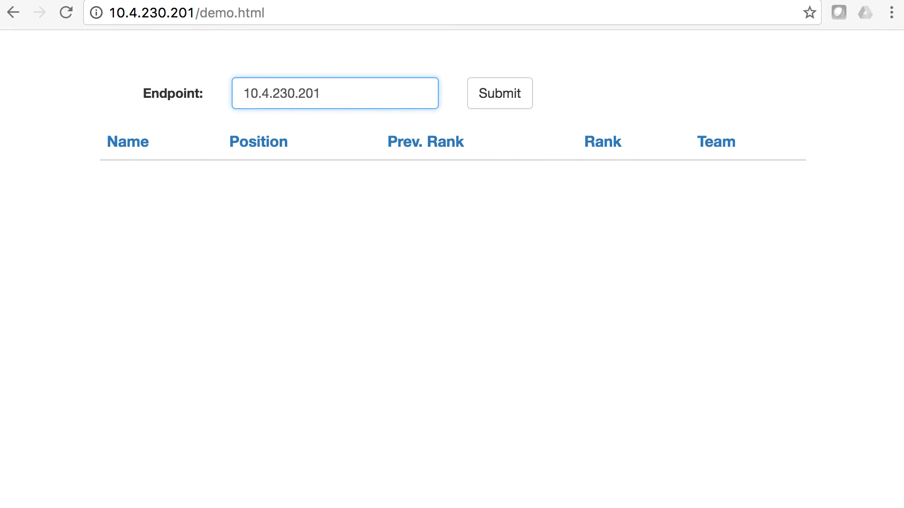
mouse_move(400, 263)
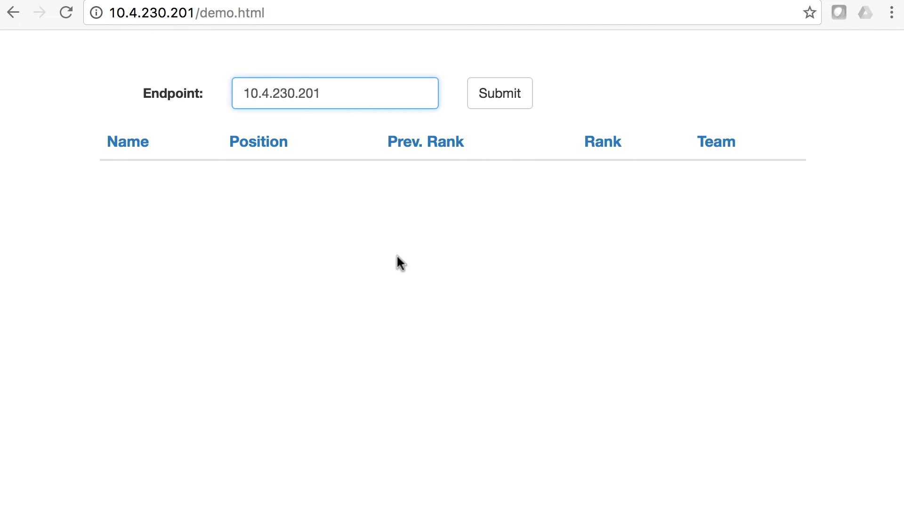
mouse_move(467, 261)
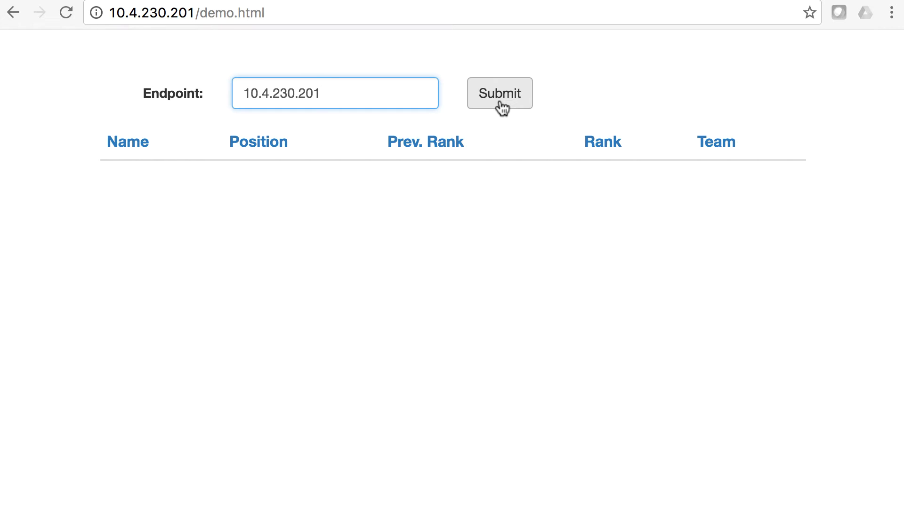
Submit the endpoint to load the player table, then sort it by Rank so Cam Newton is first.
click(499, 93)
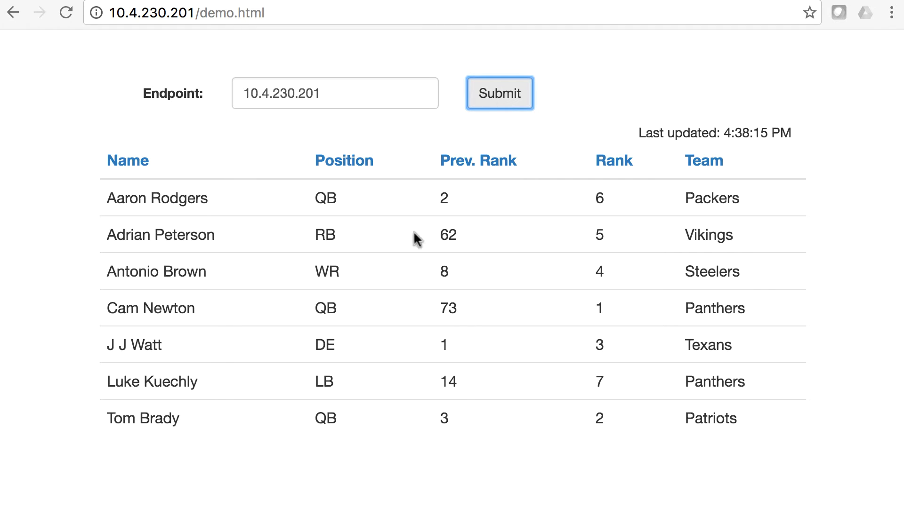
mouse_move(523, 205)
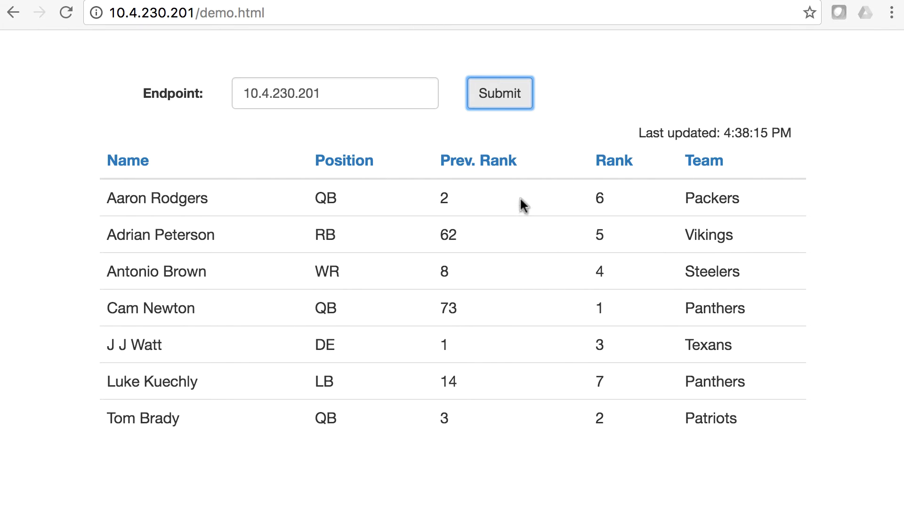
mouse_move(559, 314)
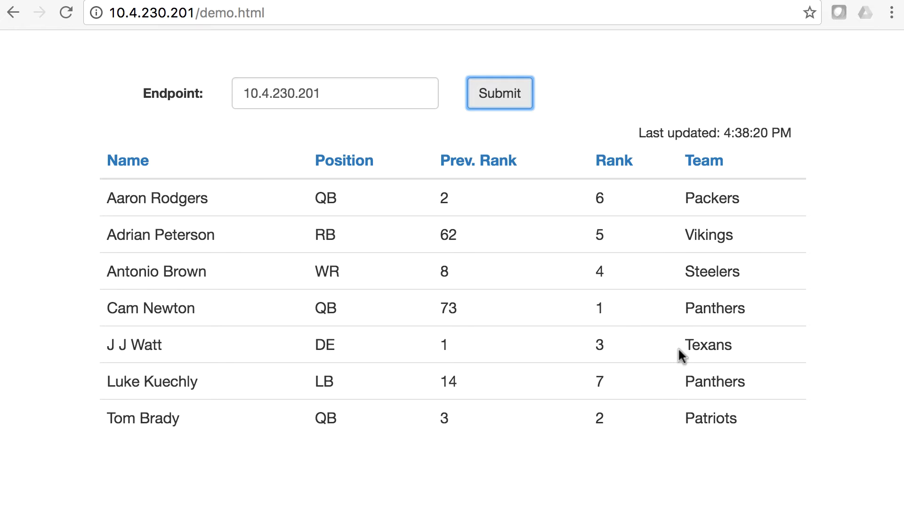
mouse_move(625, 179)
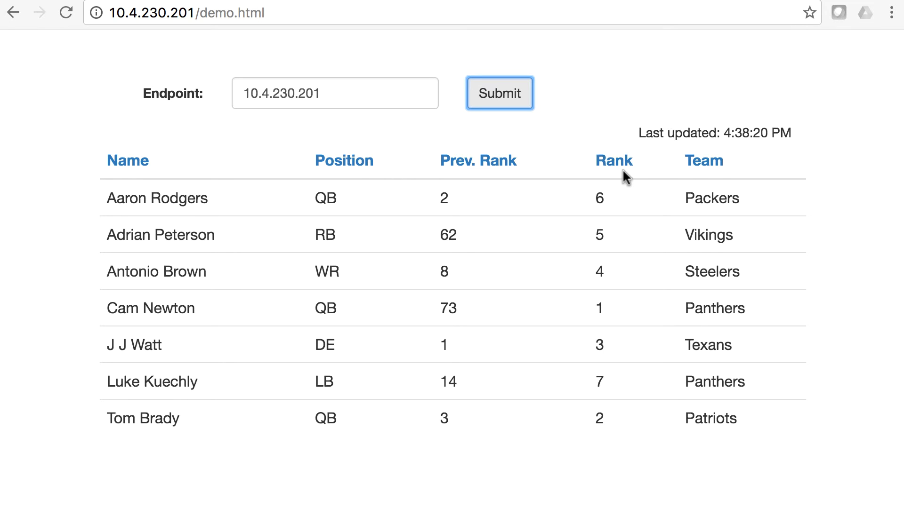
click(613, 160)
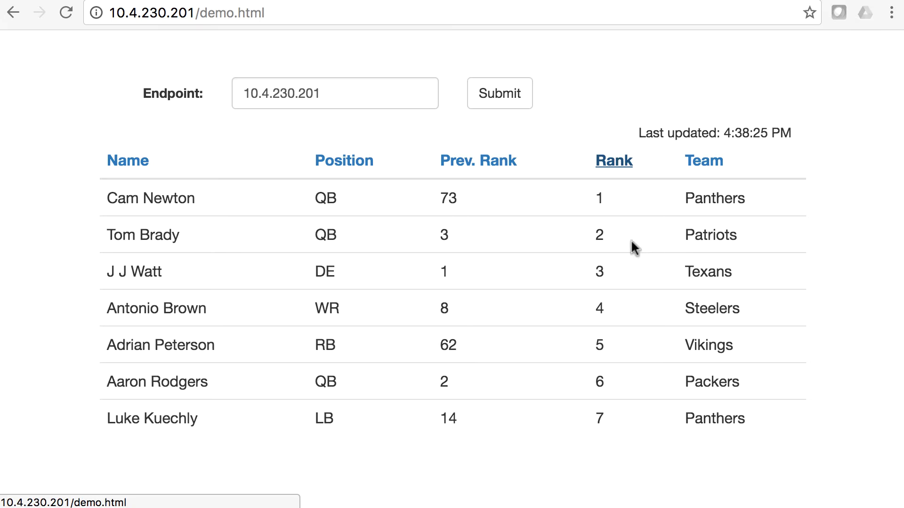
mouse_move(747, 145)
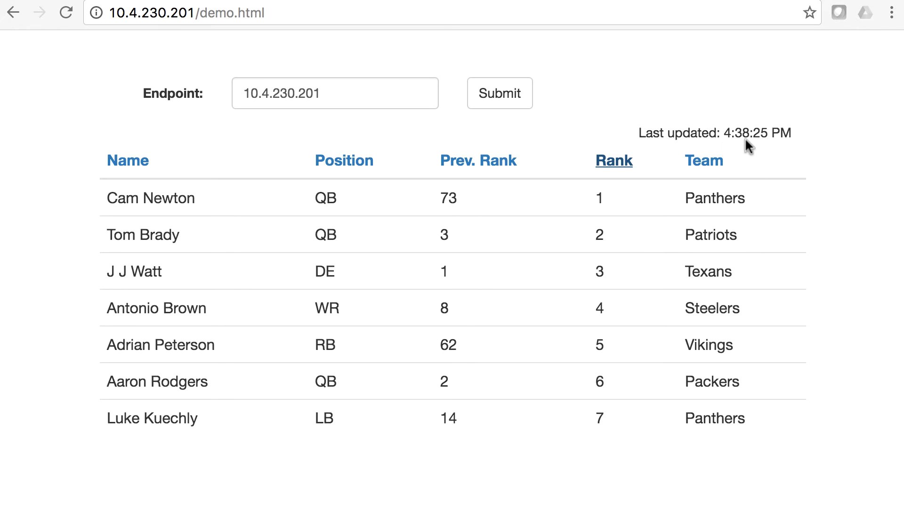
mouse_move(772, 148)
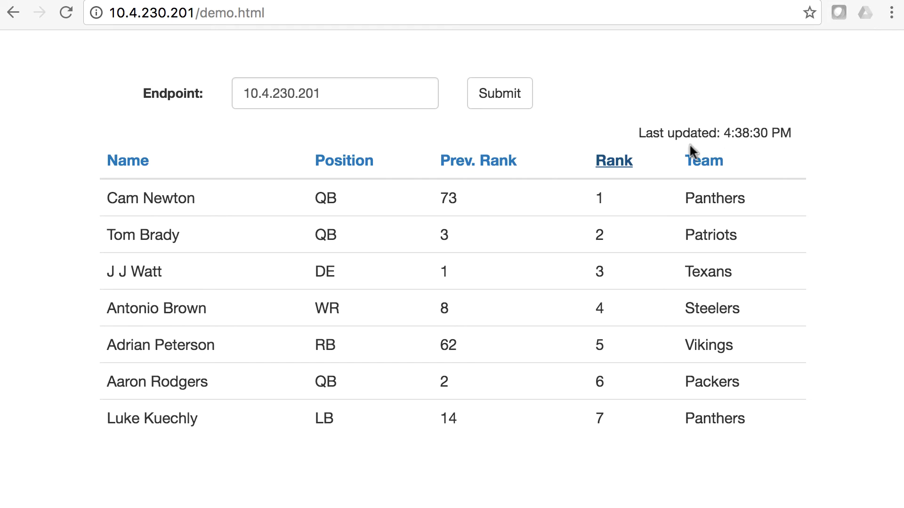
mouse_move(798, 163)
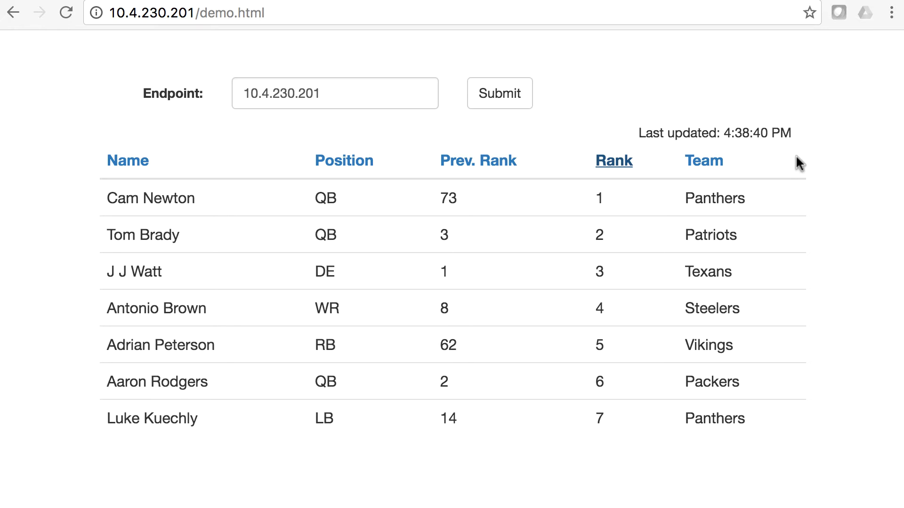
mouse_move(634, 91)
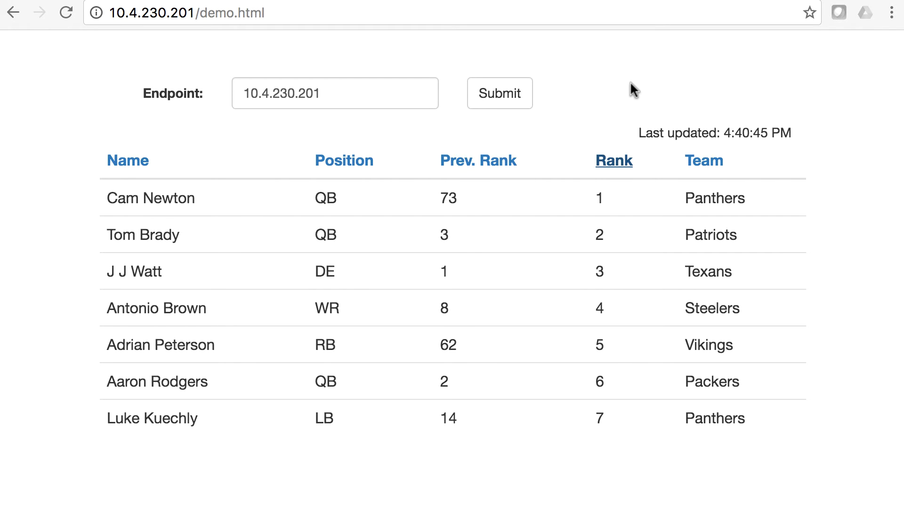
mouse_move(588, 117)
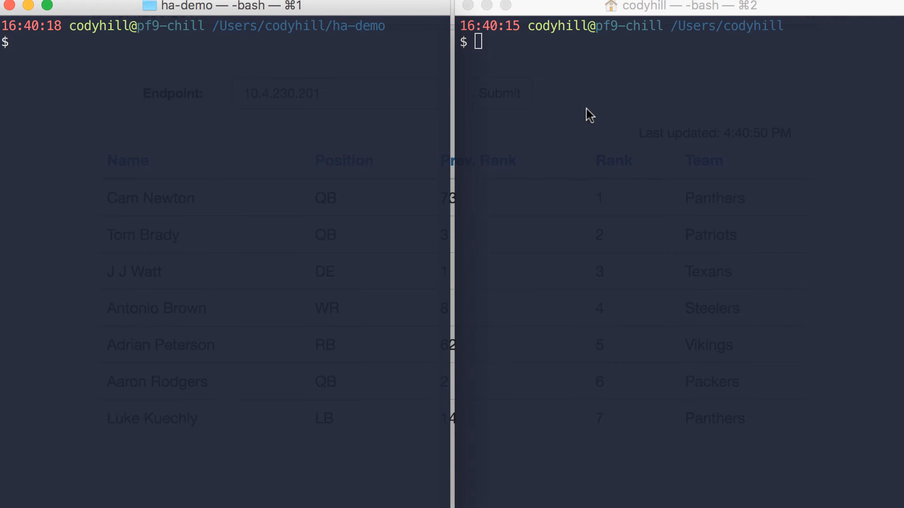
Clear the pane and ping 10.4.174.192, which replies, then return to the Chrome demo.
text(clear)
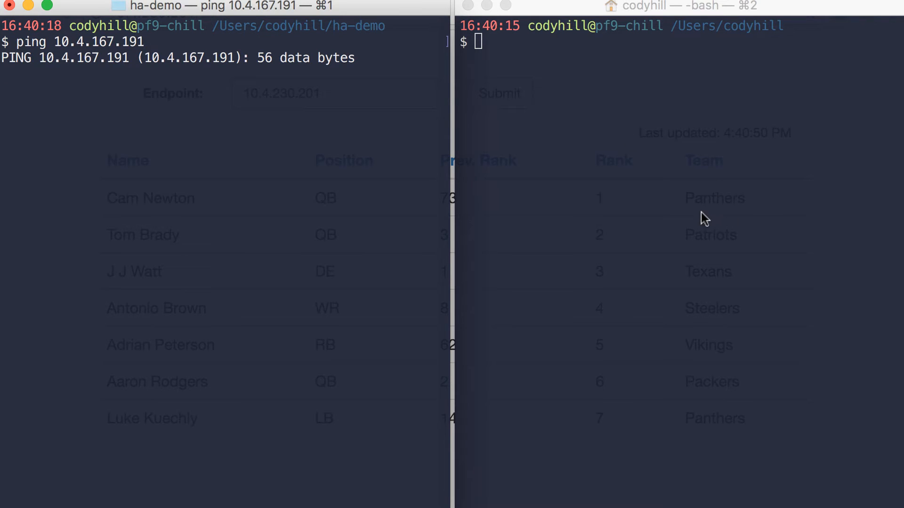
text(ping 10.4.174.192)
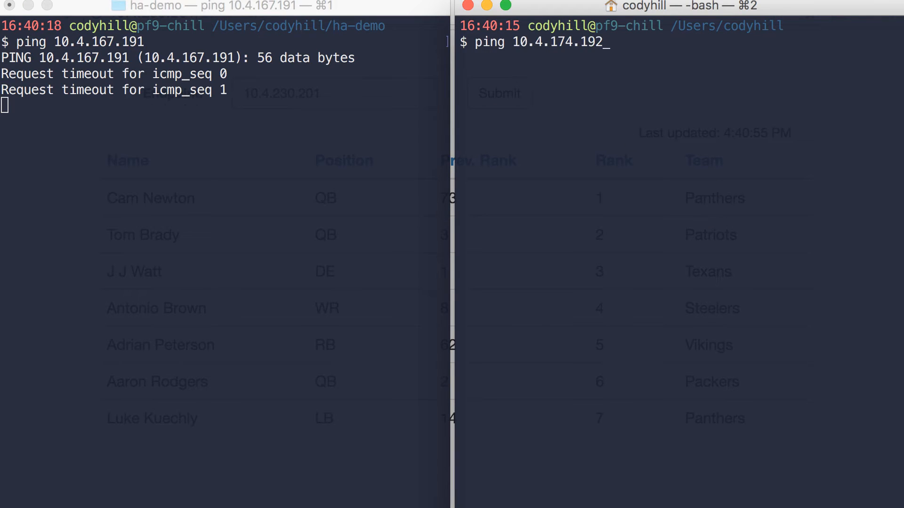
key(Return)
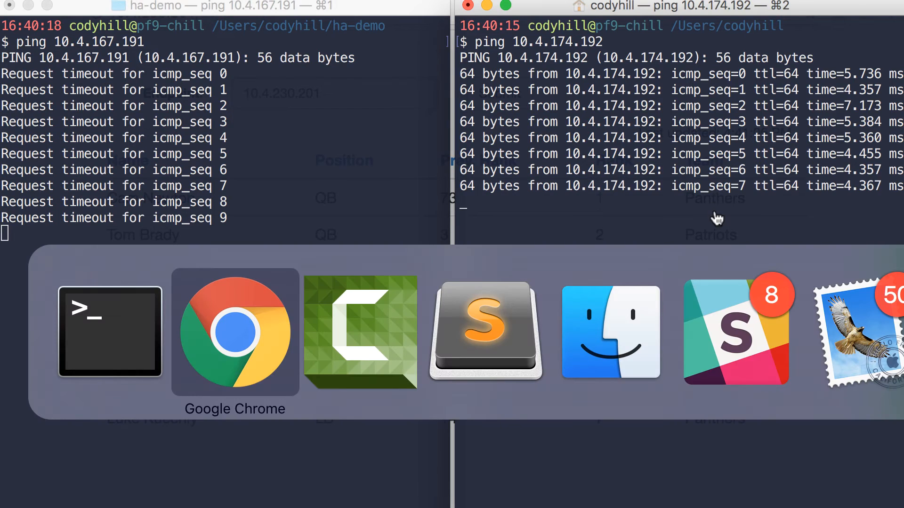
click(235, 332)
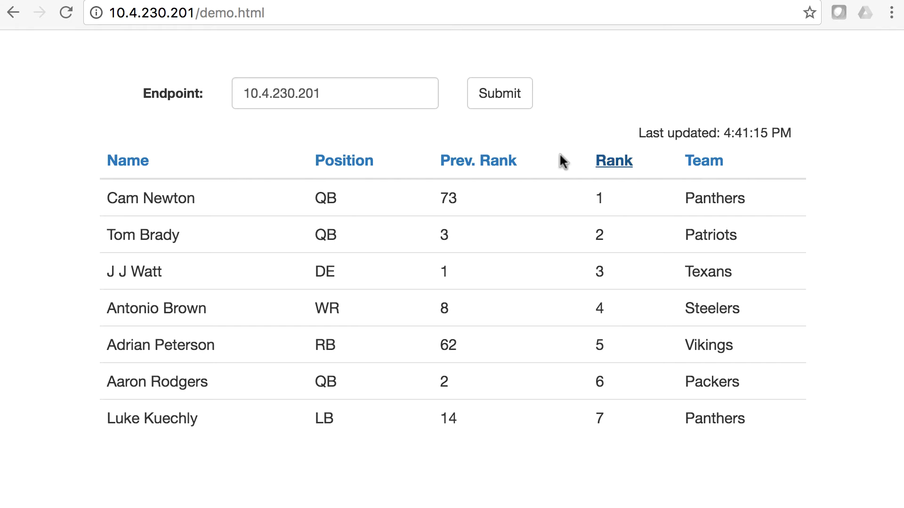
mouse_move(574, 122)
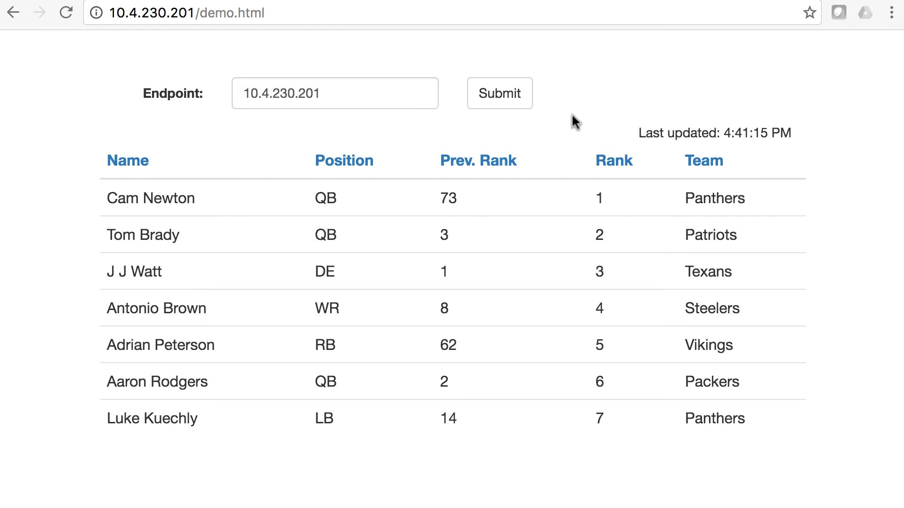
mouse_move(573, 111)
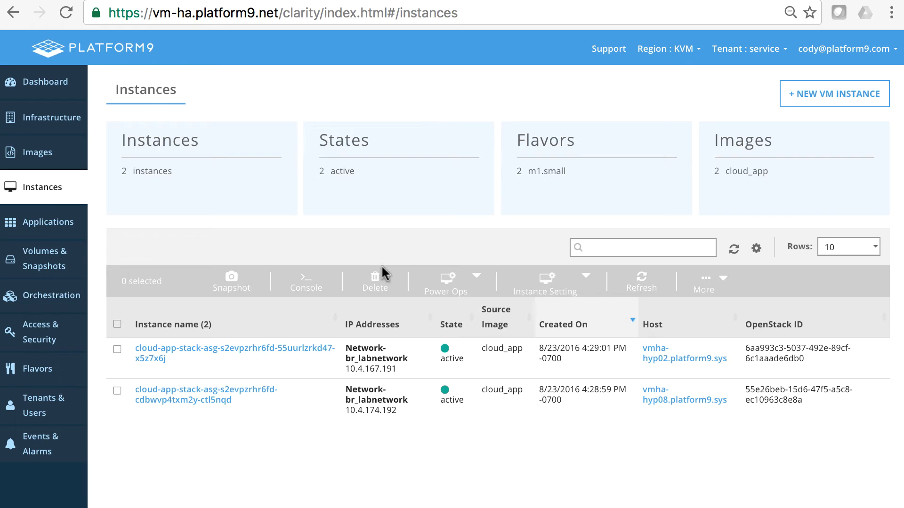
mouse_move(300, 227)
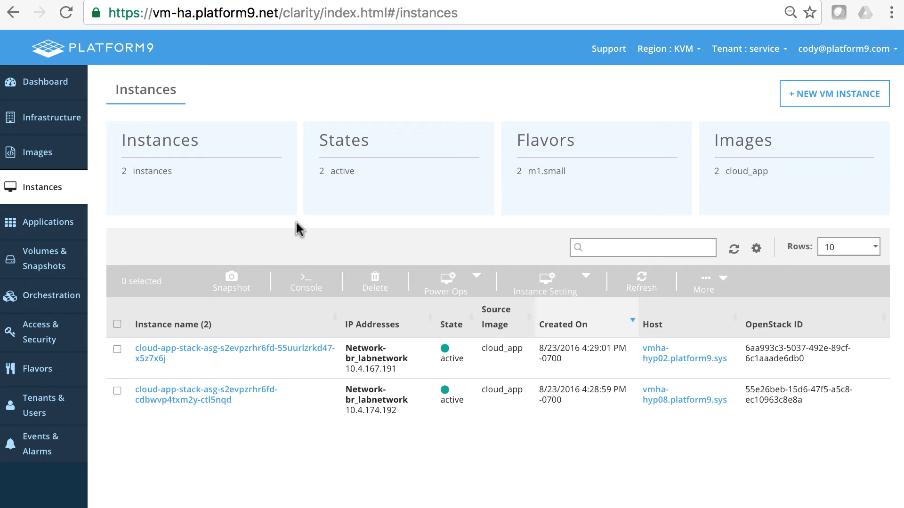
mouse_move(747, 263)
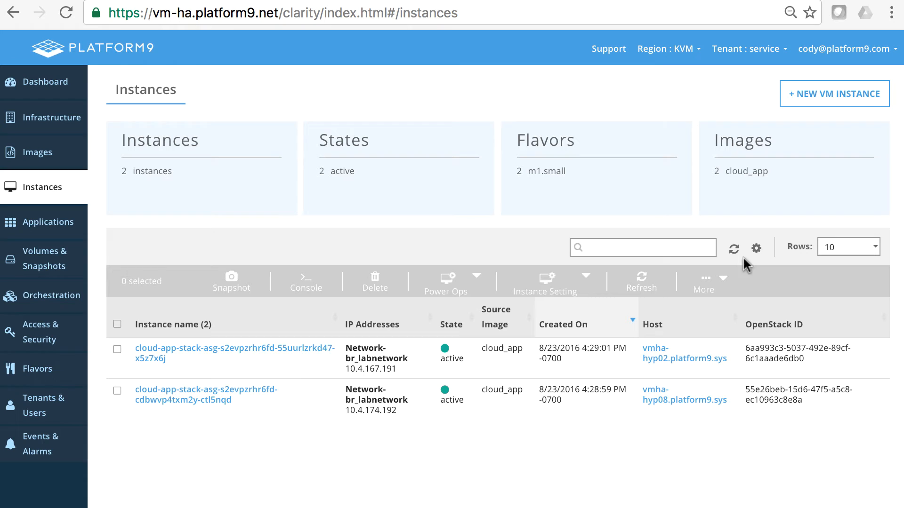
mouse_move(308, 290)
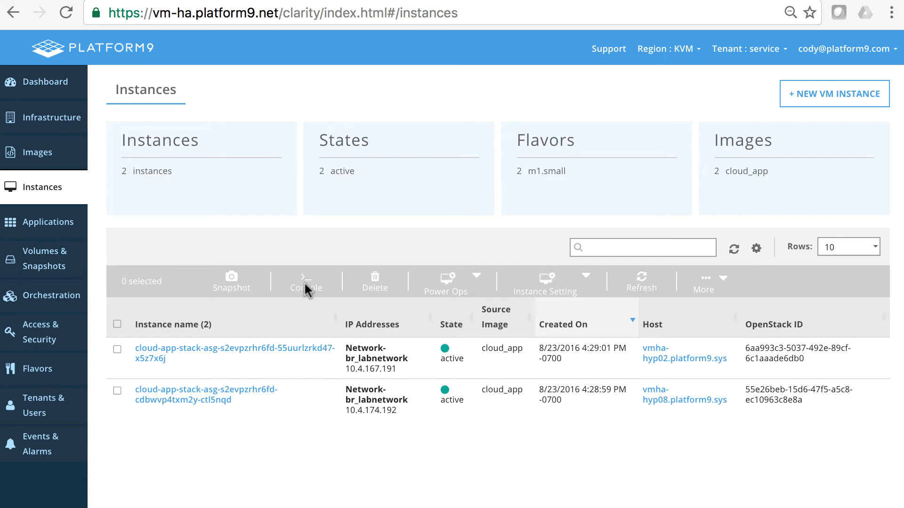
mouse_move(377, 433)
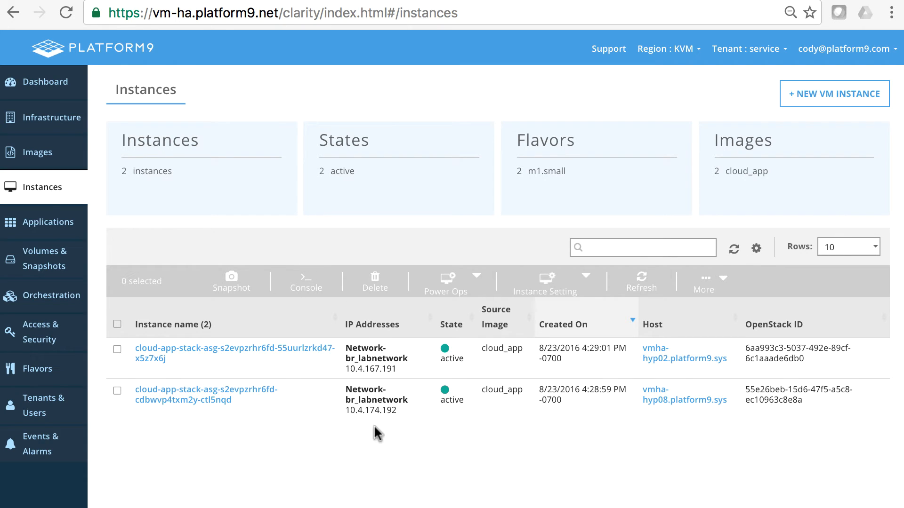
mouse_move(516, 457)
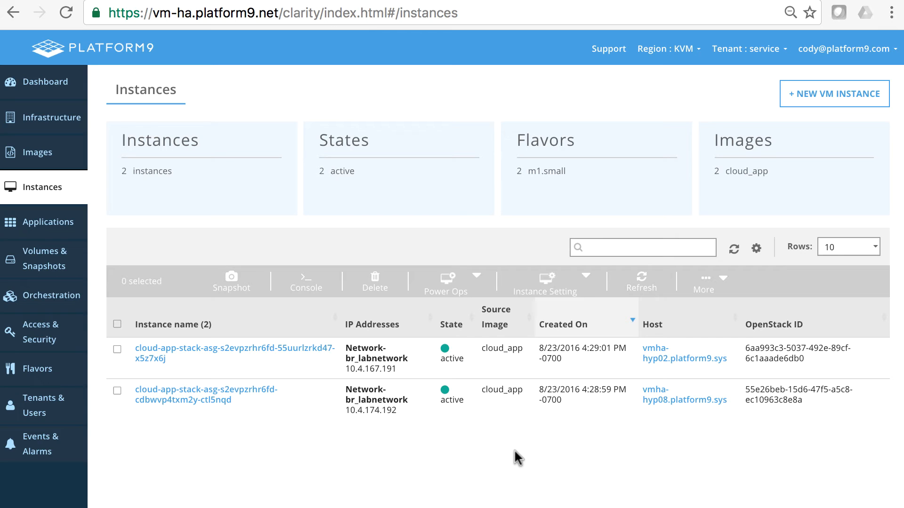
mouse_move(265, 351)
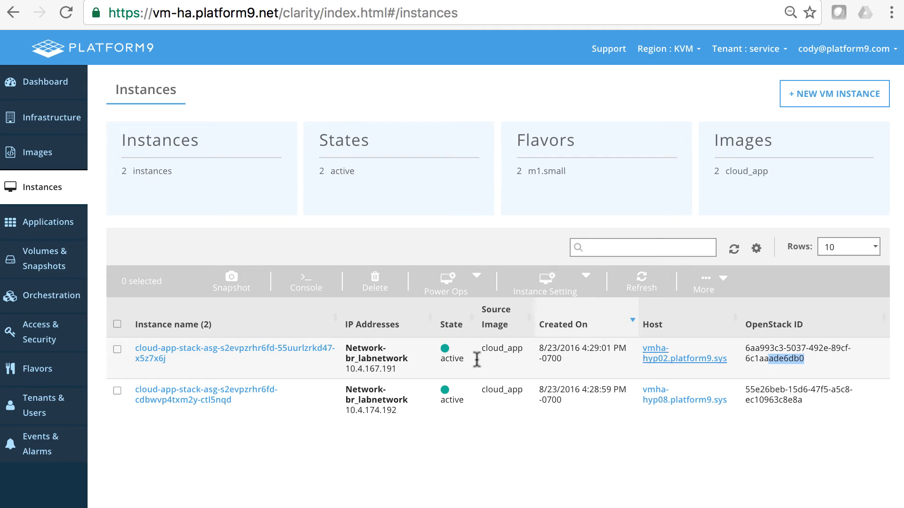
mouse_move(195, 353)
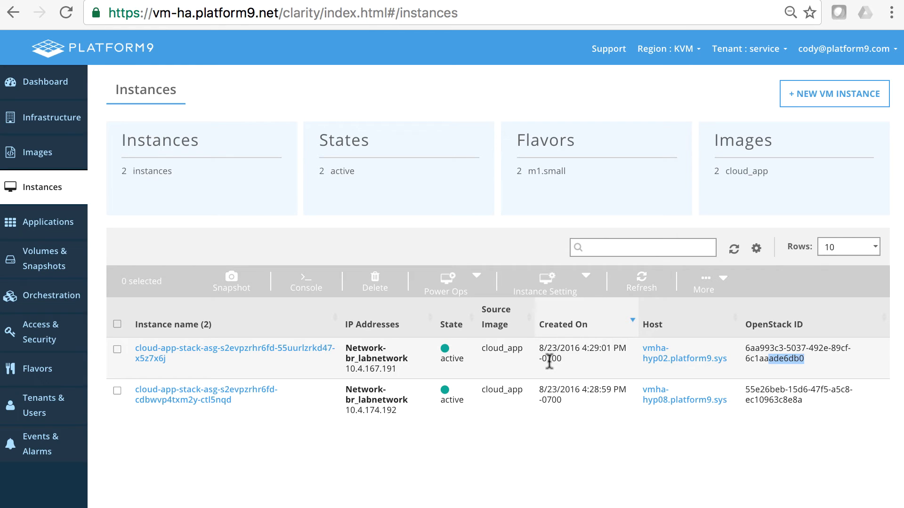
mouse_move(664, 368)
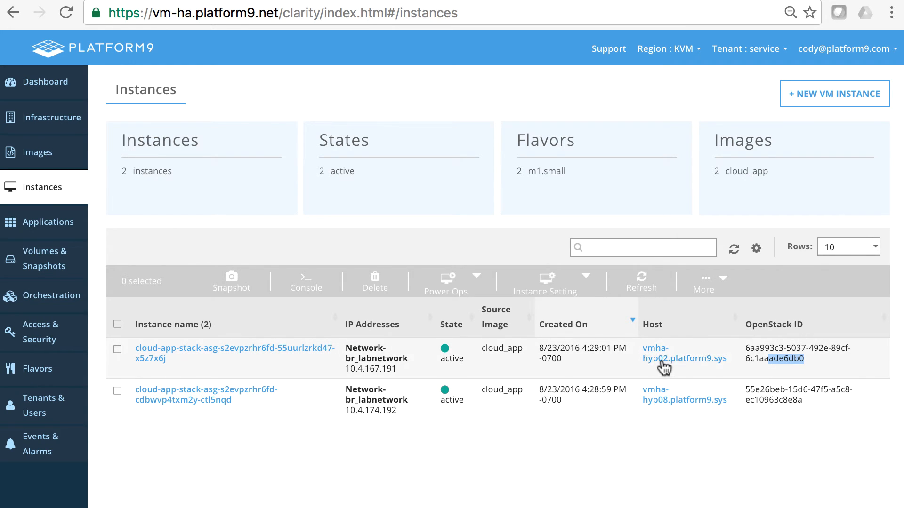
mouse_move(678, 318)
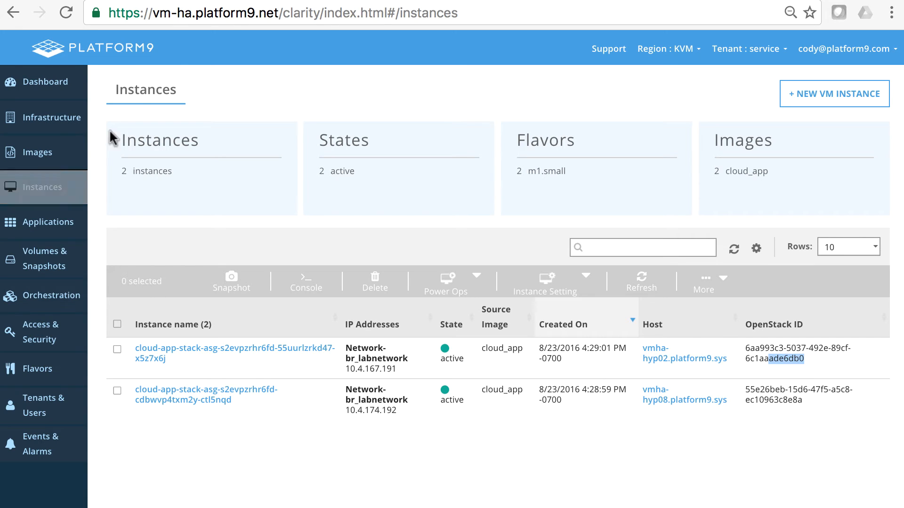
click(833, 93)
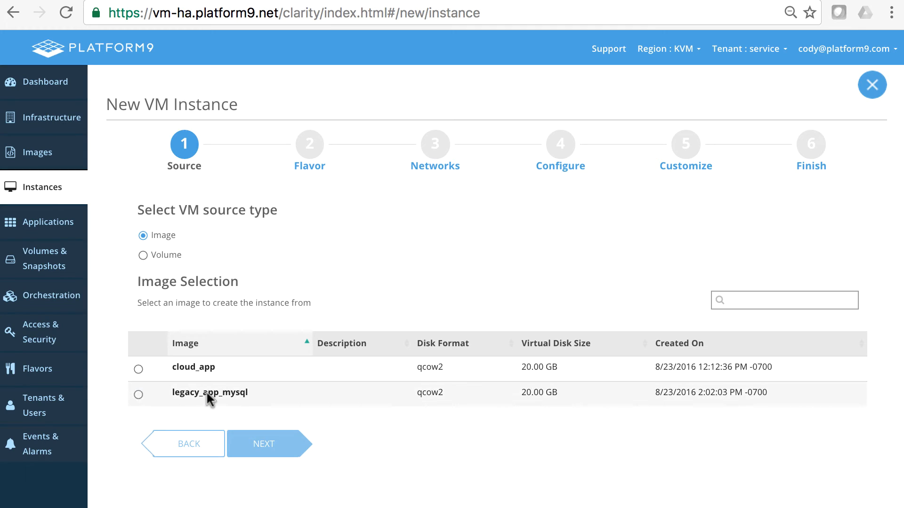
Choose the legacy_app_mysql image, m1.small flavor and Network-br_labnetwork for the new VM.
click(138, 395)
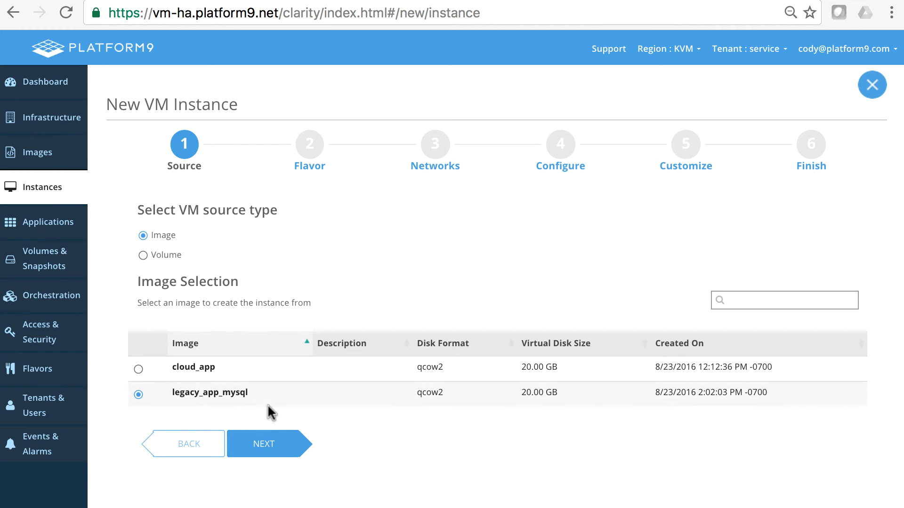
click(263, 444)
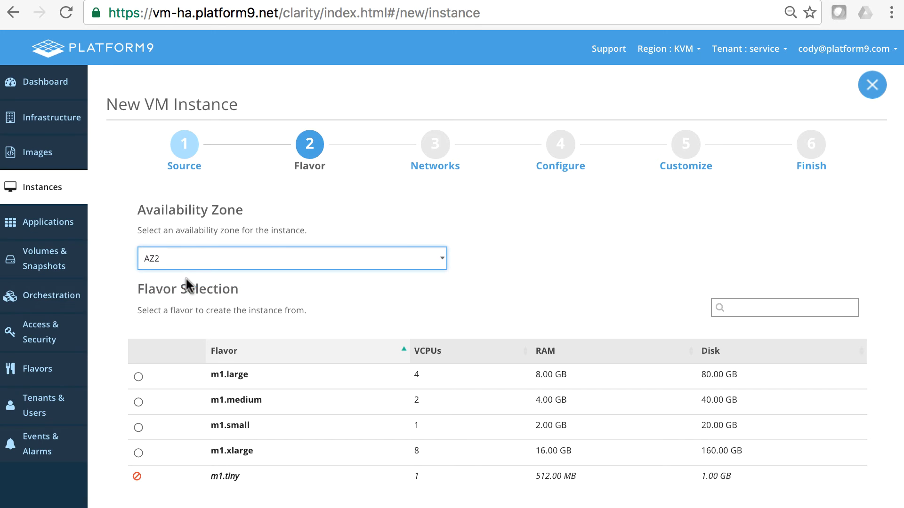
scroll(down, 3)
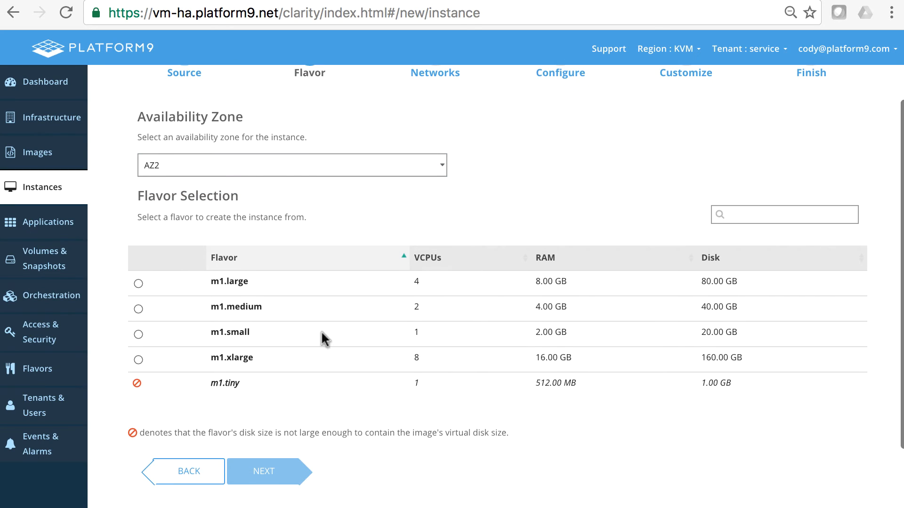
click(263, 471)
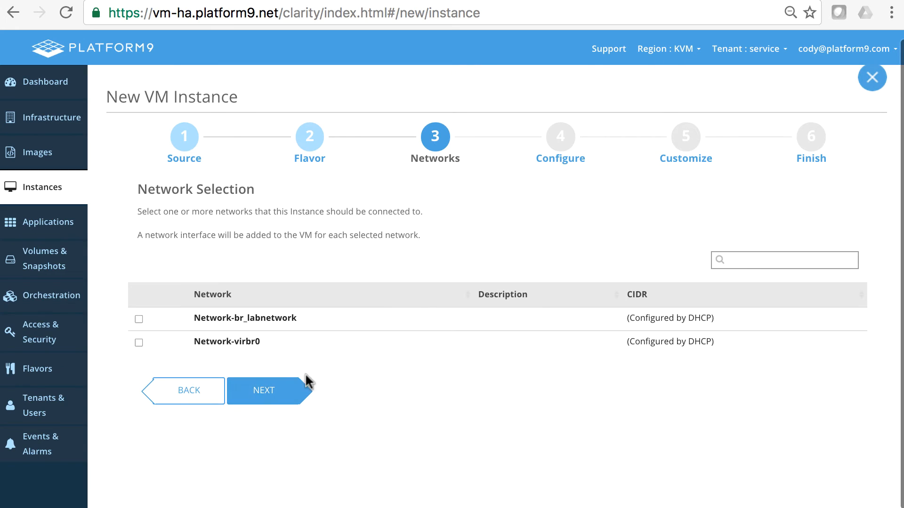
click(138, 319)
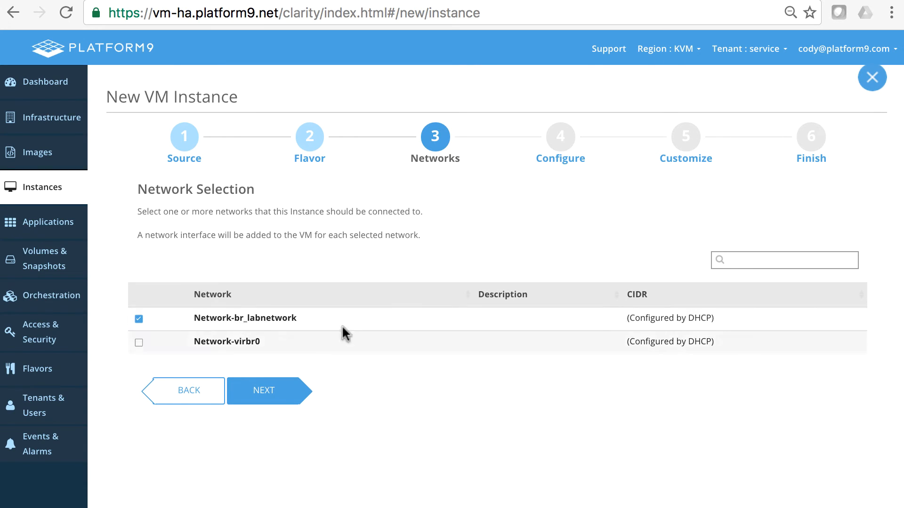
click(263, 390)
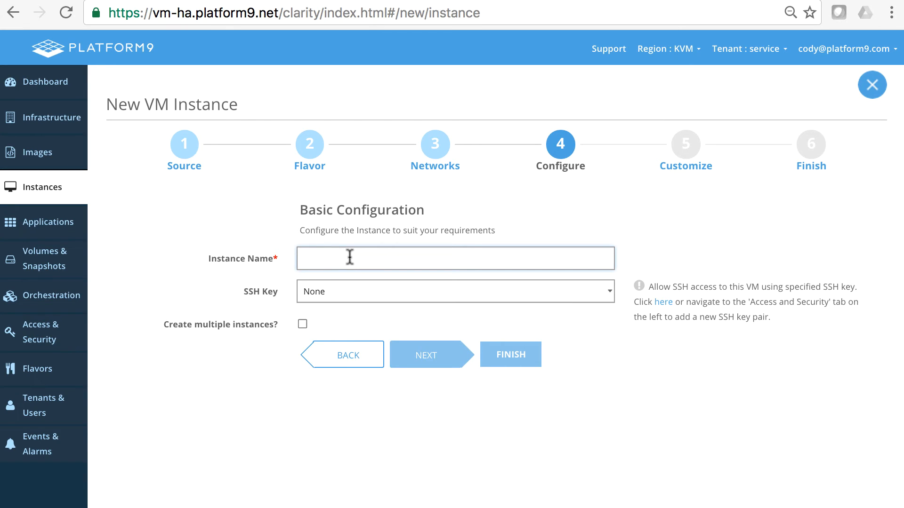
Name it legacy-app01, enable cloud-init with the pasted cloud-config, create it and return to Instances.
text(legacy-app01)
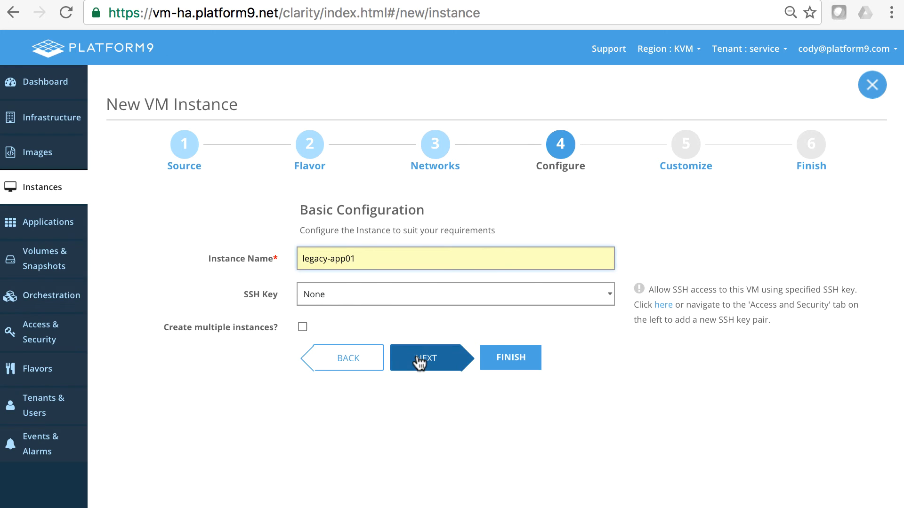
click(428, 358)
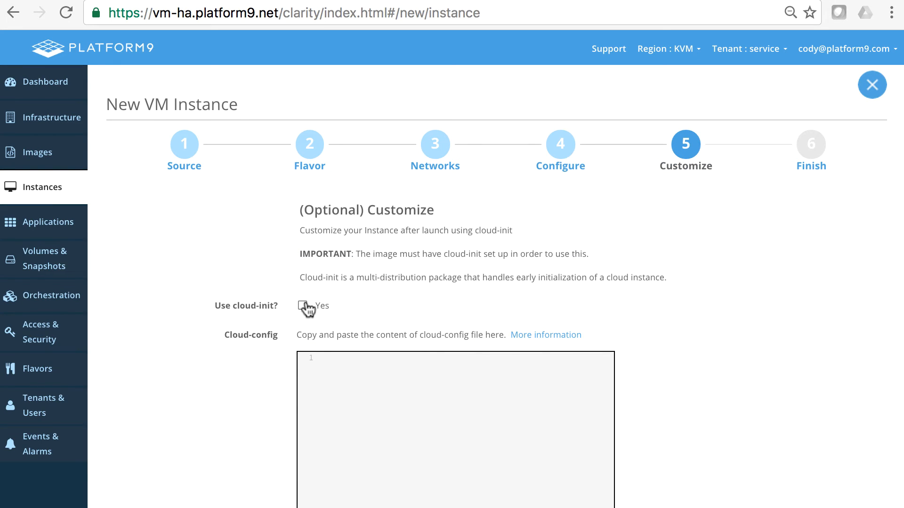
click(302, 305)
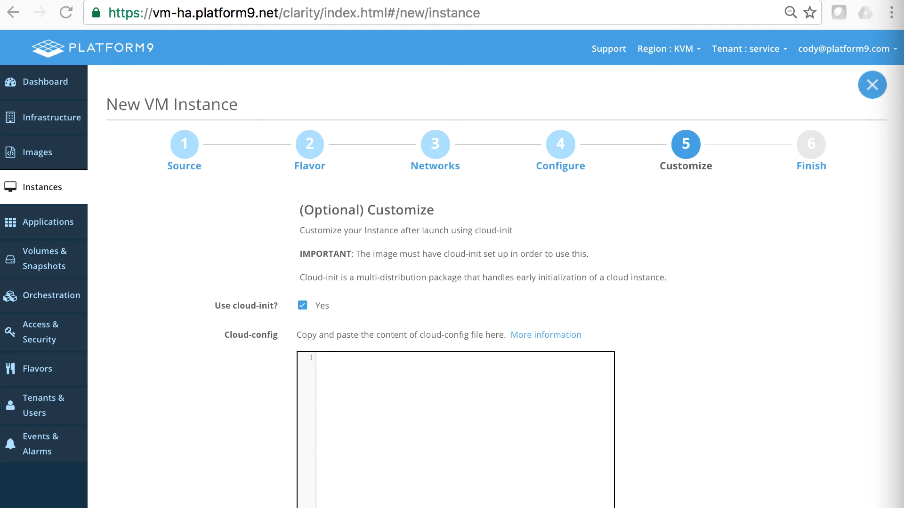
click(381, 432)
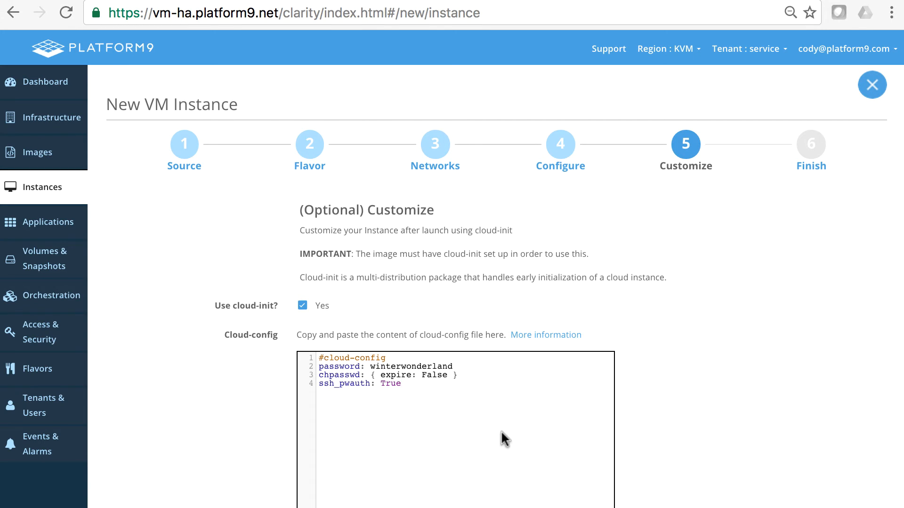
scroll(down, 3)
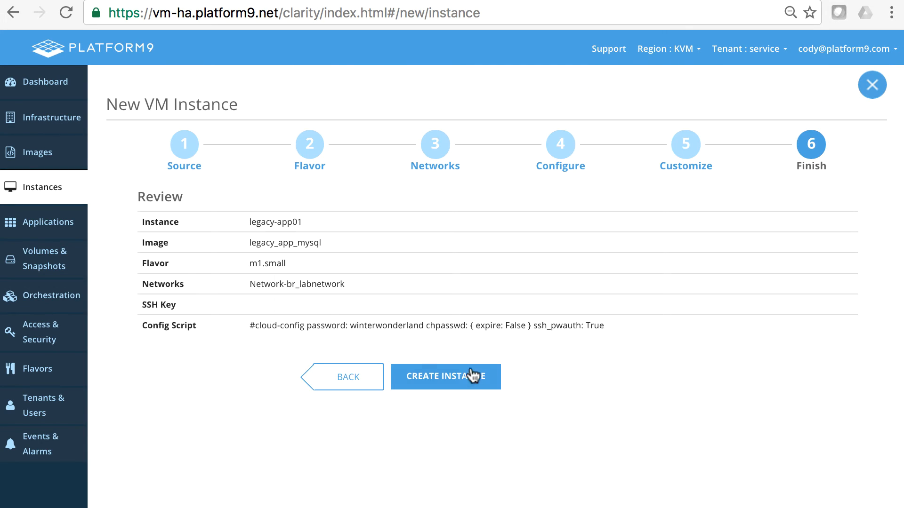
click(446, 377)
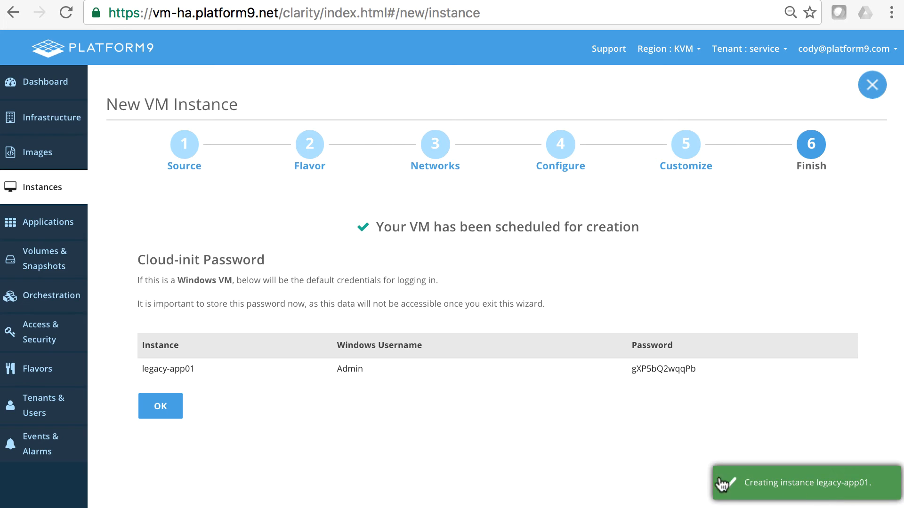
mouse_move(41, 186)
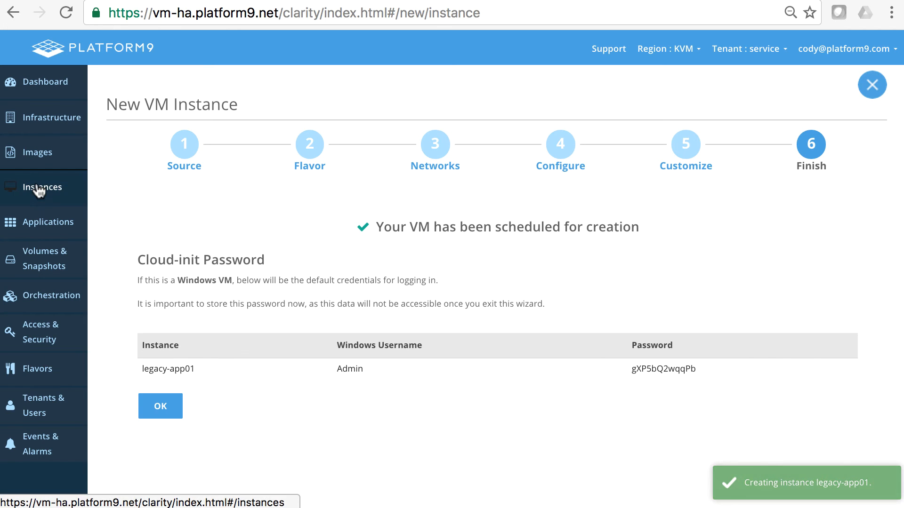
click(160, 406)
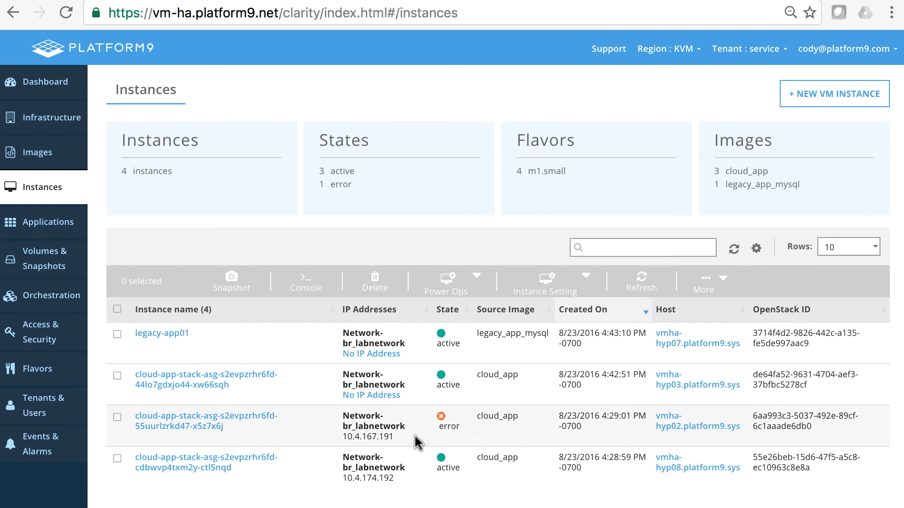
mouse_move(448, 441)
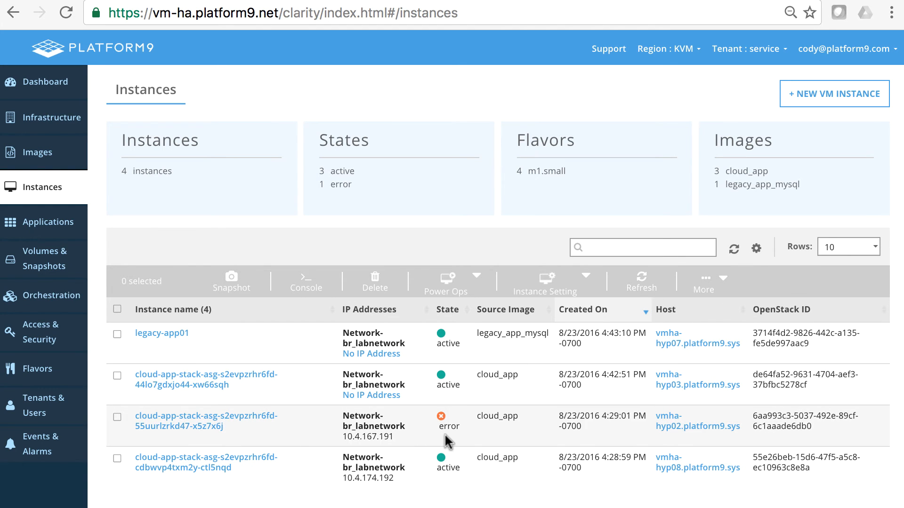
mouse_move(185, 443)
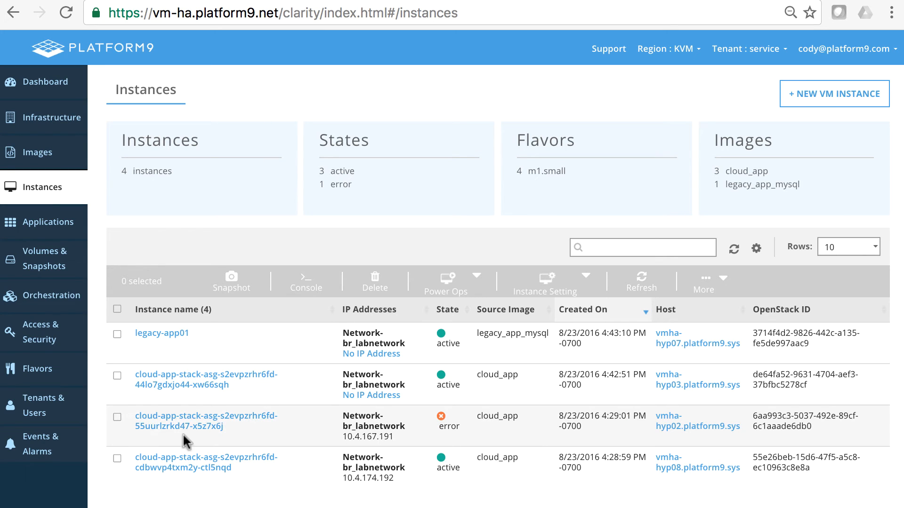
mouse_move(442, 417)
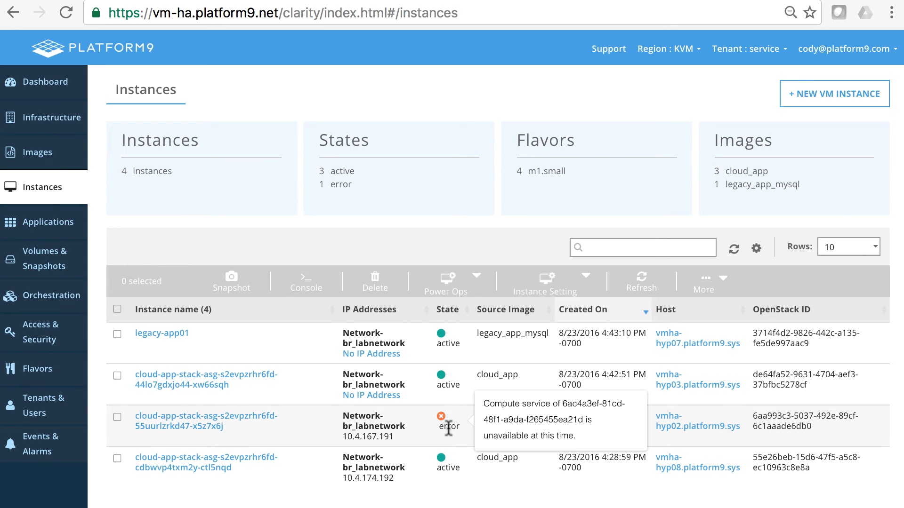
mouse_move(824, 394)
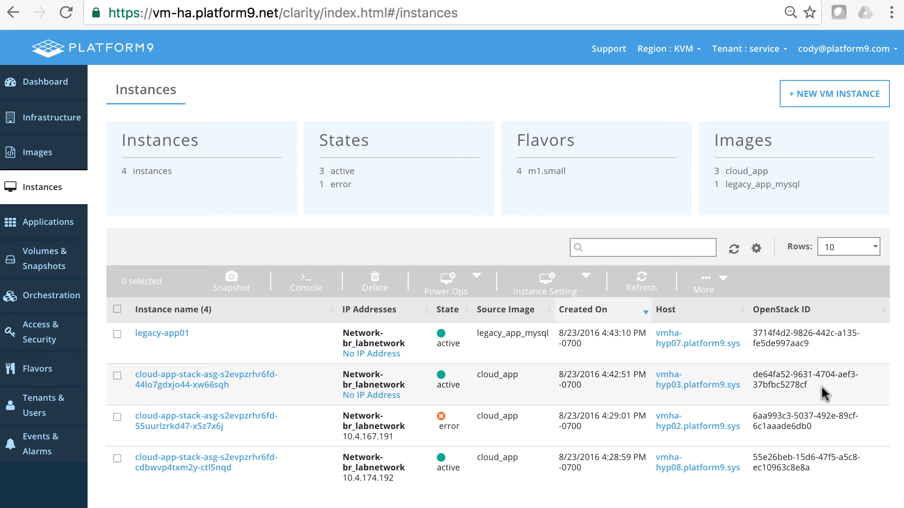
mouse_move(696, 379)
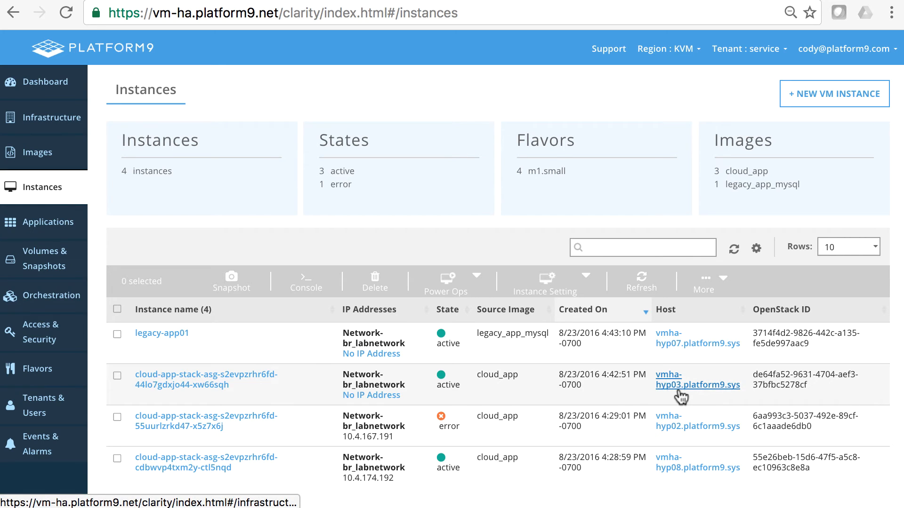
mouse_move(689, 396)
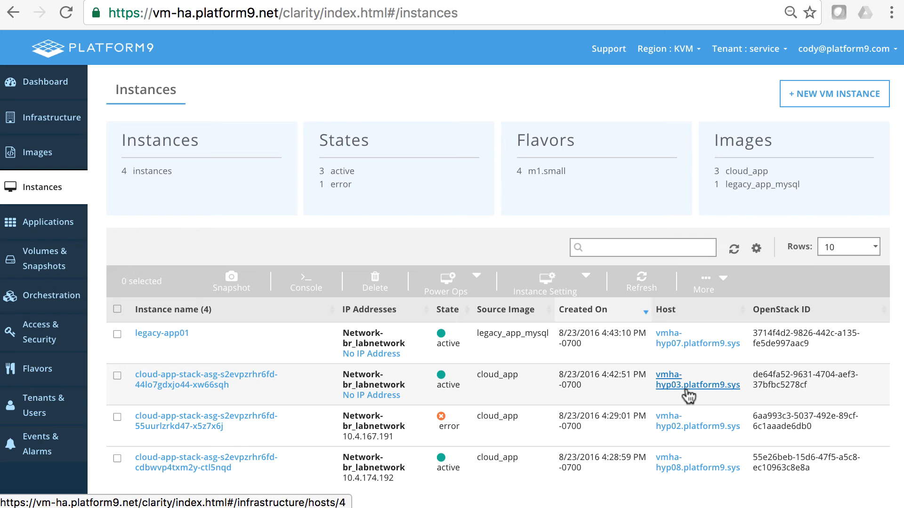
mouse_move(672, 406)
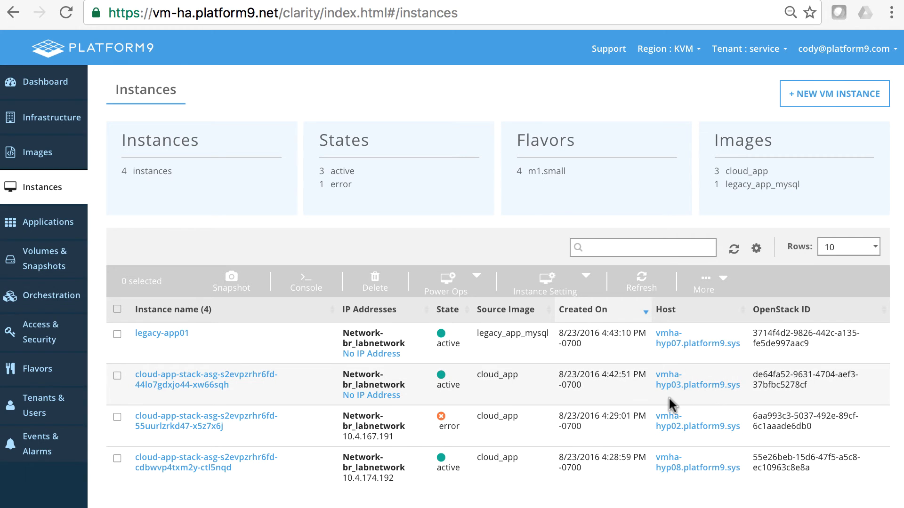
mouse_move(627, 399)
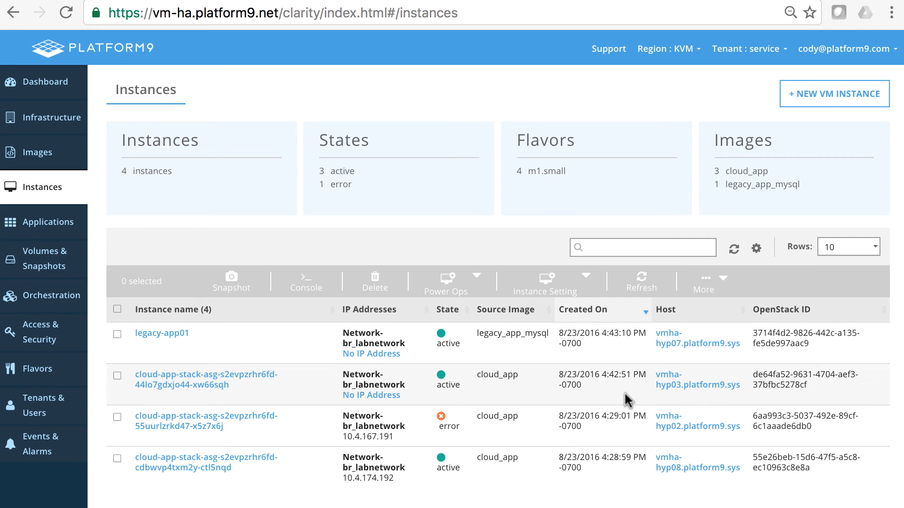
mouse_move(448, 423)
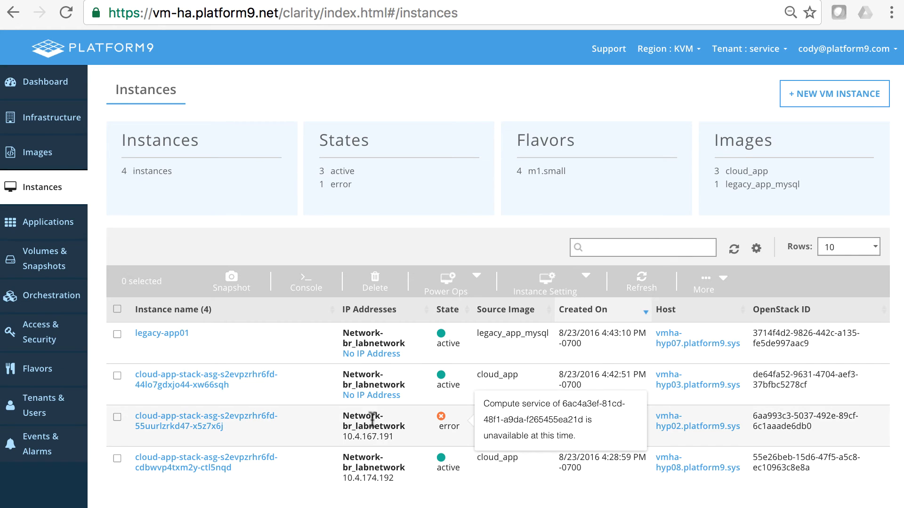
mouse_move(370, 395)
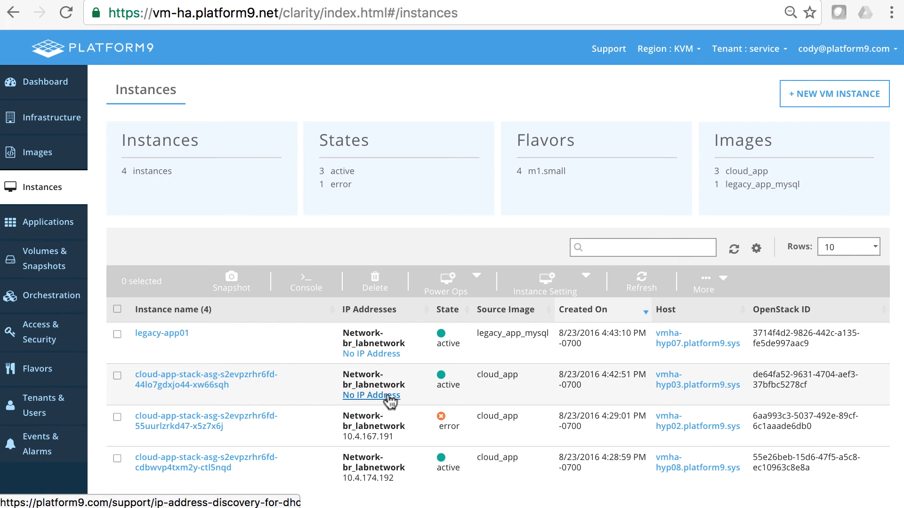
mouse_move(410, 440)
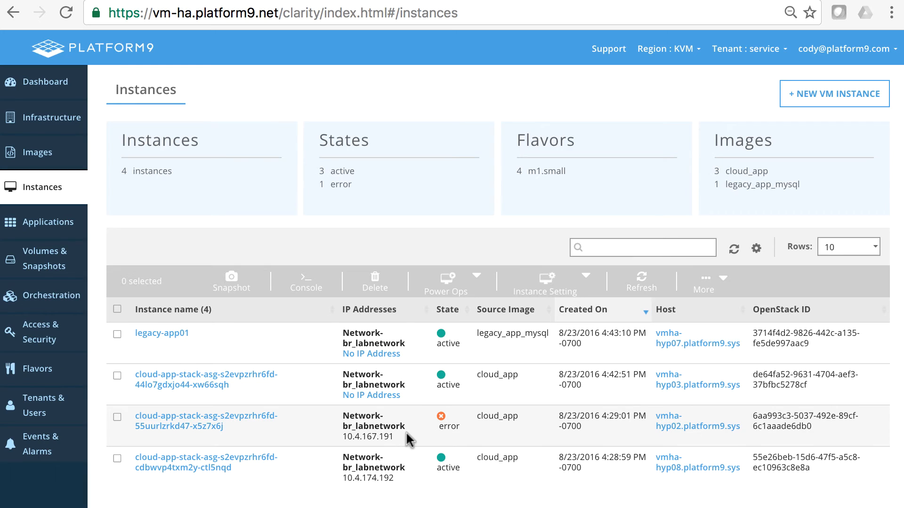
mouse_move(402, 436)
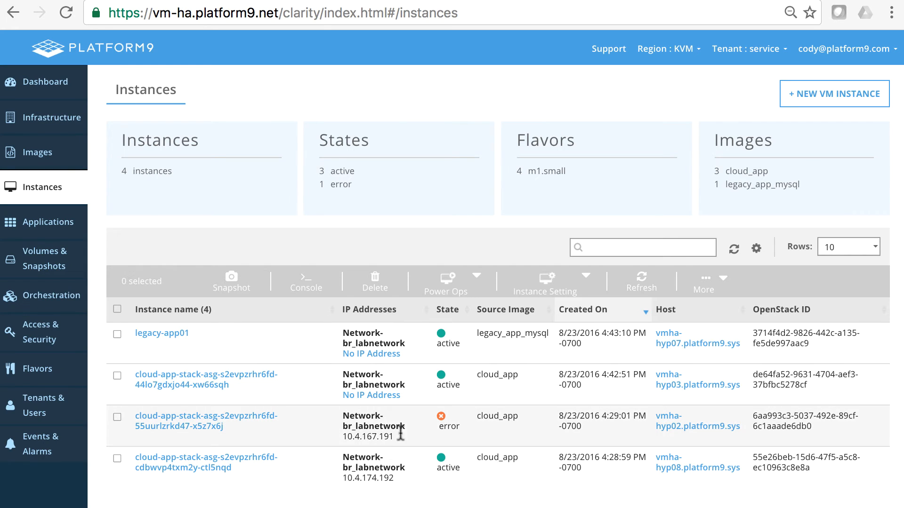
mouse_move(375, 433)
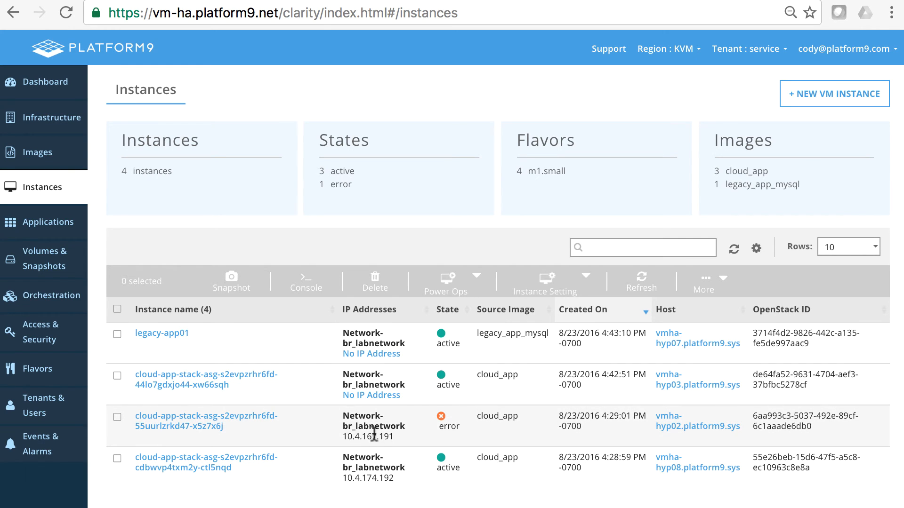
mouse_move(377, 331)
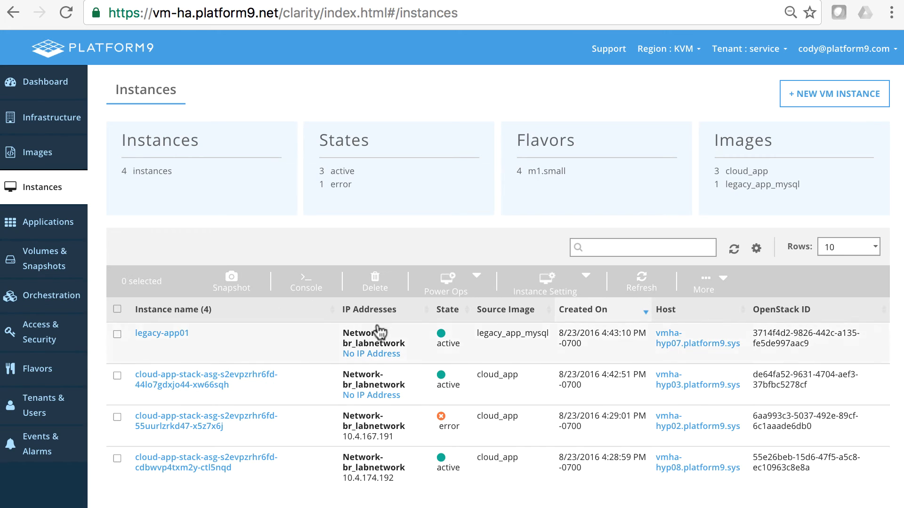
mouse_move(420, 365)
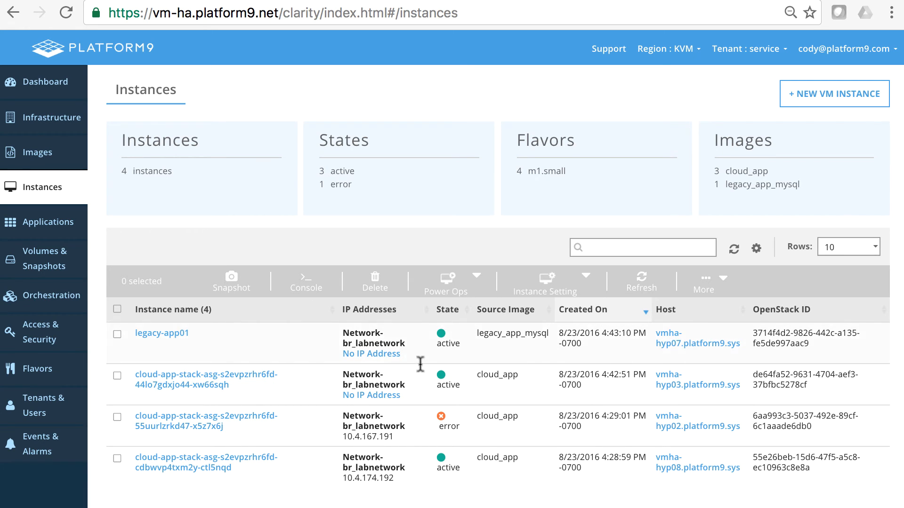
mouse_move(419, 366)
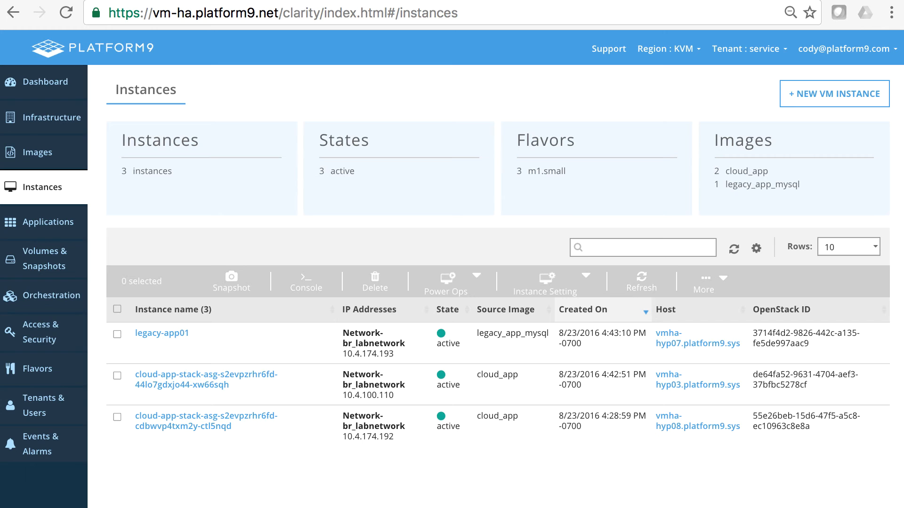
mouse_move(386, 356)
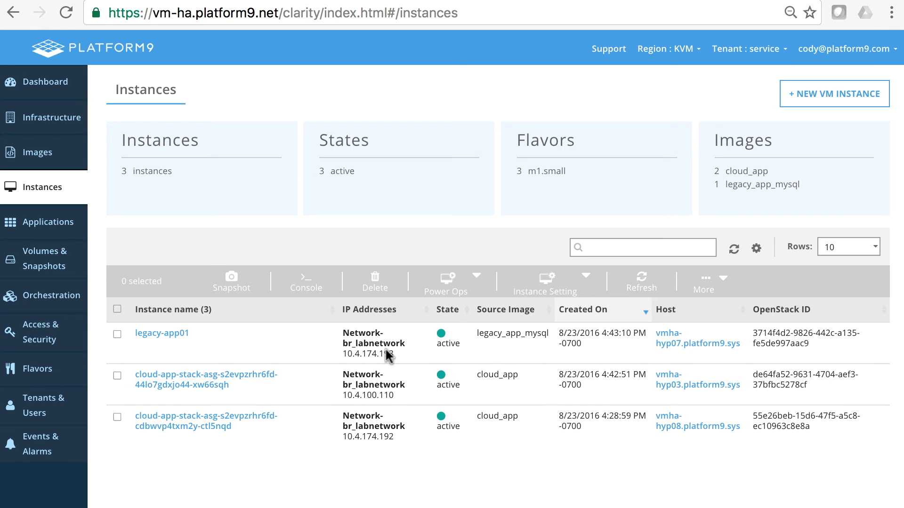
mouse_move(283, 336)
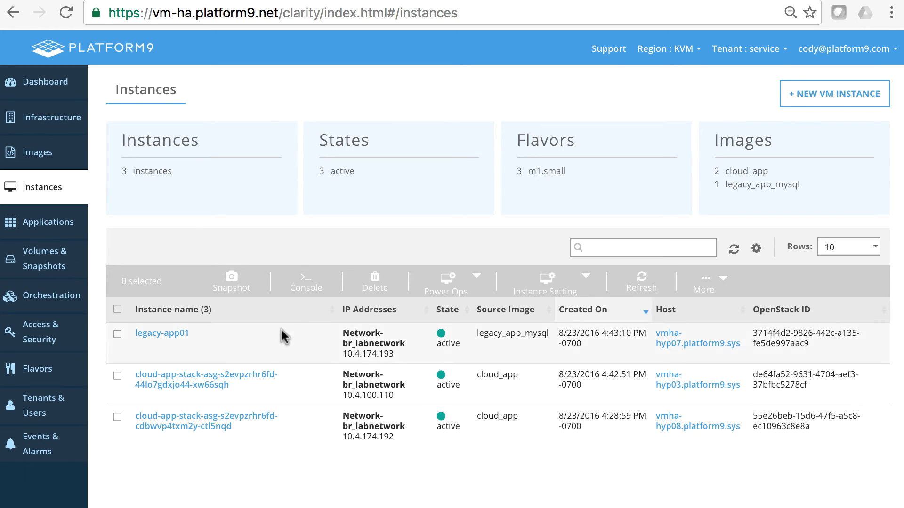
mouse_move(394, 377)
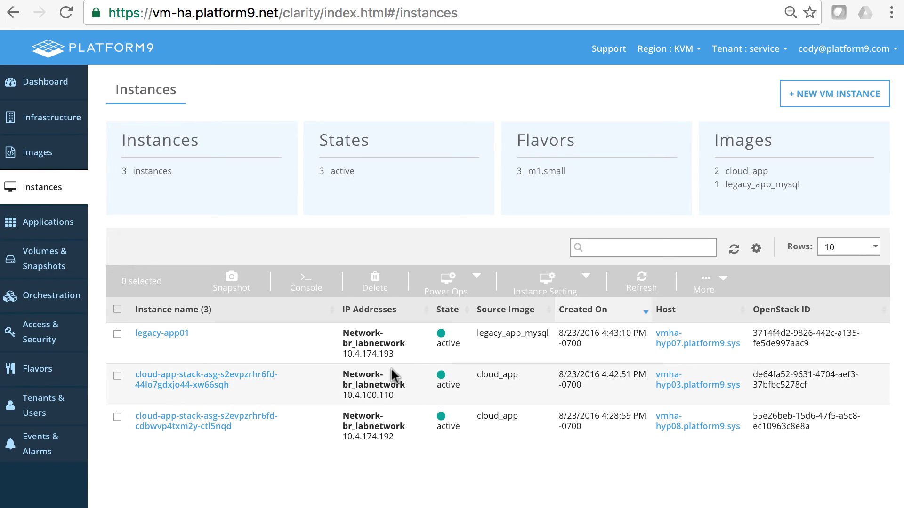
mouse_move(399, 387)
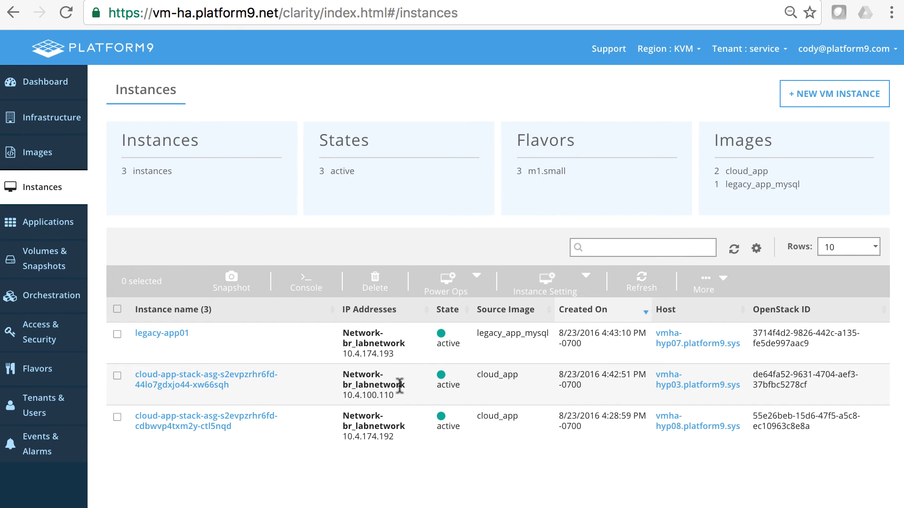
mouse_move(400, 407)
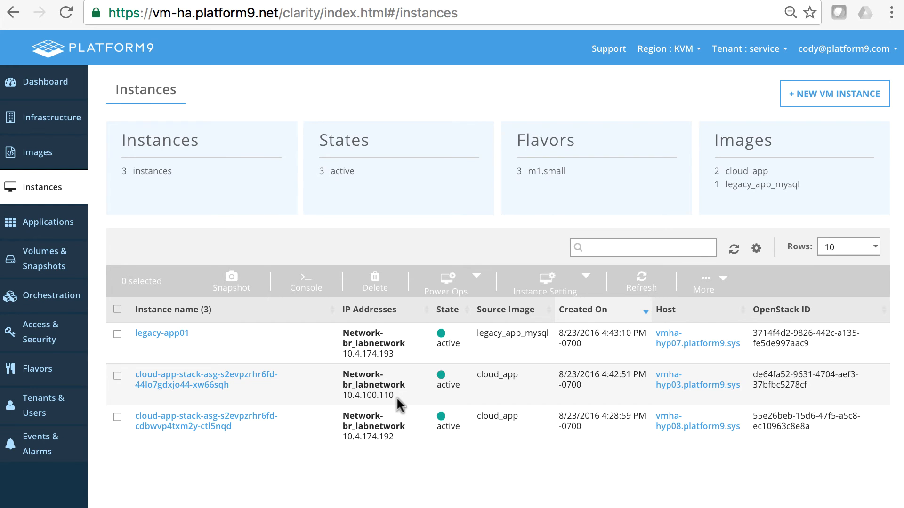
mouse_move(528, 373)
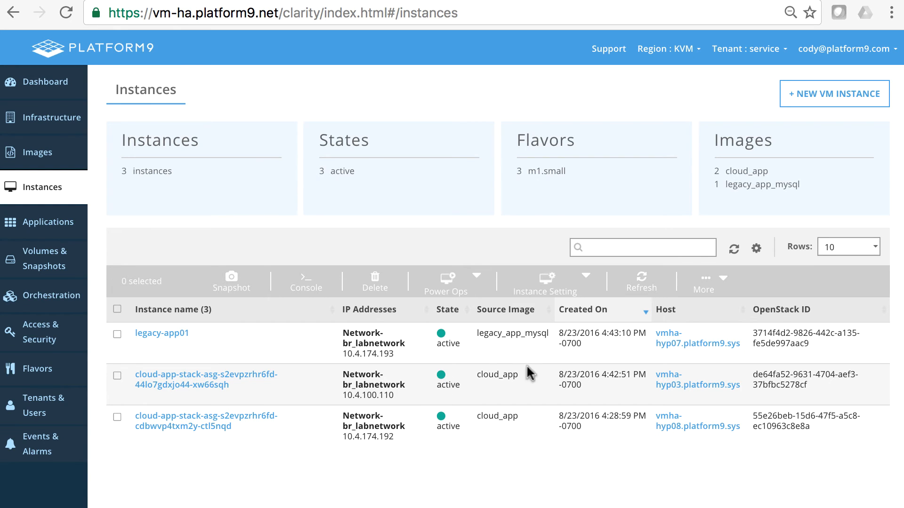
mouse_move(310, 330)
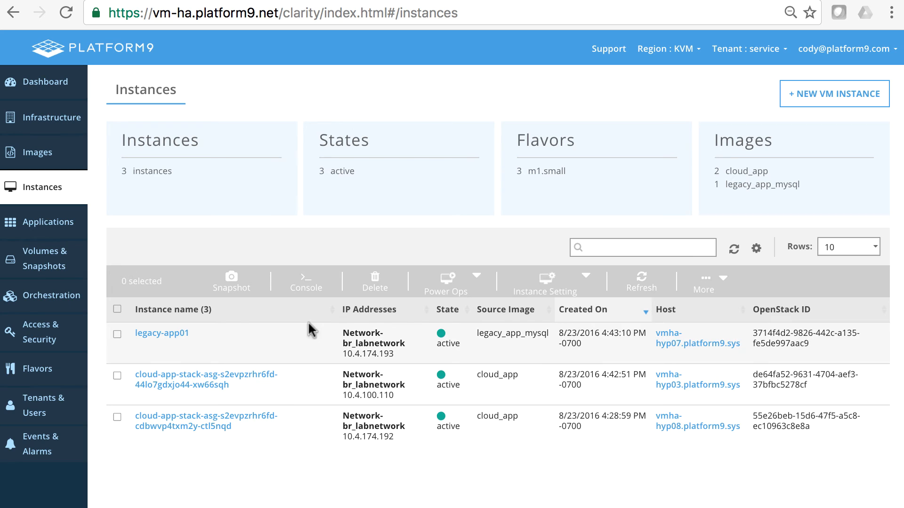
mouse_move(372, 353)
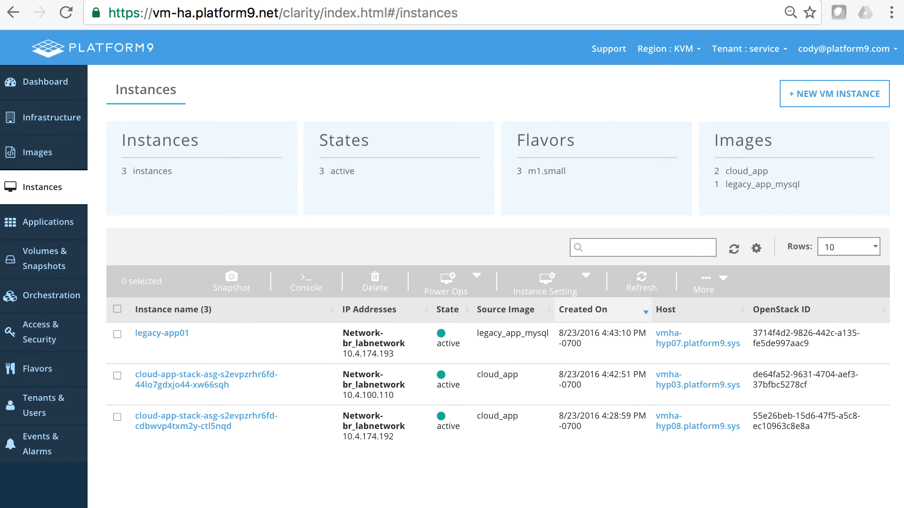
Browse to 10.4.174.193, set it as the Endpoint, load the players and sort by Rank.
text(10.4.174.193/demo.html)
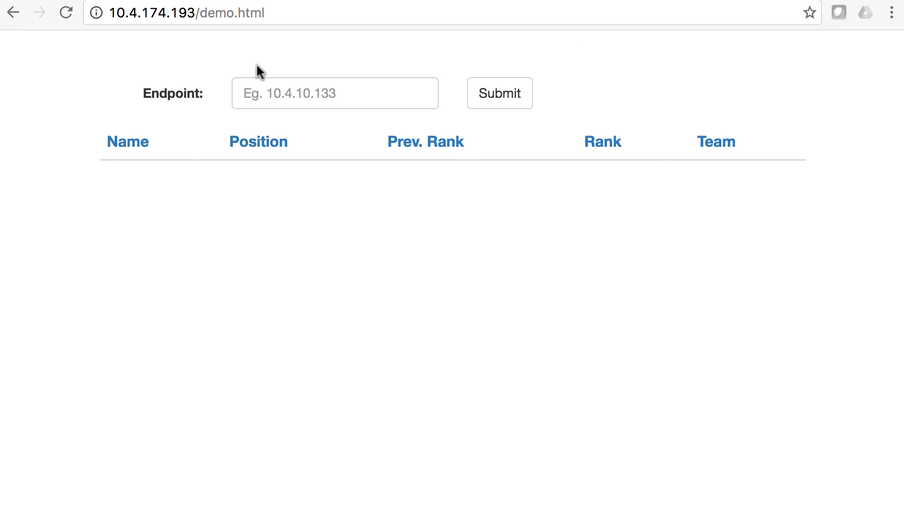
text(10.4.174.193)
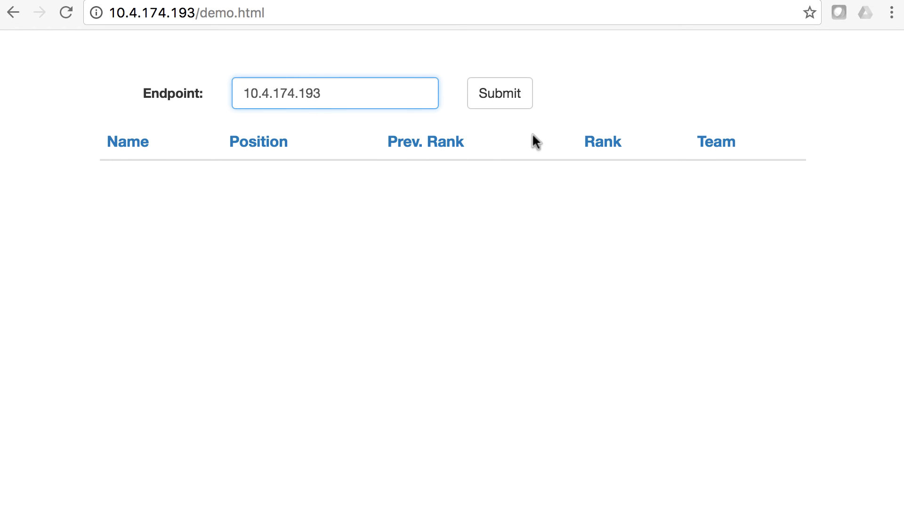
mouse_move(554, 200)
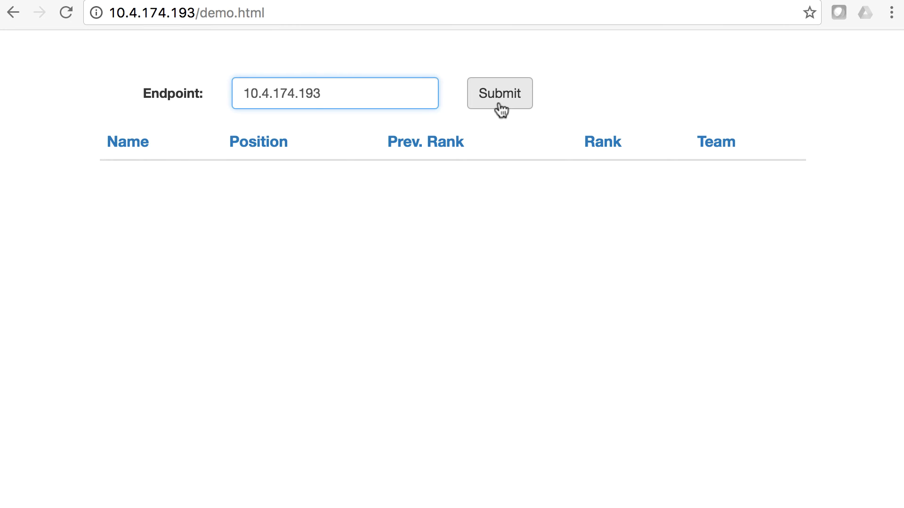
click(499, 93)
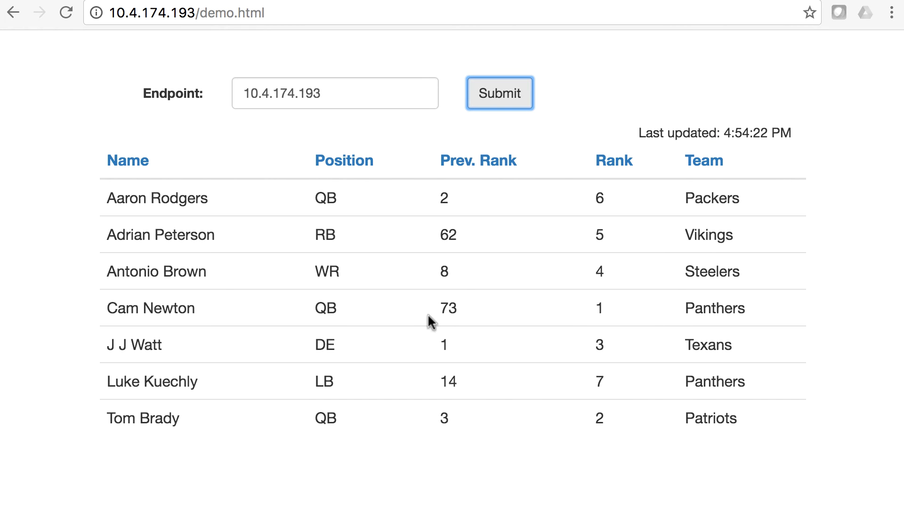
mouse_move(496, 356)
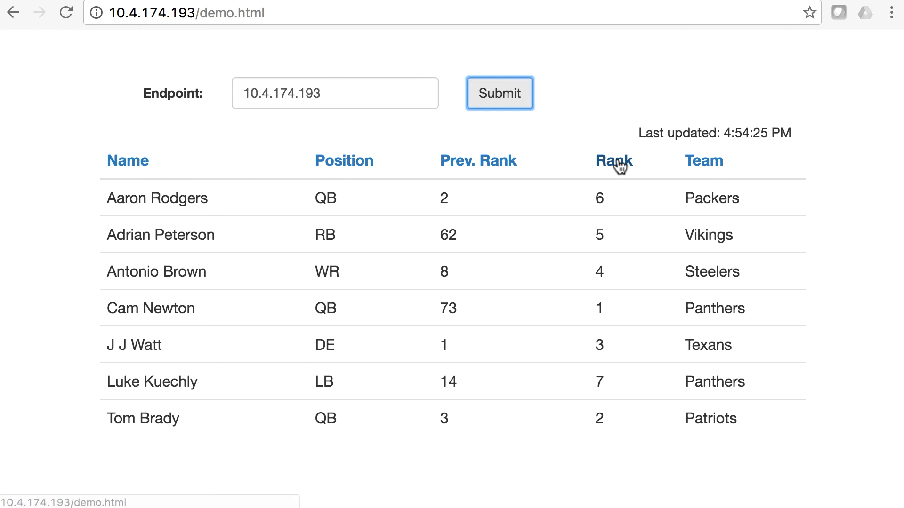
click(612, 160)
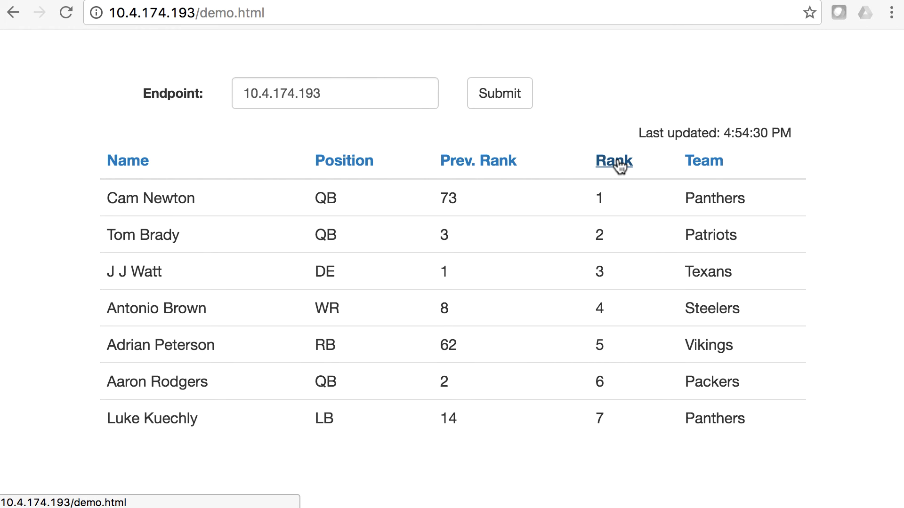
mouse_move(777, 125)
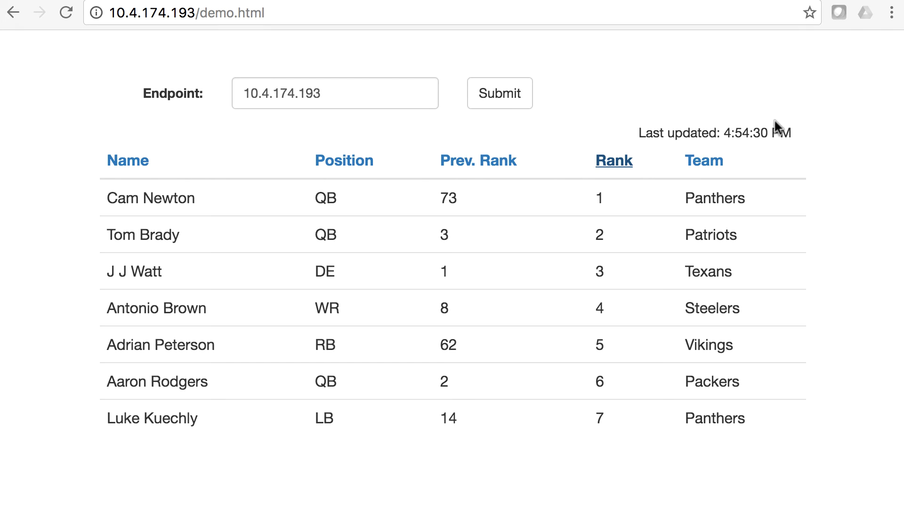
mouse_move(772, 128)
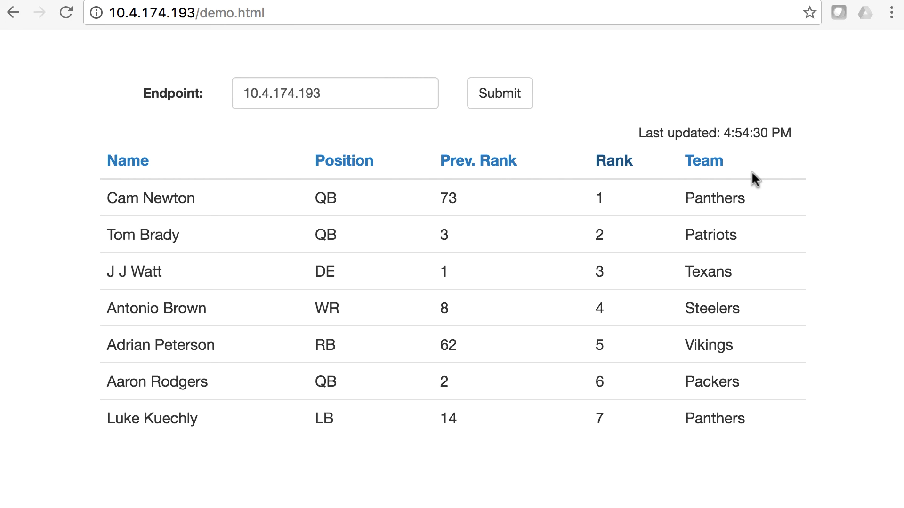
mouse_move(733, 157)
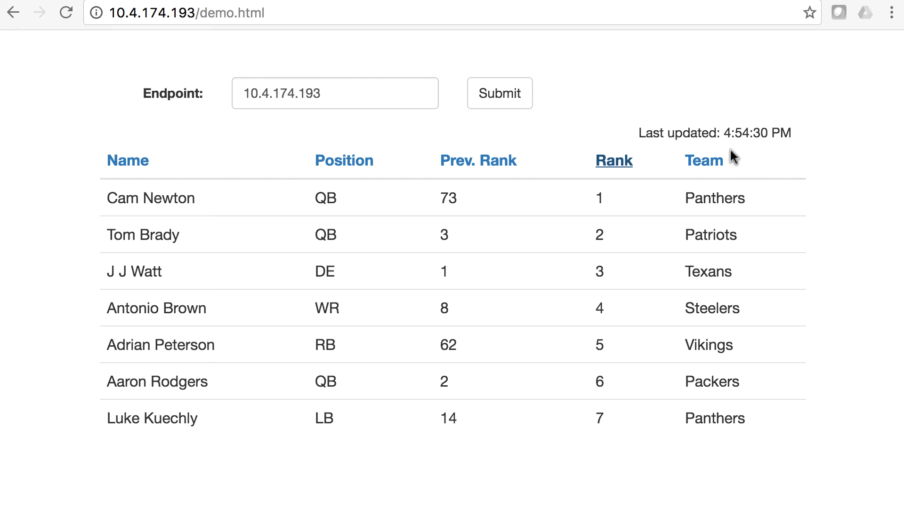
mouse_move(461, 225)
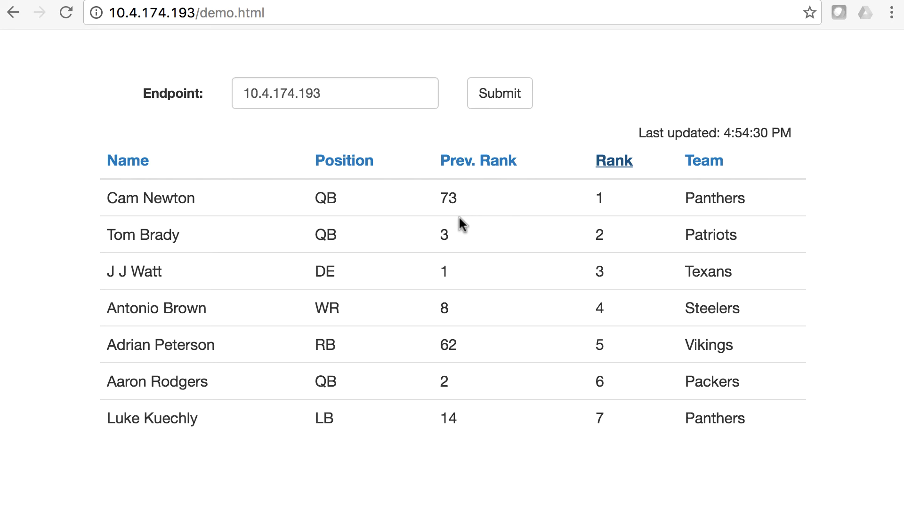
mouse_move(762, 160)
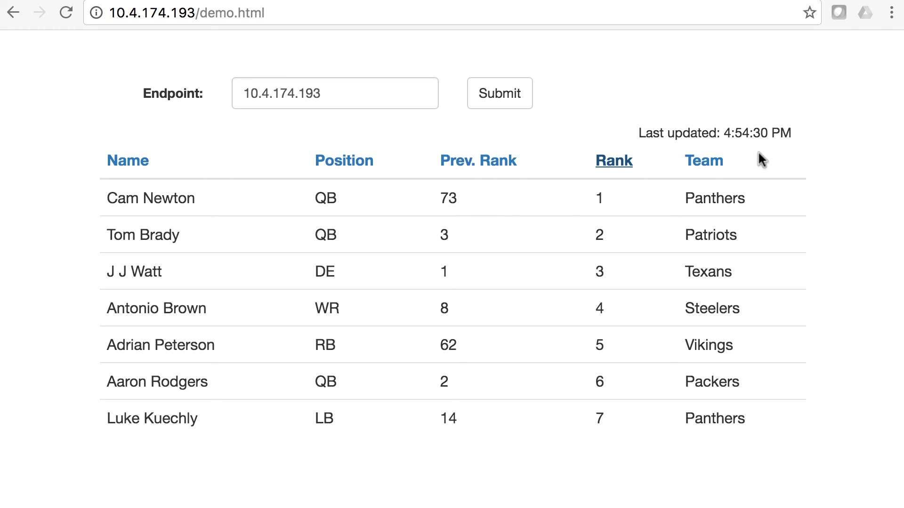
mouse_move(270, 73)
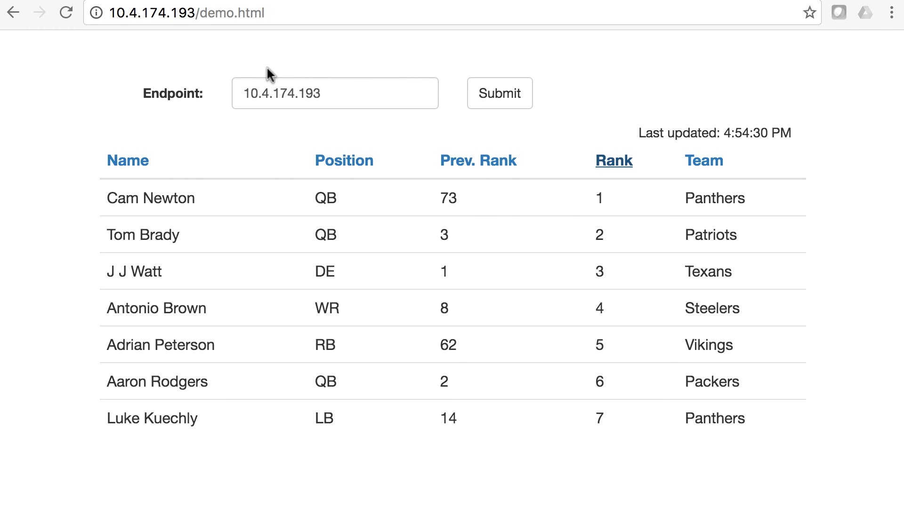
Switch to Terminal and enter ping 10.4.174.193 to monitor the VM's reachability.
click(360, 331)
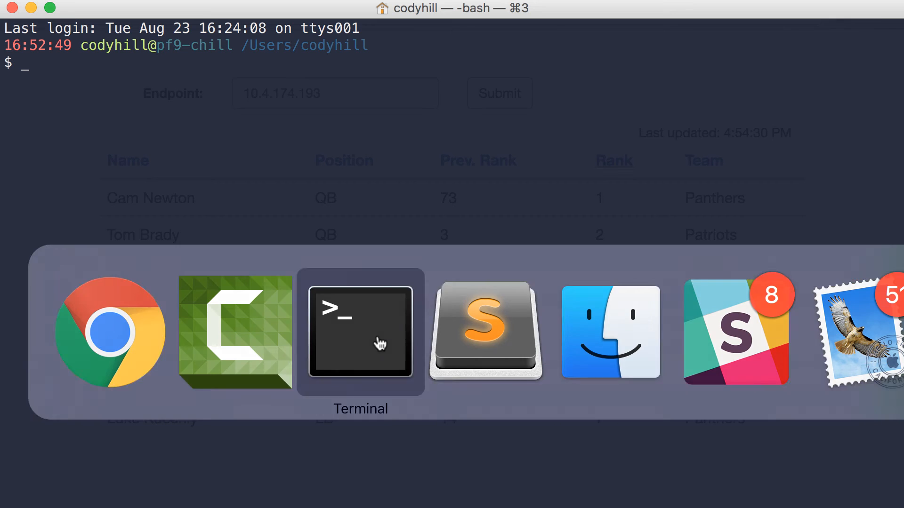
text(ping)
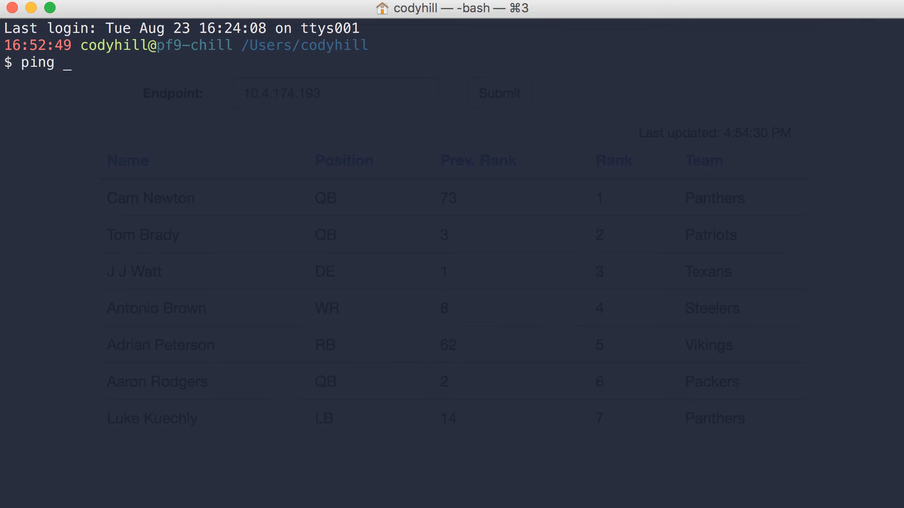
text(10.4.174.193)
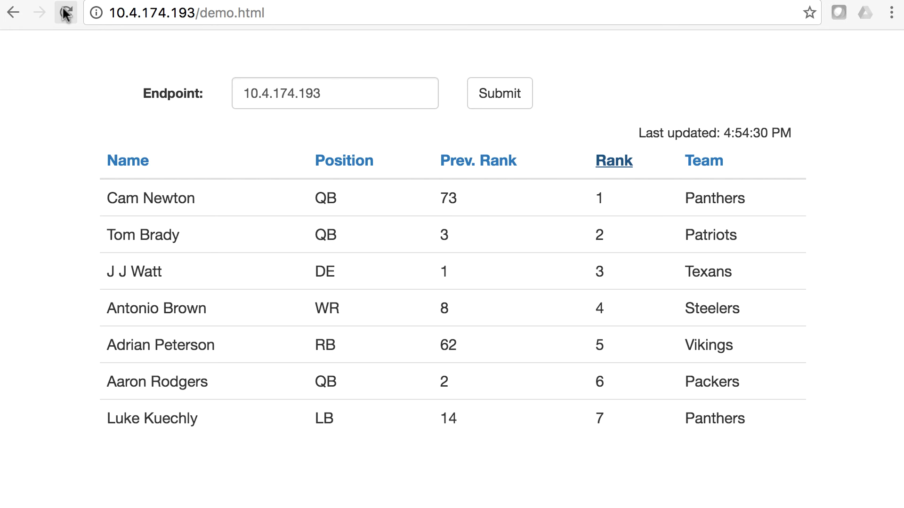
Reload 10.4.174.193/demo.html, which hangs on Connecting to the unreachable VM.
click(66, 12)
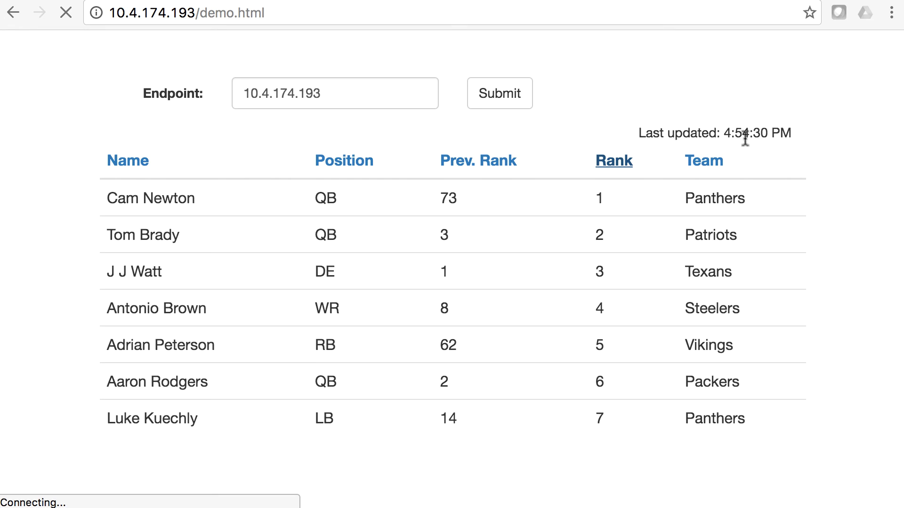
mouse_move(227, 376)
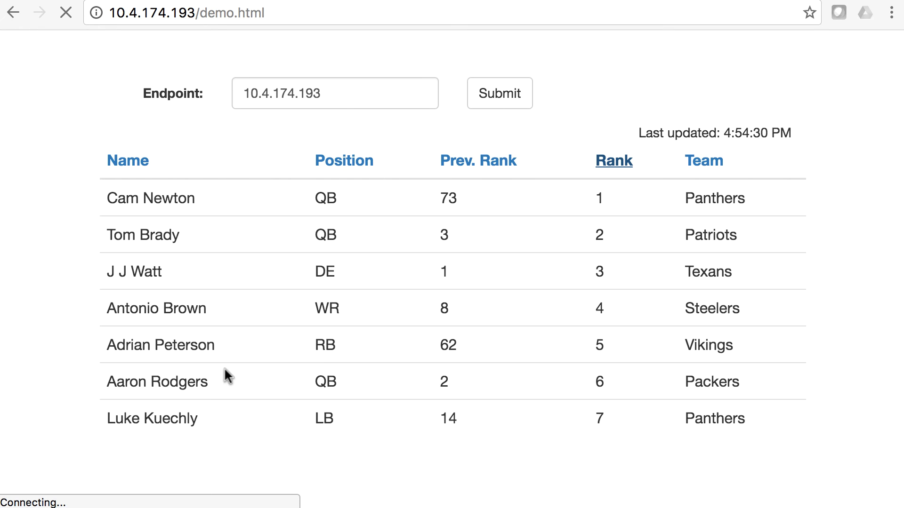
mouse_move(788, 149)
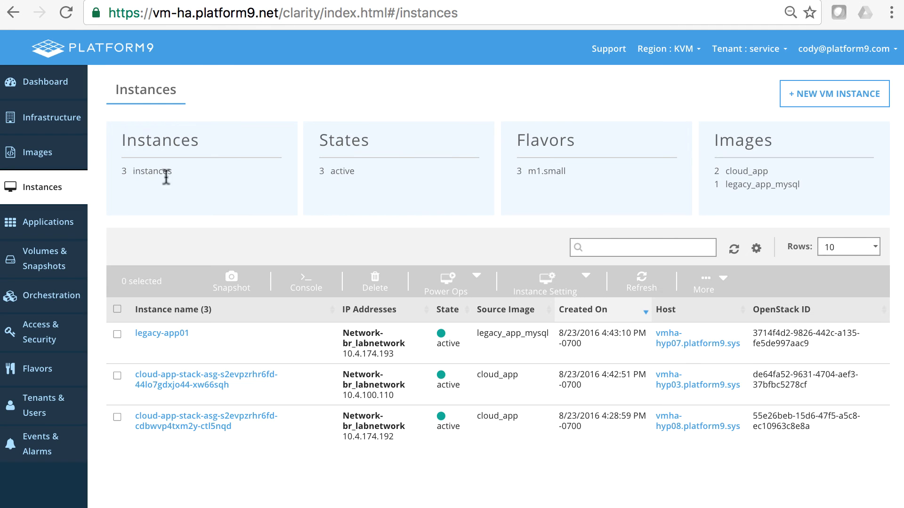
mouse_move(668, 350)
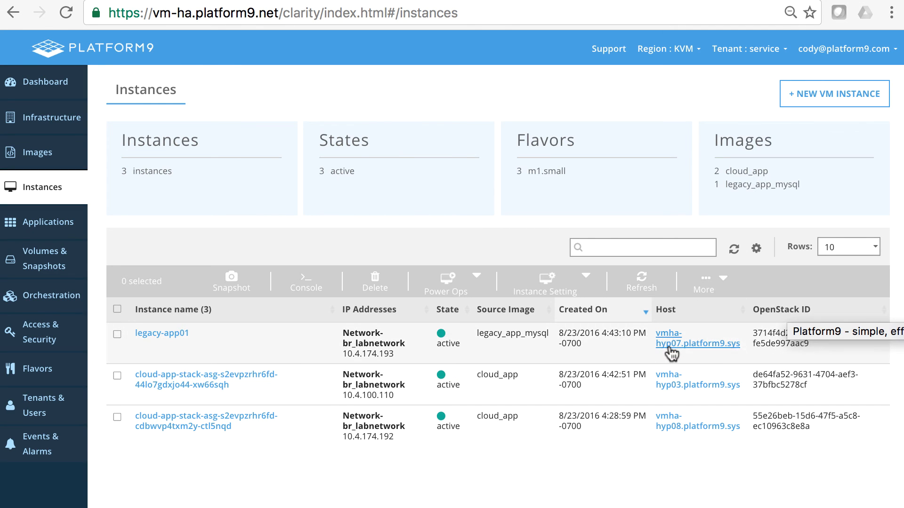
mouse_move(697, 343)
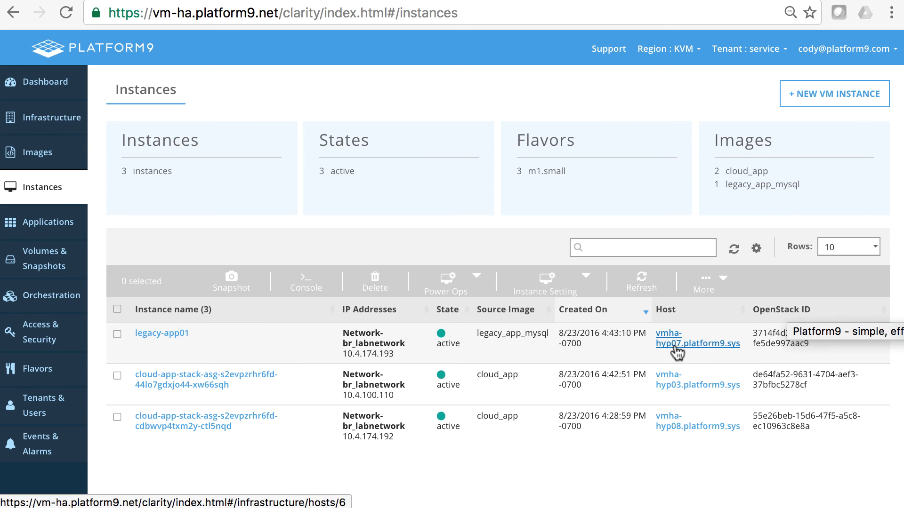
mouse_move(734, 253)
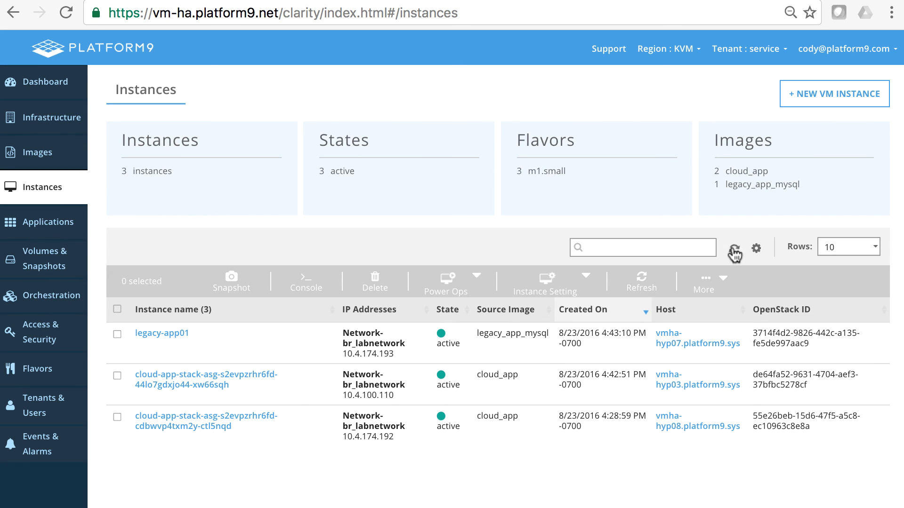
mouse_move(670, 362)
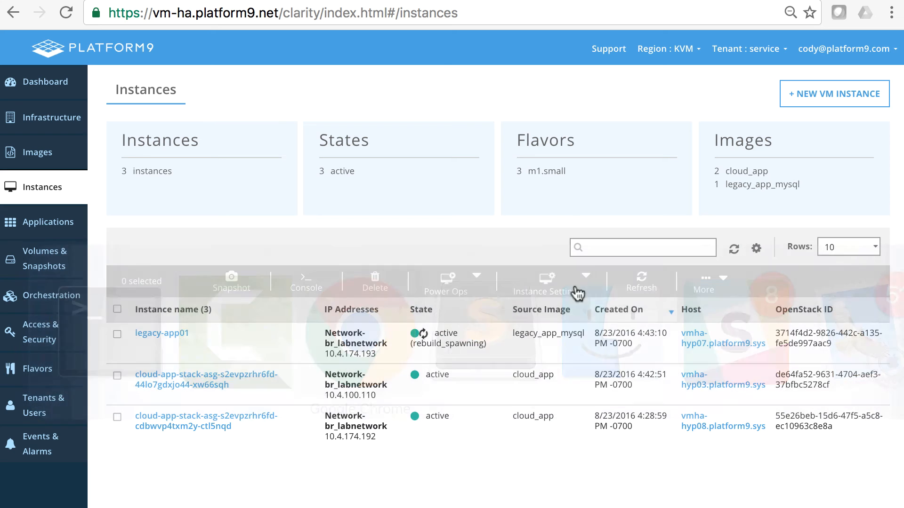
mouse_move(423, 346)
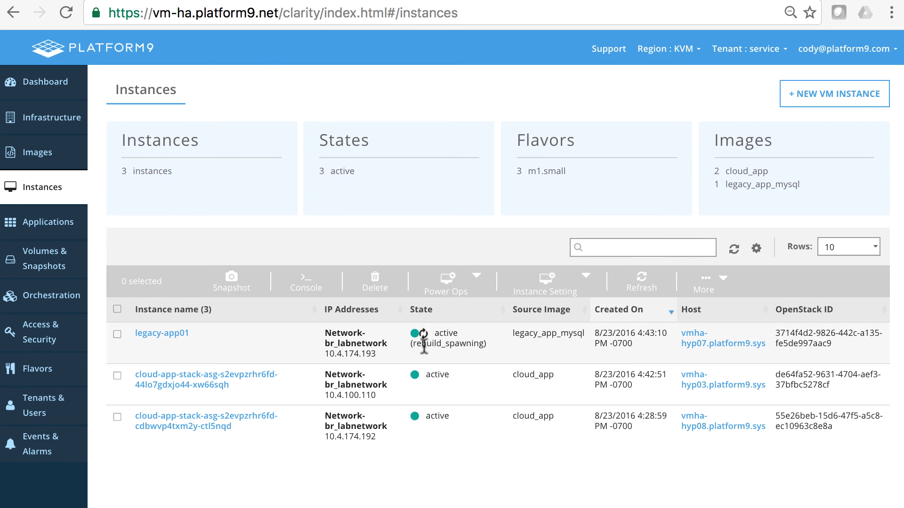
Refresh the Instances table showing legacy-app01 active on host vmha-hyp06.
click(734, 247)
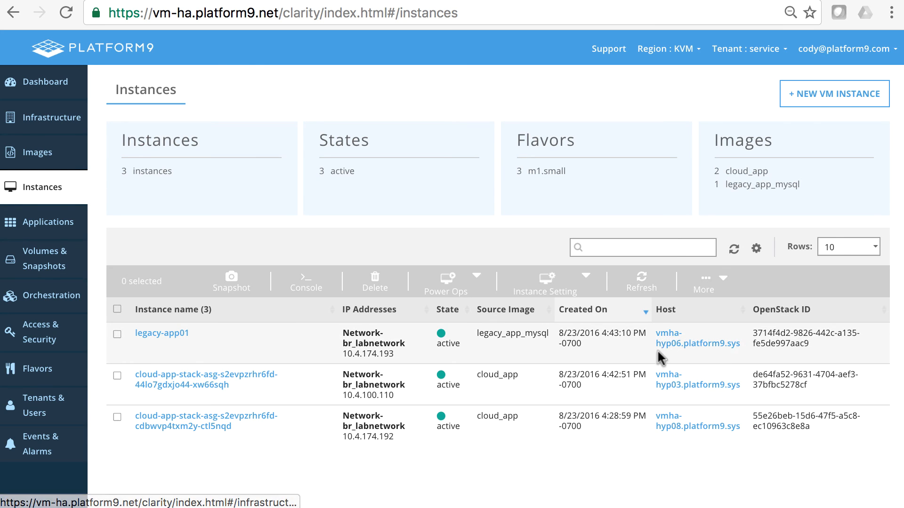
mouse_move(556, 350)
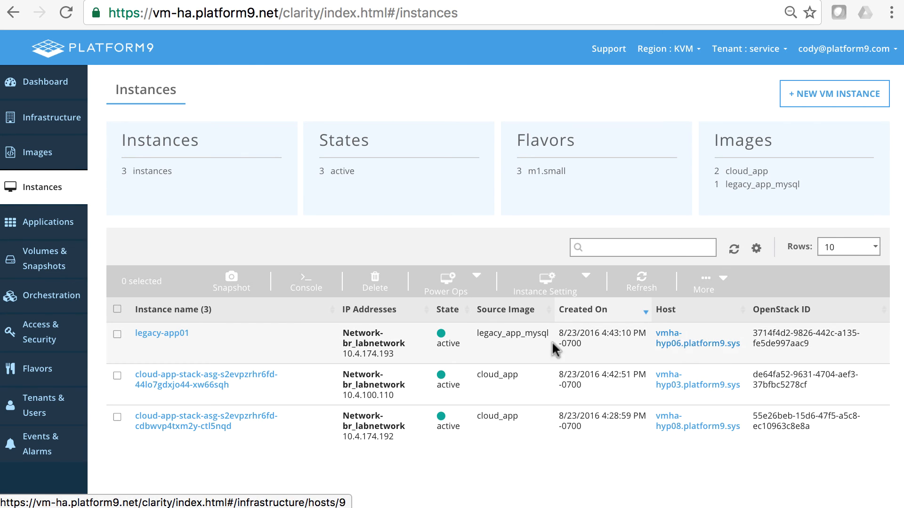
mouse_move(435, 363)
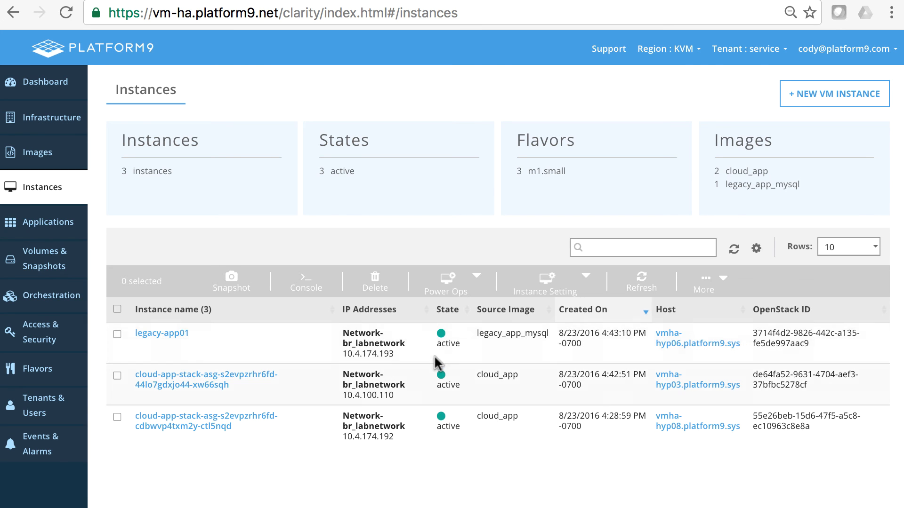
mouse_move(443, 354)
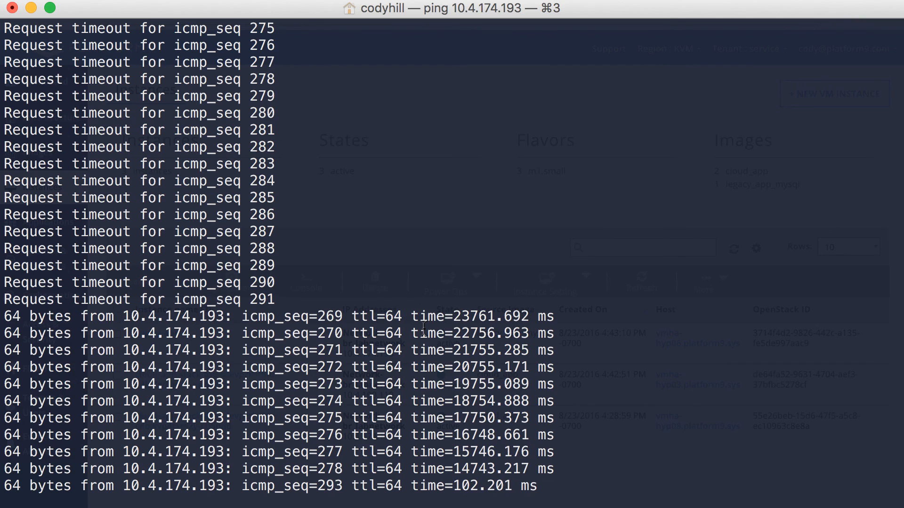
Scroll the ping output to where 10.4.174.193 starts replying again after the timeouts.
scroll(down, 3)
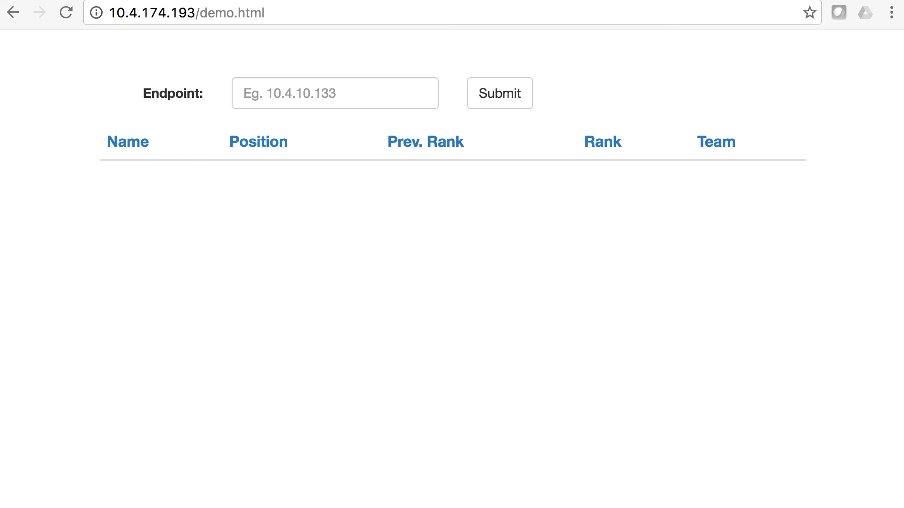
mouse_move(264, 79)
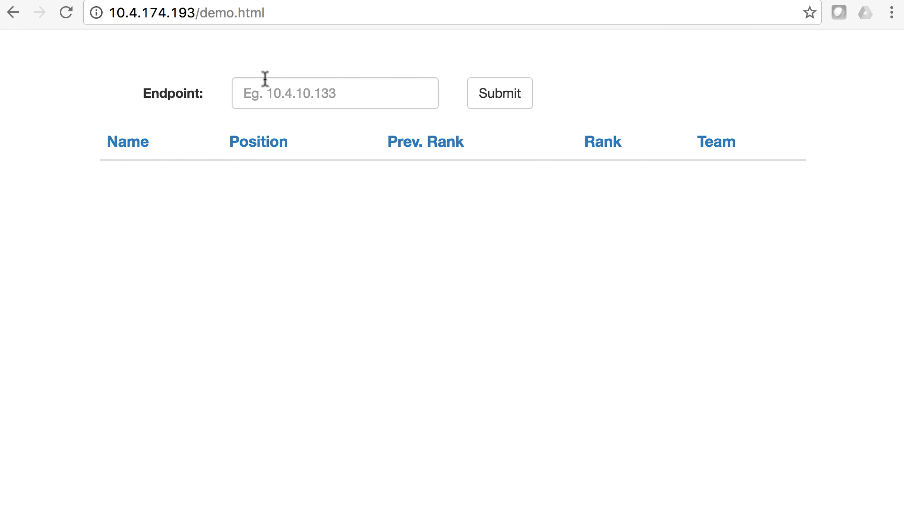
Set the Endpoint to 10.4.174.193 without the trailing slash and submit to reload the player table.
click(149, 12)
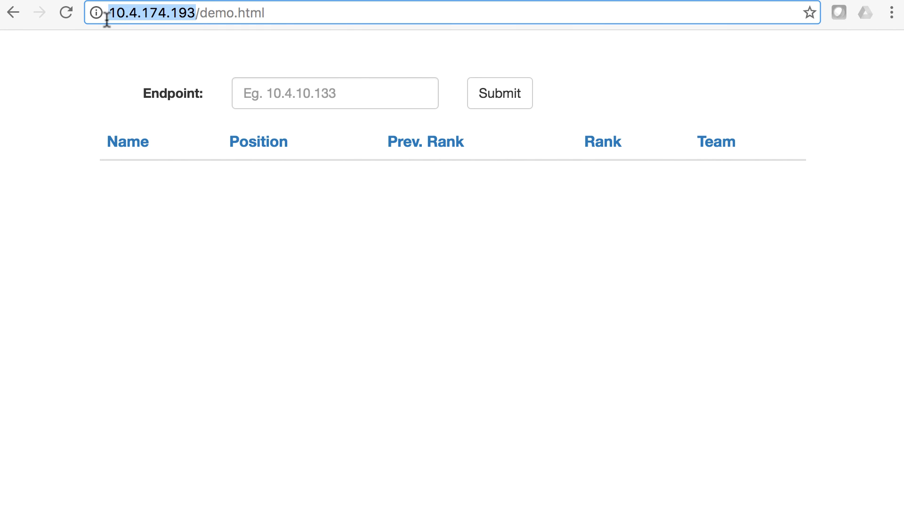
click(334, 93)
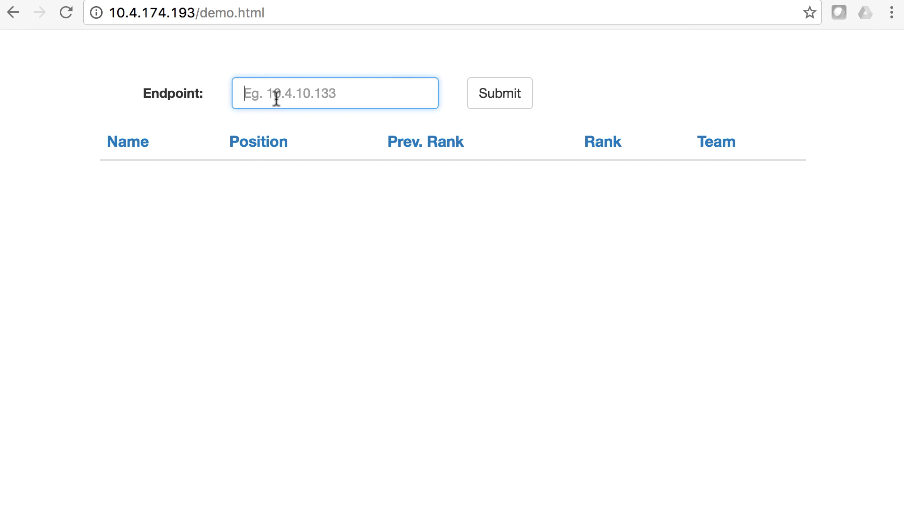
text(10.4.174.193/)
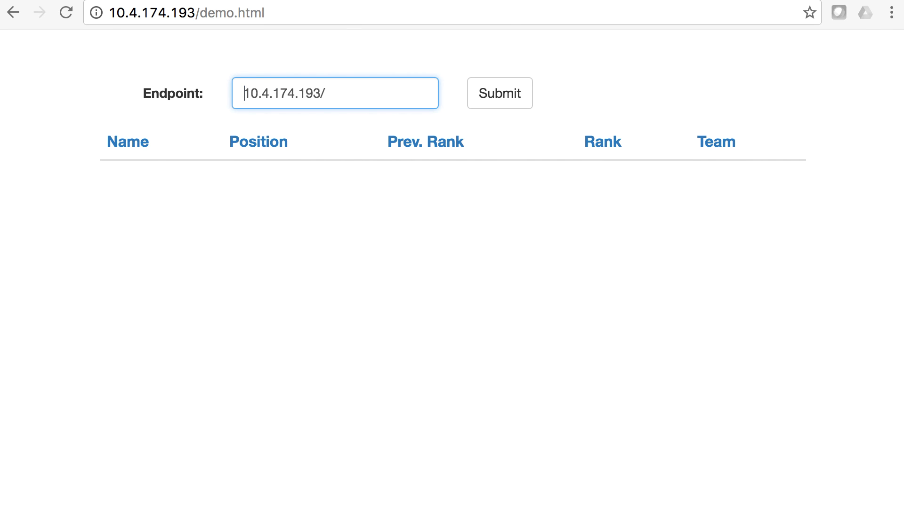
click(499, 93)
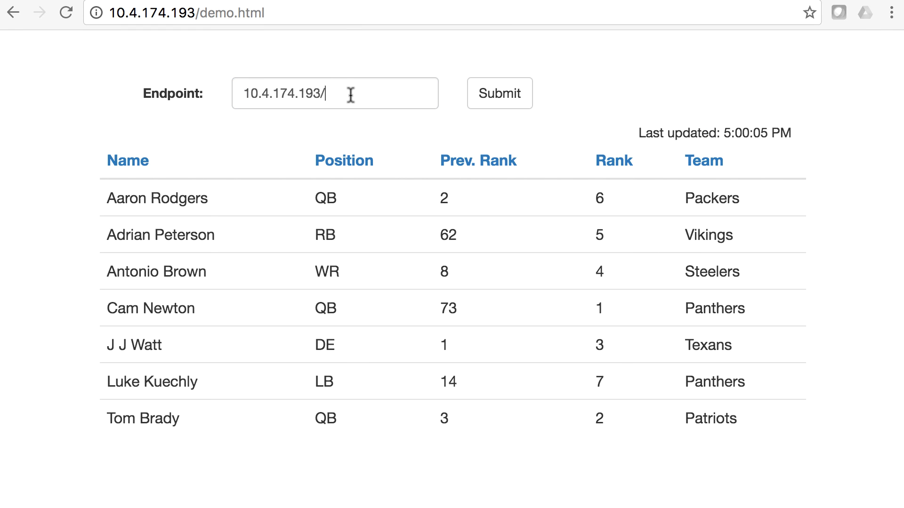
click(499, 93)
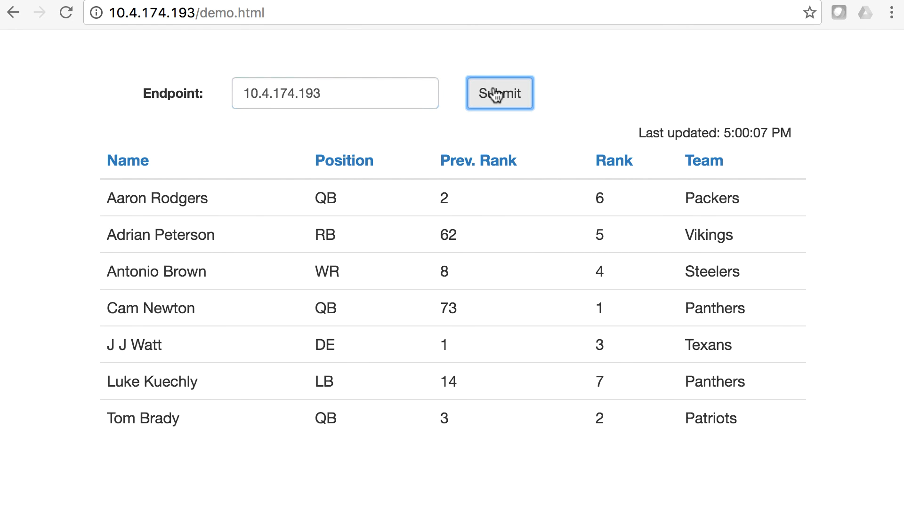
mouse_move(768, 150)
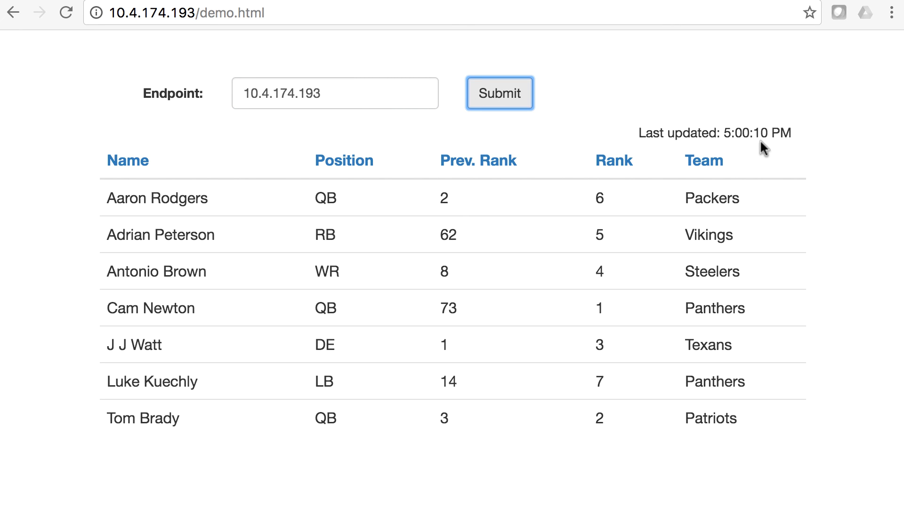
mouse_move(727, 151)
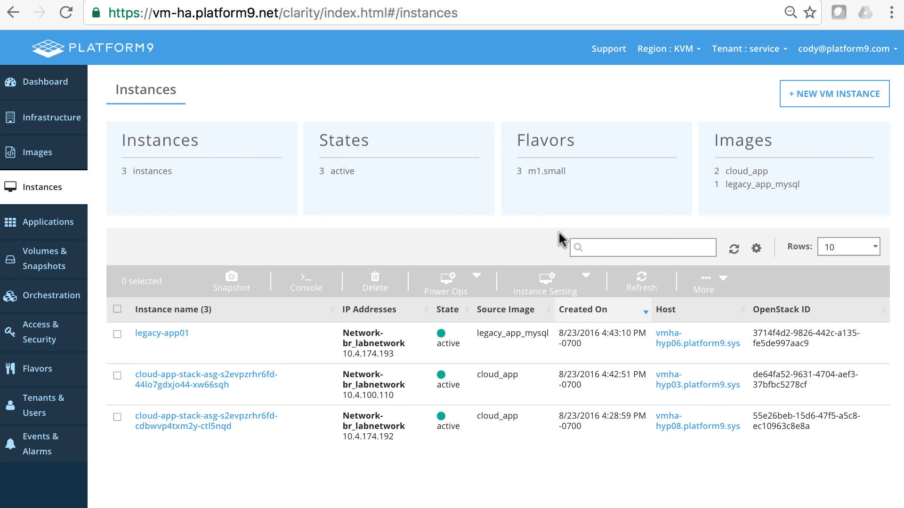
mouse_move(321, 187)
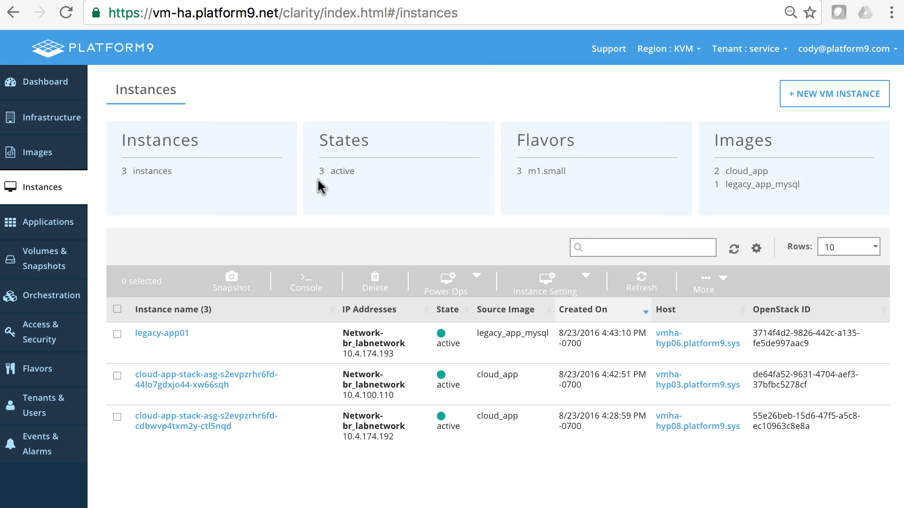
mouse_move(321, 190)
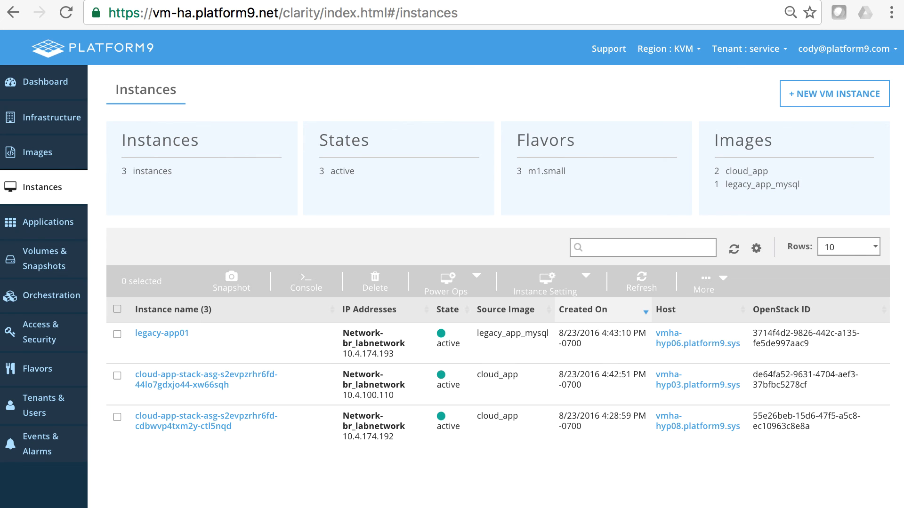